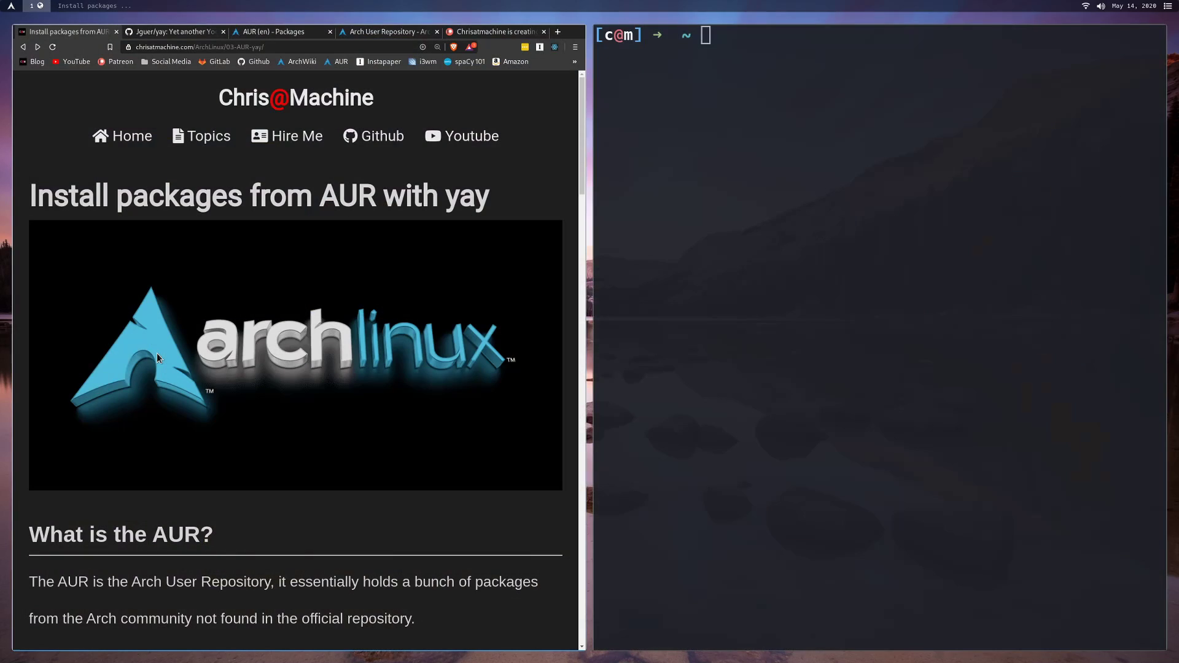
{"action": "mouse_move", "coordinate": [336, 378]}
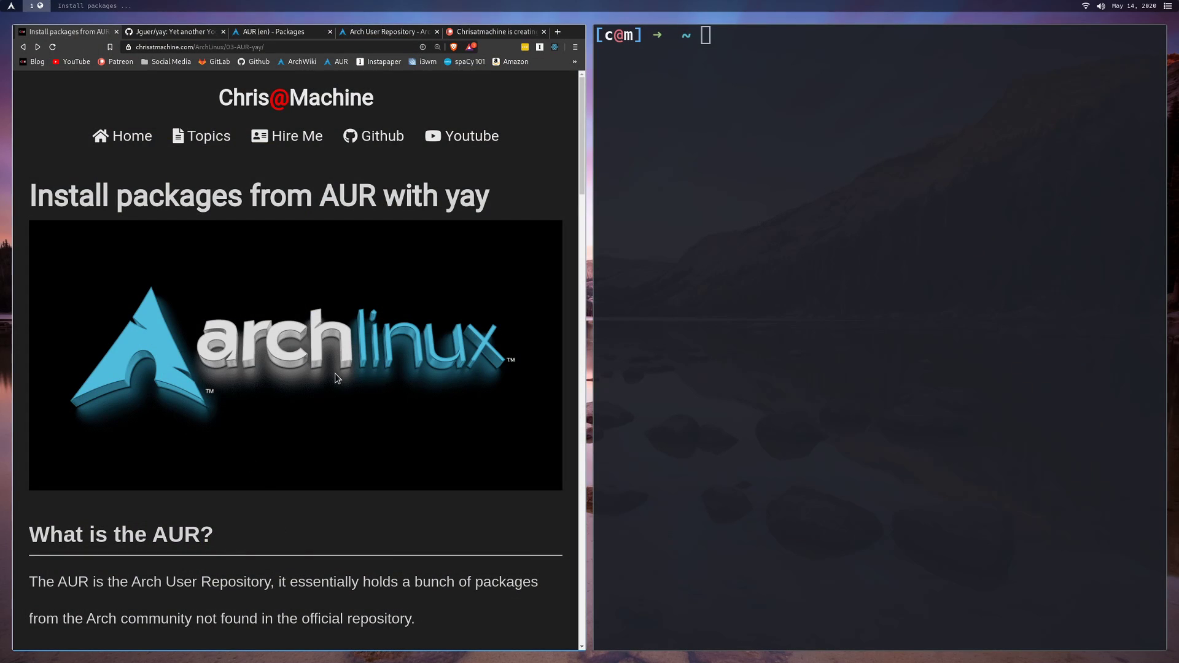
- Scroll the yay article down to the 'What is the AUR?' and 'What is yay?' sections
{"action": "scroll", "scroll_direction": "down", "scroll_amount": 3}
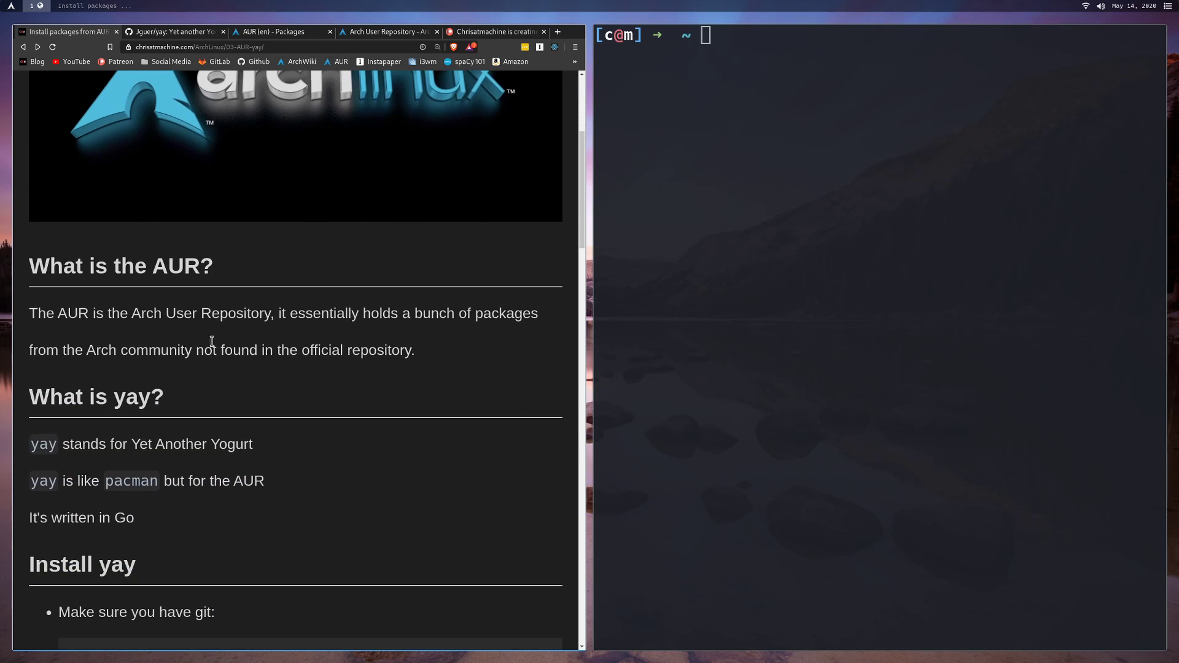
{"action": "mouse_move", "coordinate": [120, 307]}
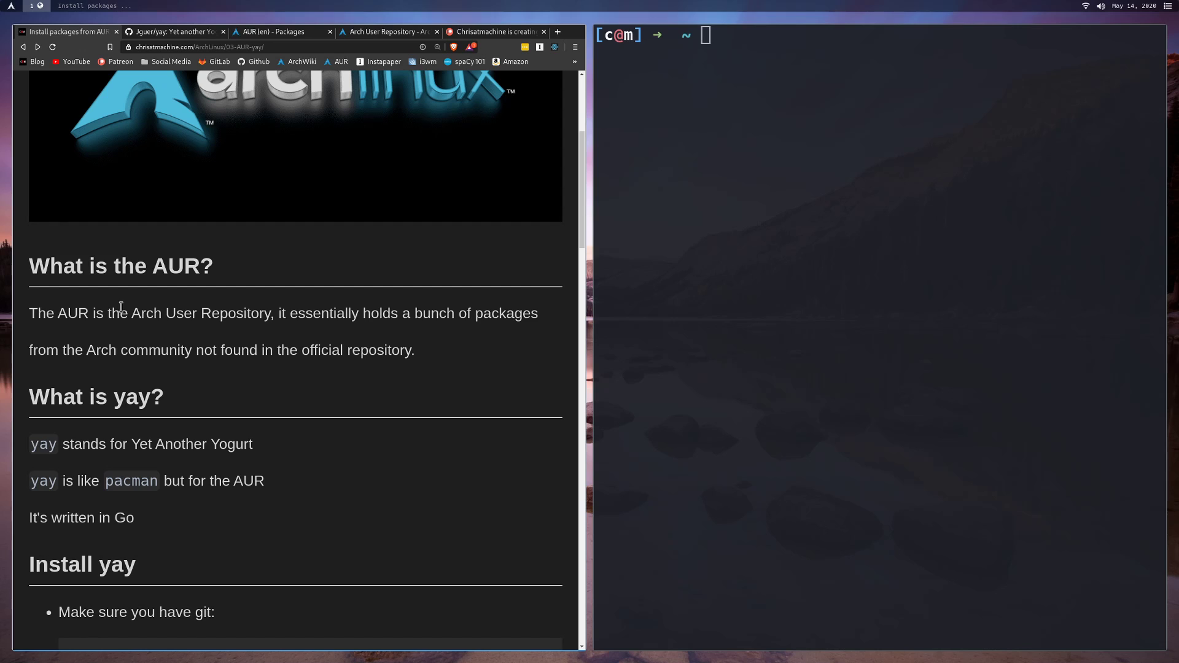
{"action": "mouse_move", "coordinate": [361, 313]}
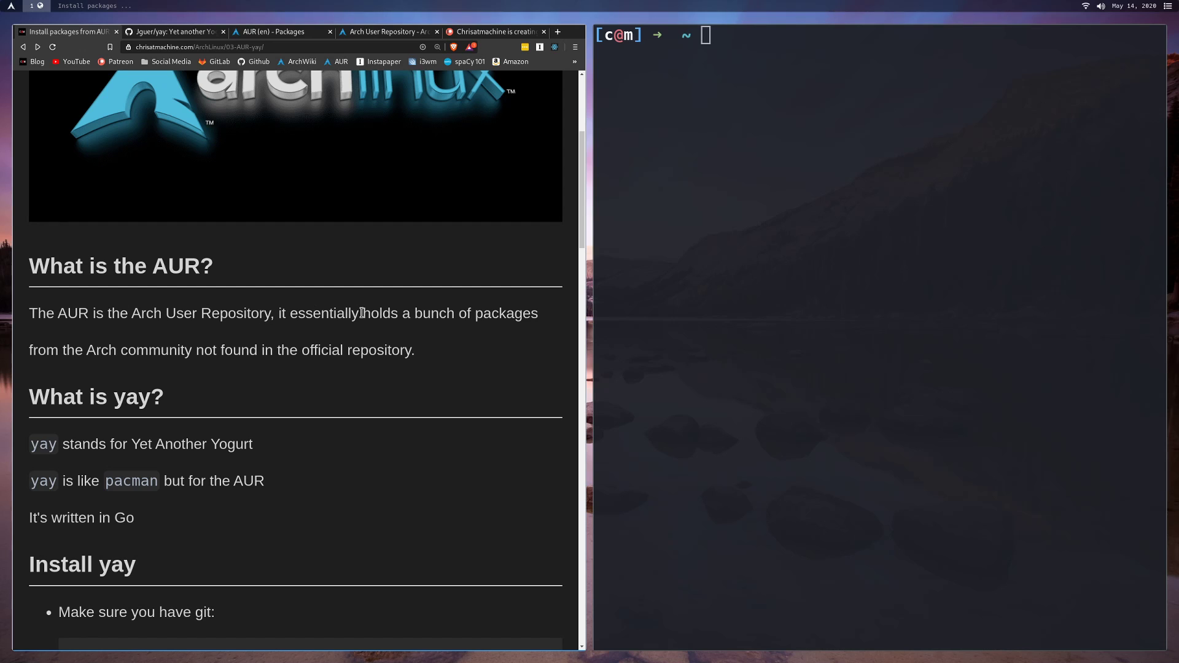
{"action": "mouse_move", "coordinate": [357, 322]}
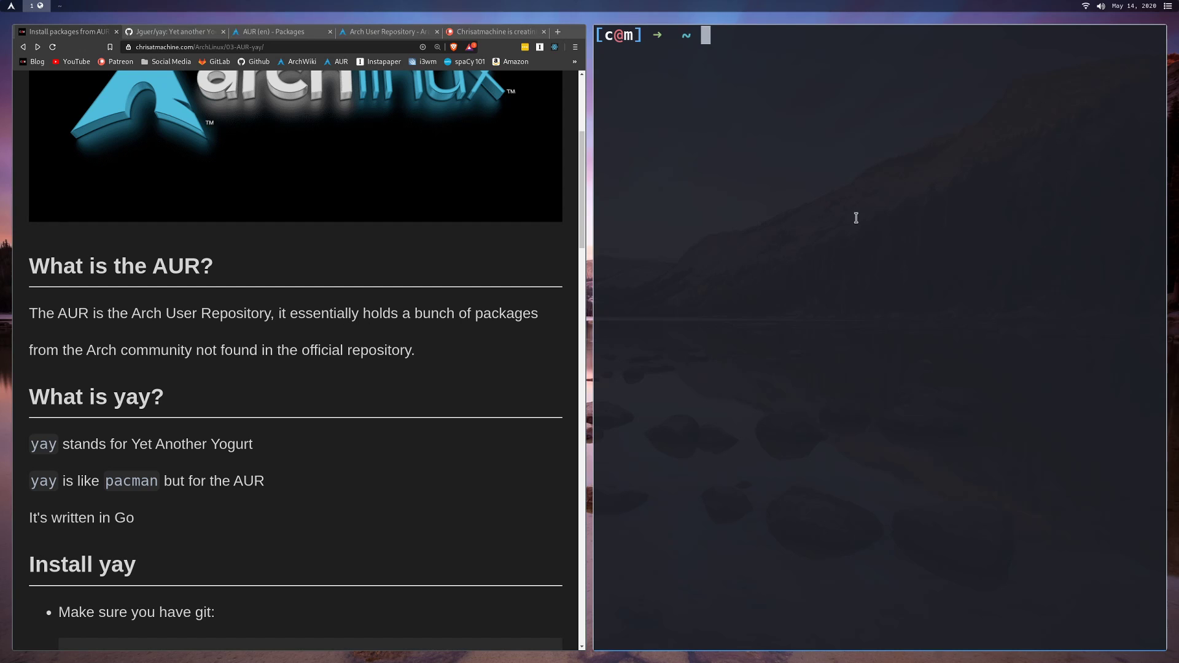
- Run sudo pacman -S pfetch, which fails with 'target not found: pfetch'
{"action": "type", "text": "sudo pacman -S pfetch"}
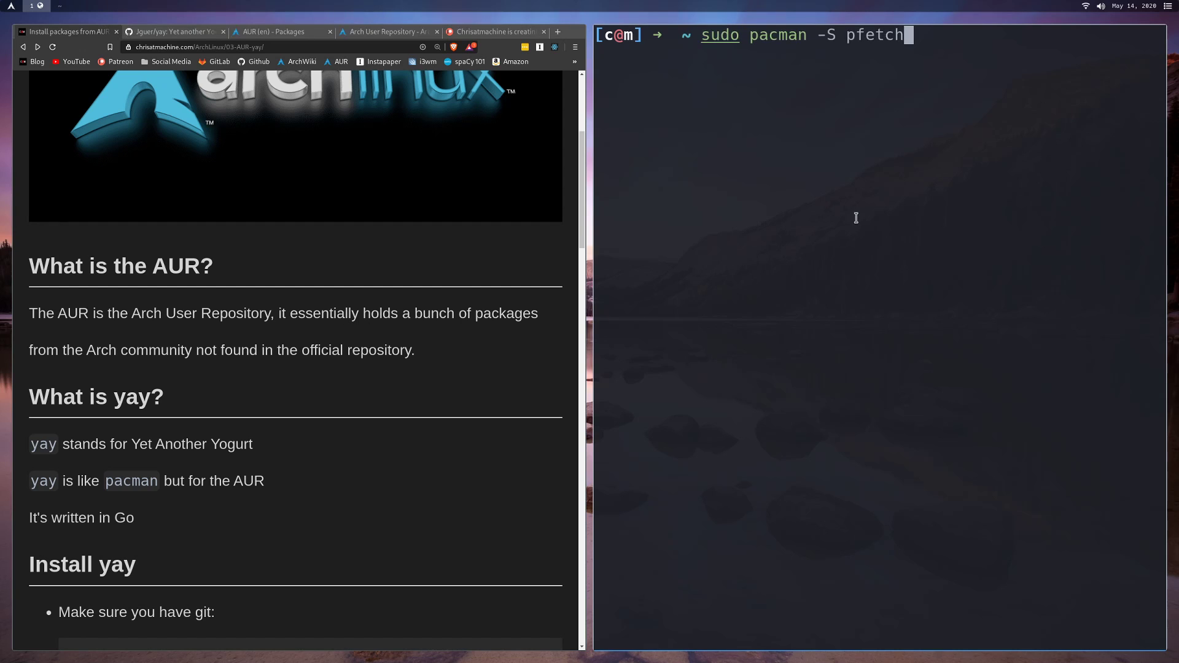
{"action": "mouse_move", "coordinate": [834, 40]}
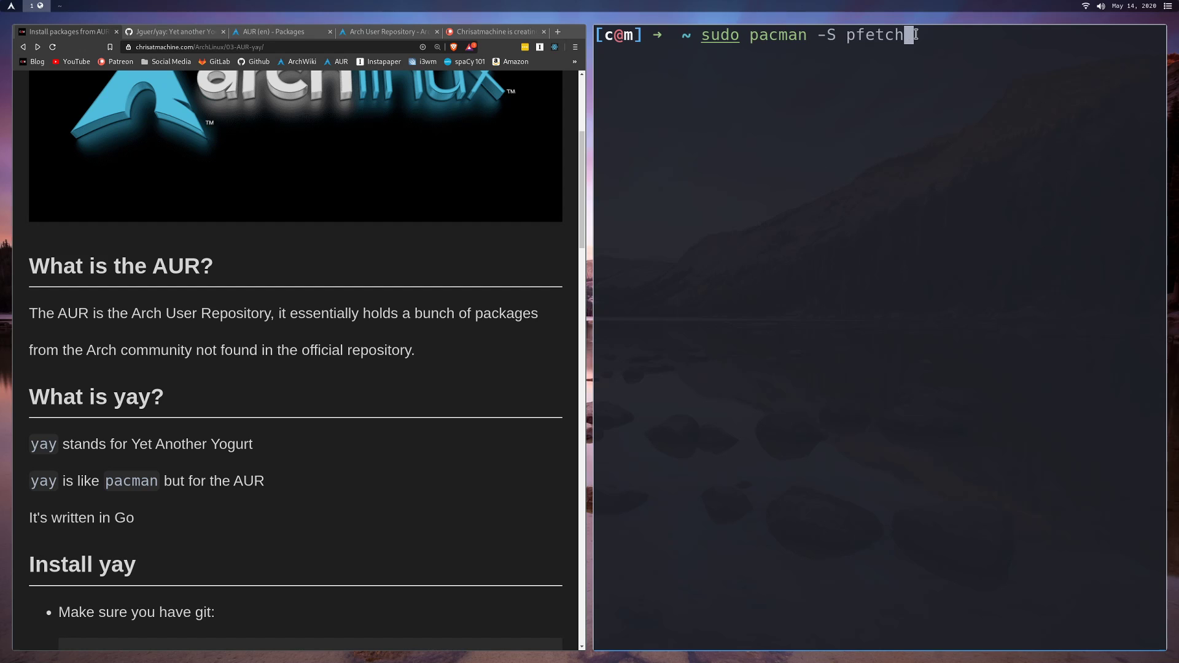
{"action": "key", "text": "Return"}
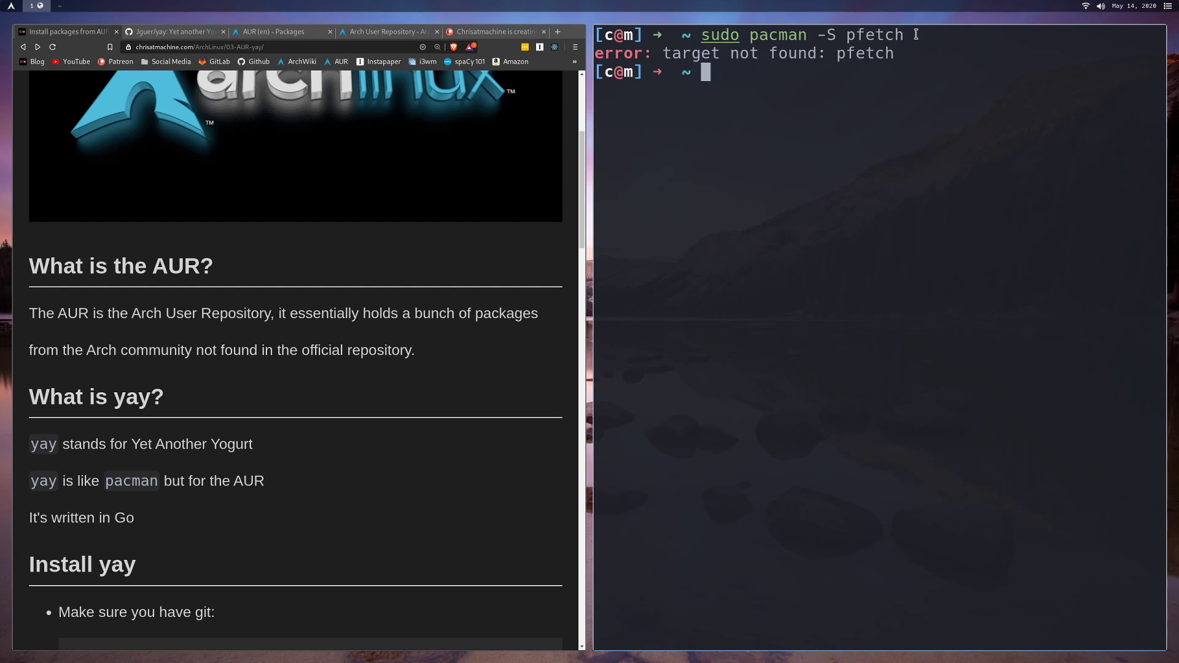
{"action": "mouse_move", "coordinate": [733, 34]}
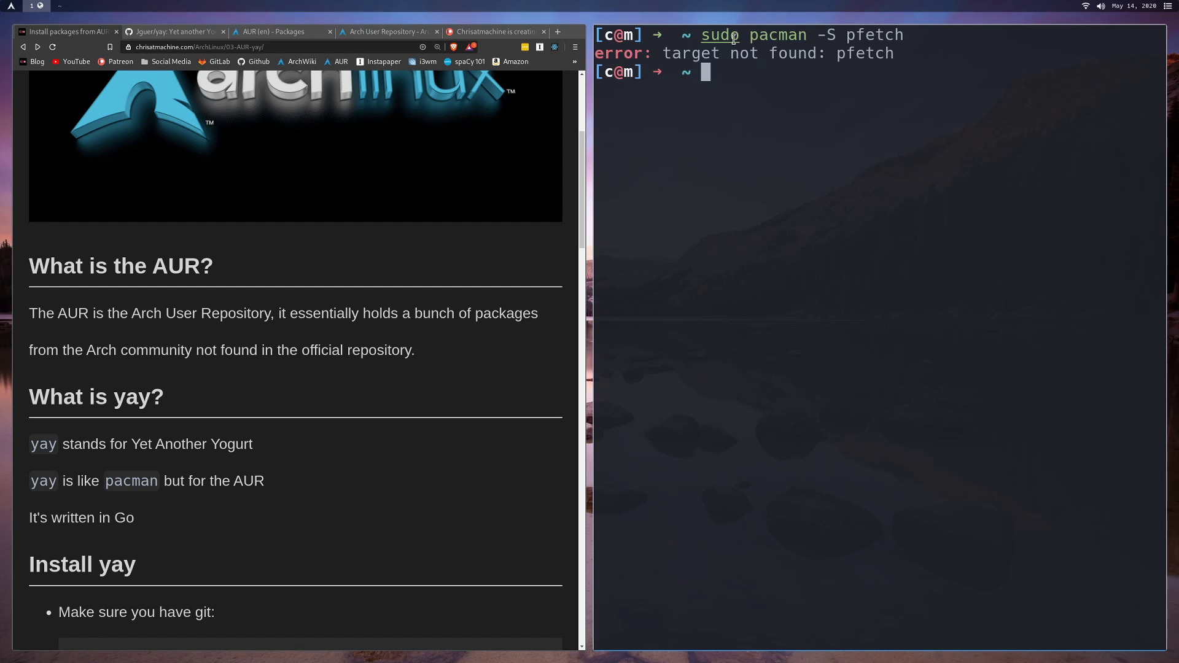
{"action": "mouse_move", "coordinate": [841, 54]}
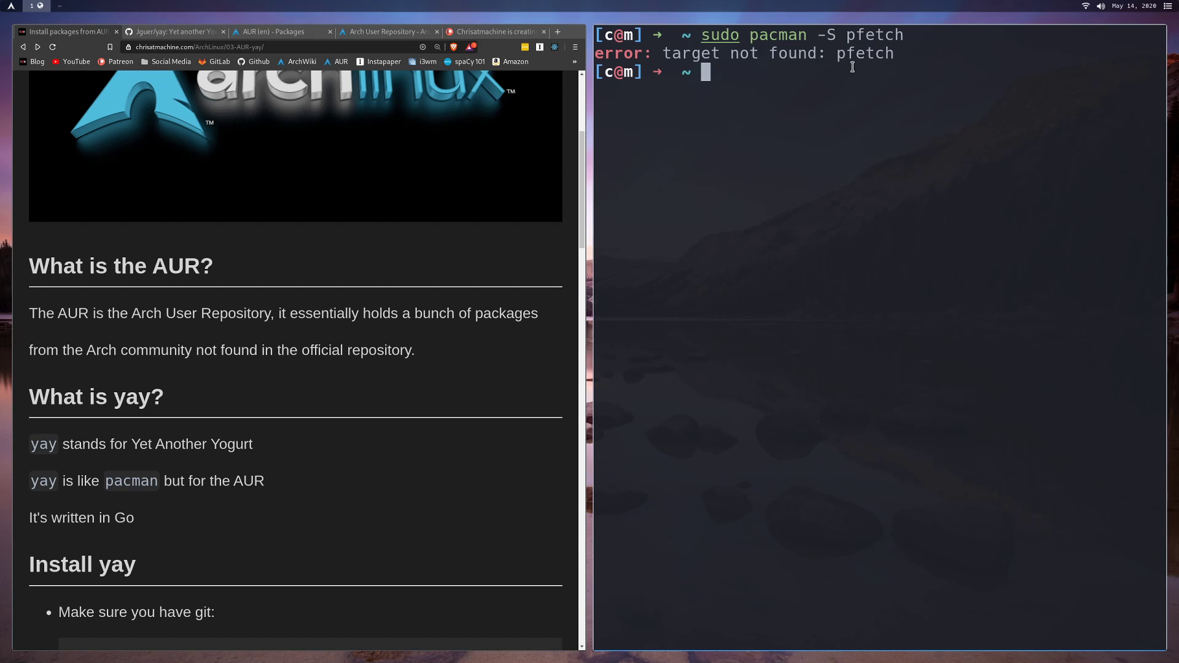
- Scroll through Install yay, highlighting the git clone lines, on to the Commands section
{"action": "scroll", "scroll_direction": "down", "scroll_amount": 3}
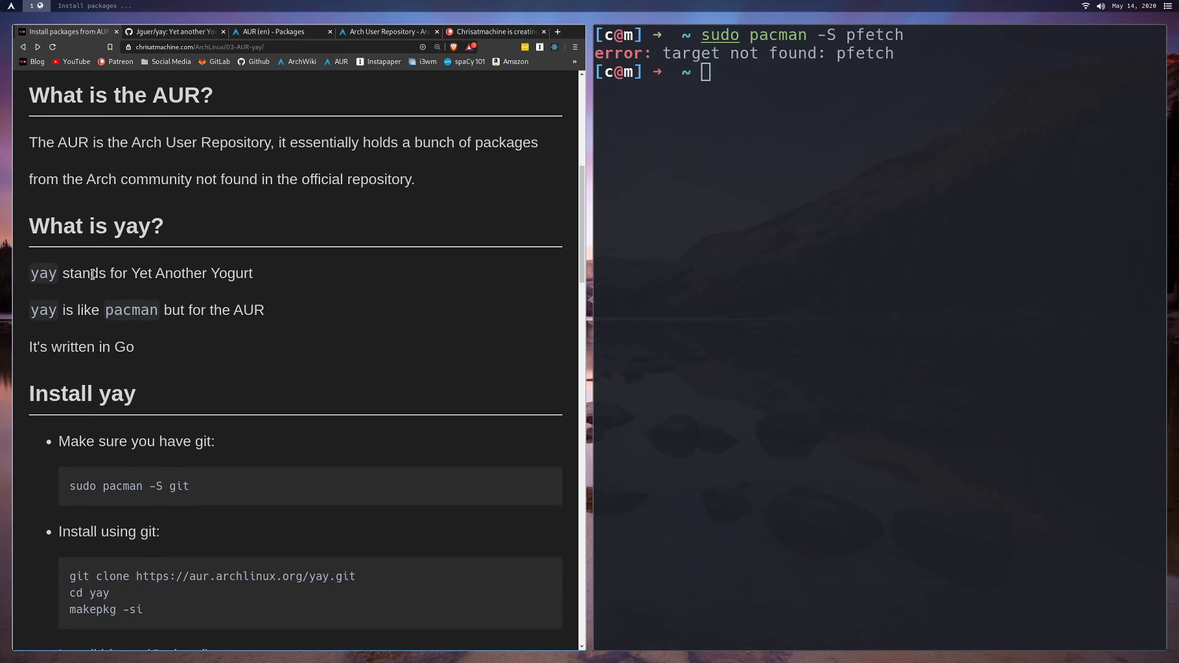
{"action": "mouse_move", "coordinate": [164, 309]}
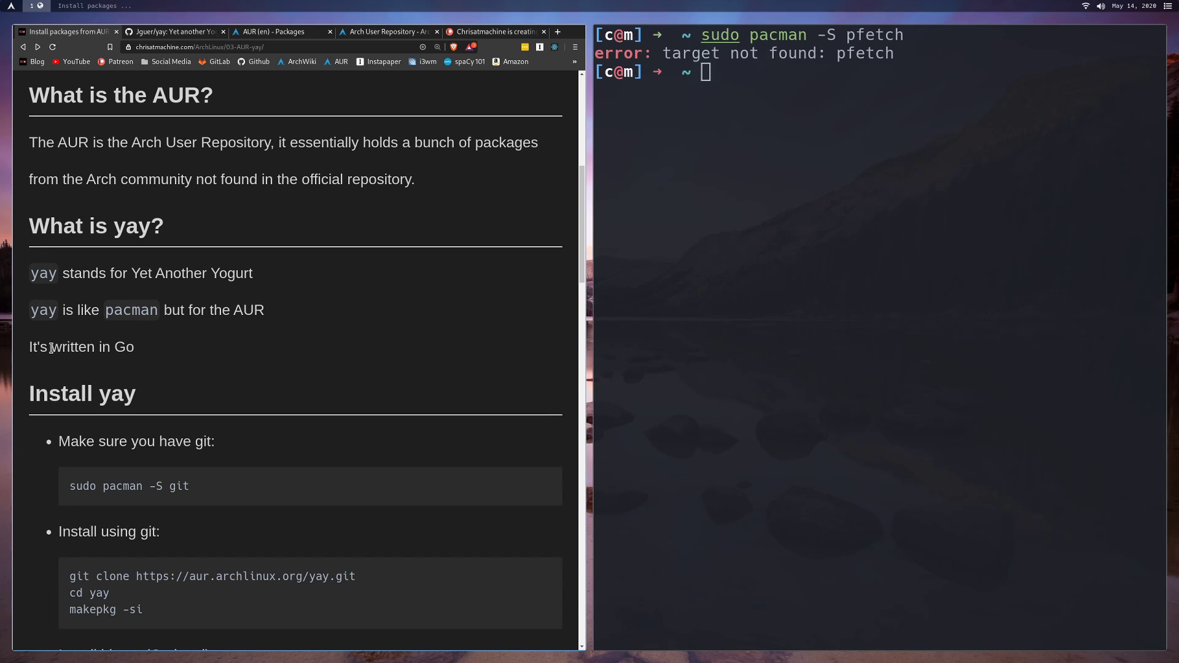
{"action": "scroll", "scroll_direction": "down", "scroll_amount": 3}
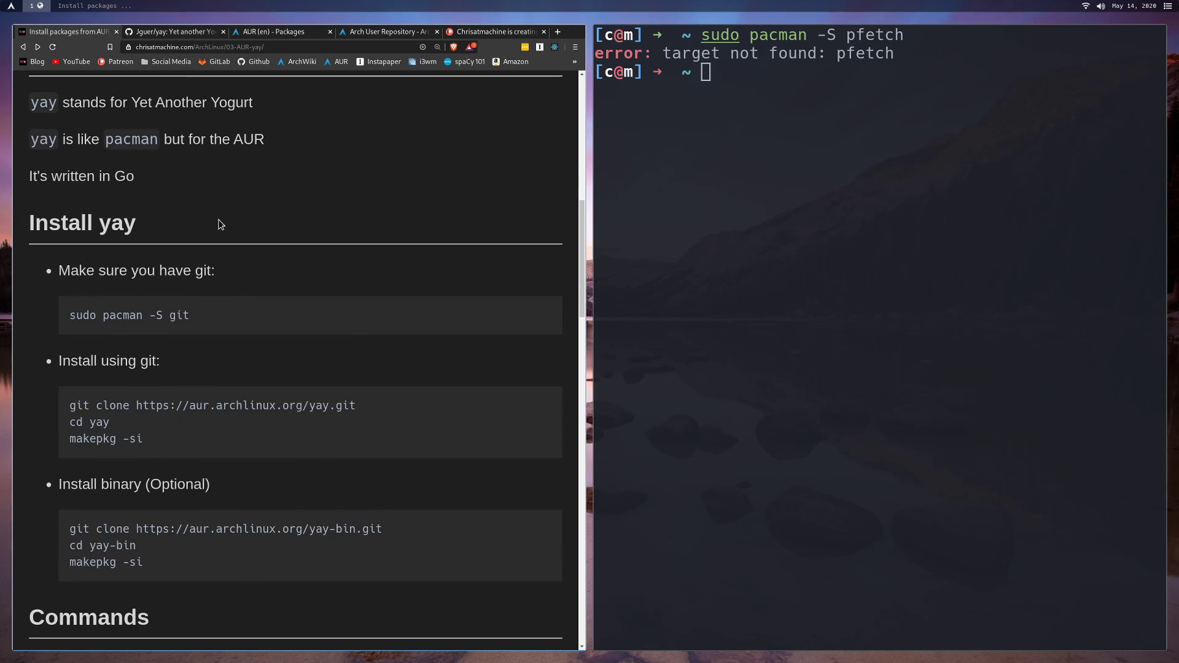
{"action": "mouse_move", "coordinate": [131, 315]}
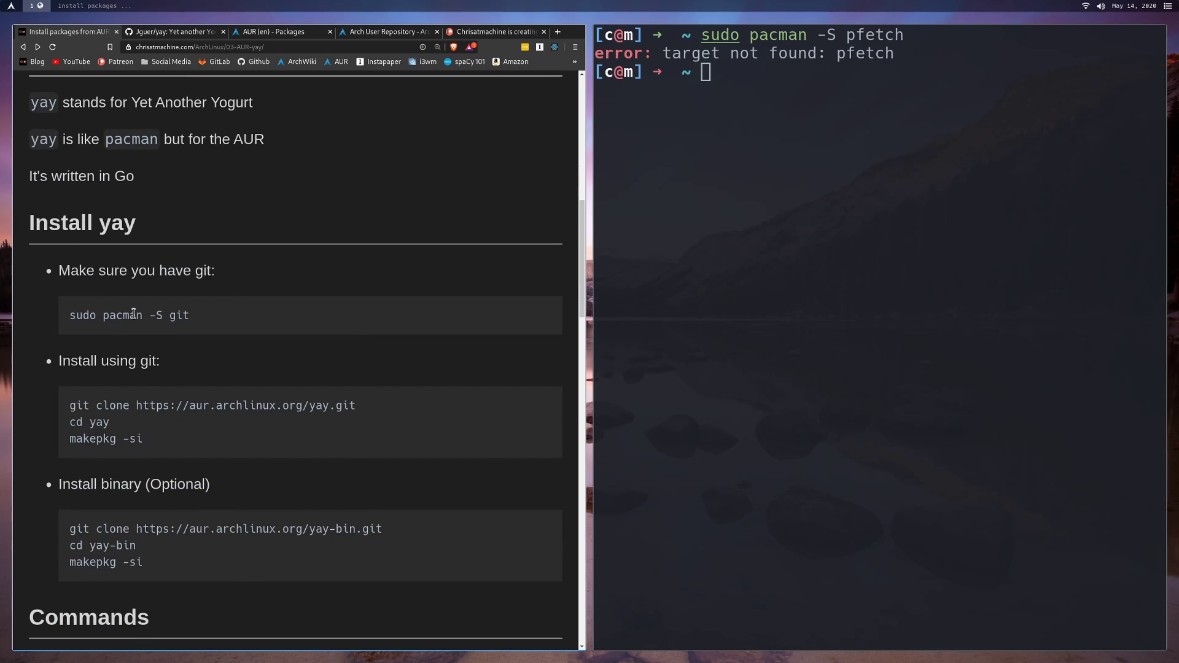
{"action": "scroll", "scroll_direction": "down", "scroll_amount": 3}
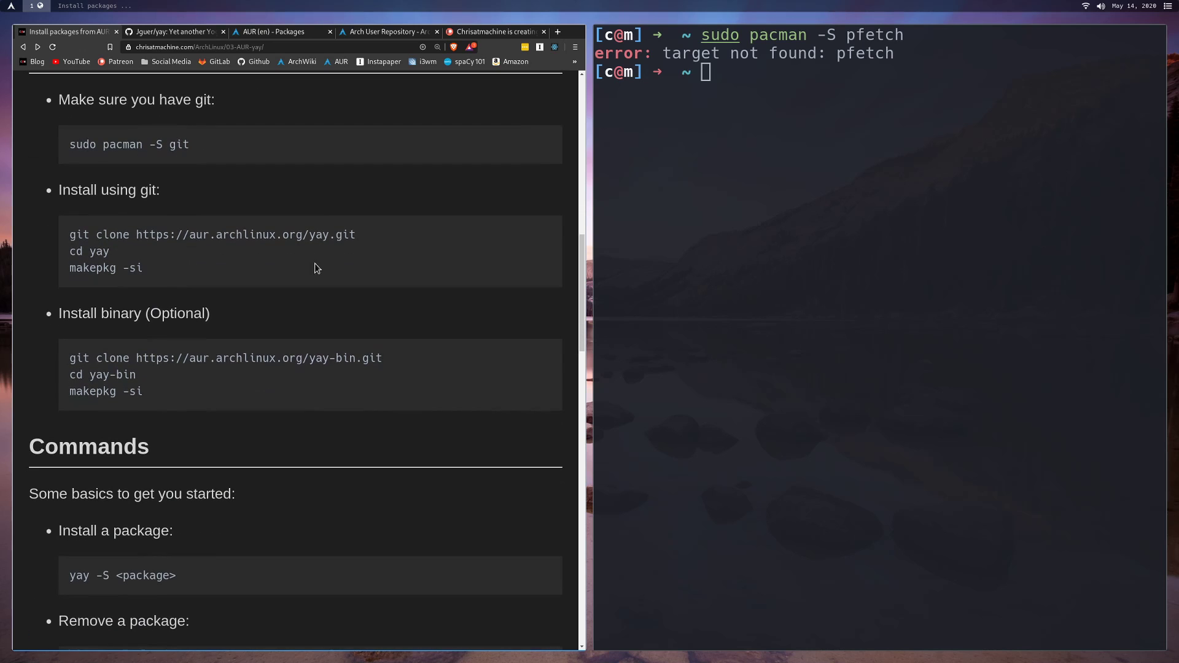
{"action": "mouse_move", "coordinate": [174, 249]}
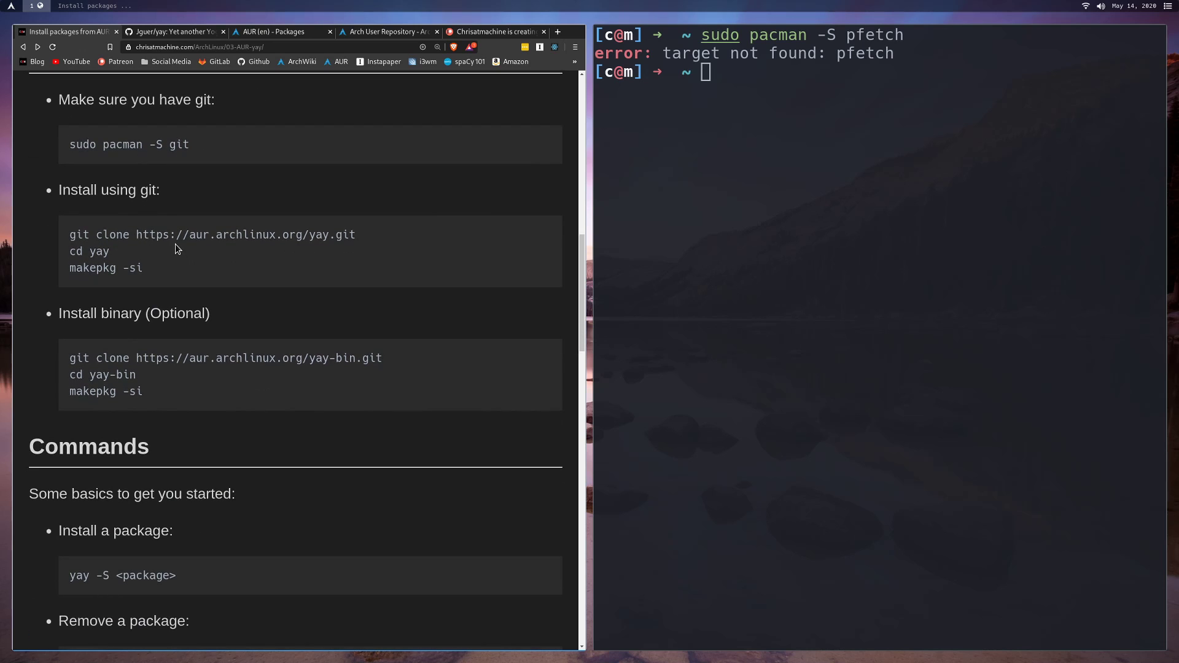
{"action": "mouse_move", "coordinate": [137, 413]}
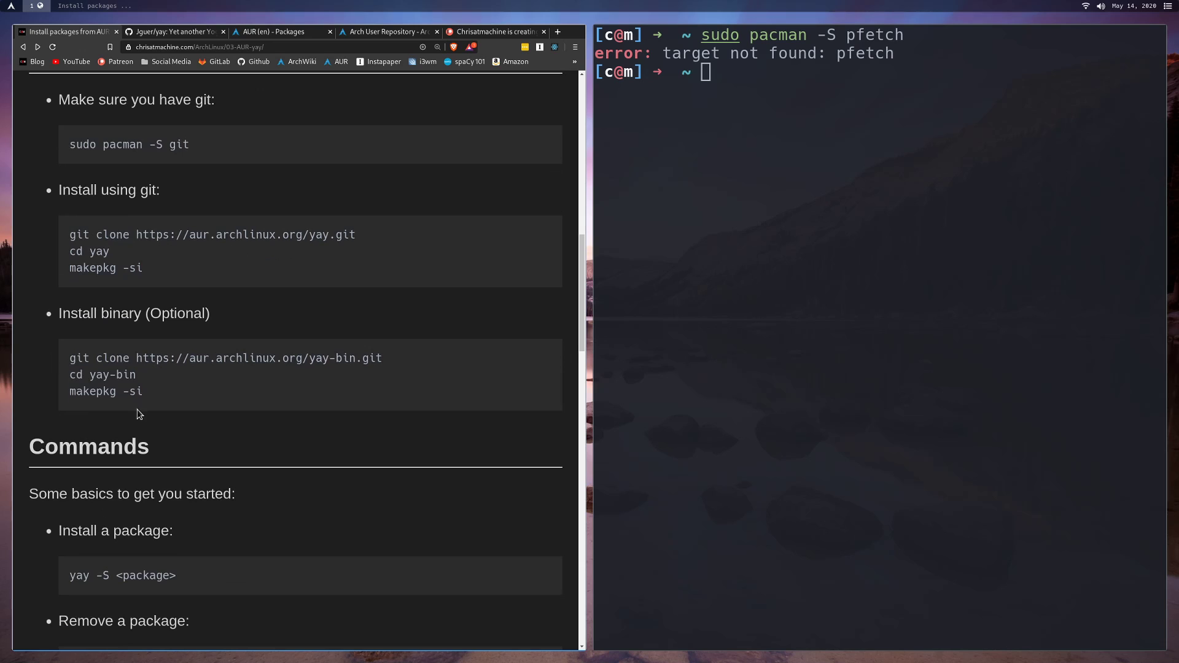
{"action": "mouse_move", "coordinate": [228, 254]}
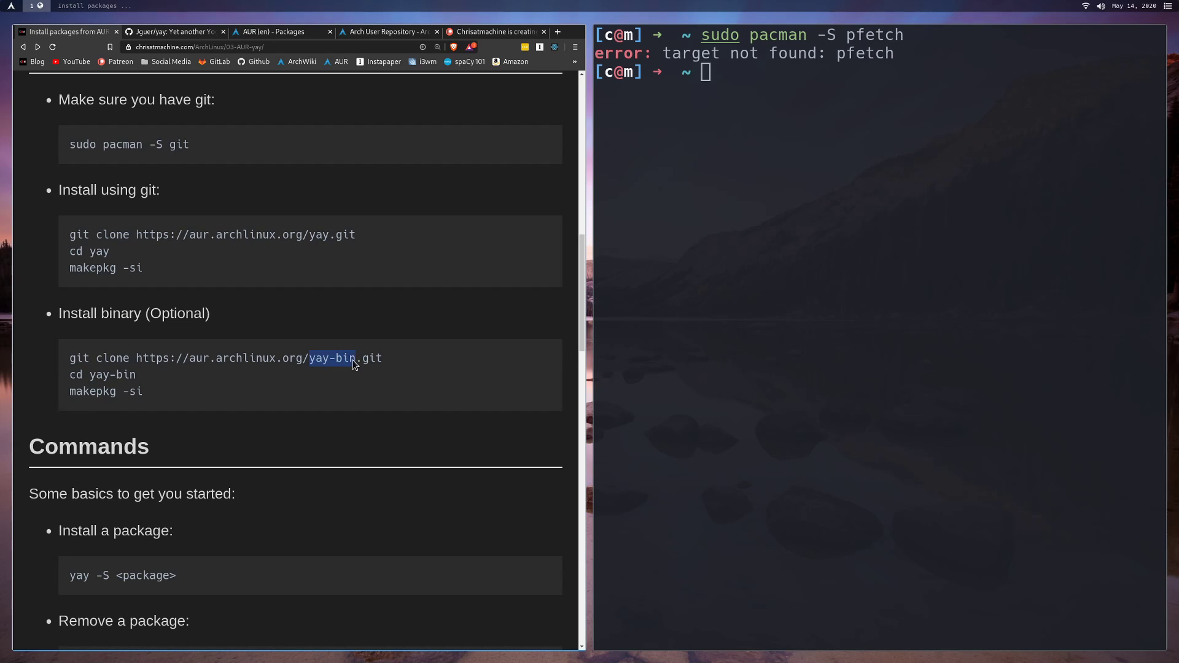
{"action": "mouse_move", "coordinate": [380, 363]}
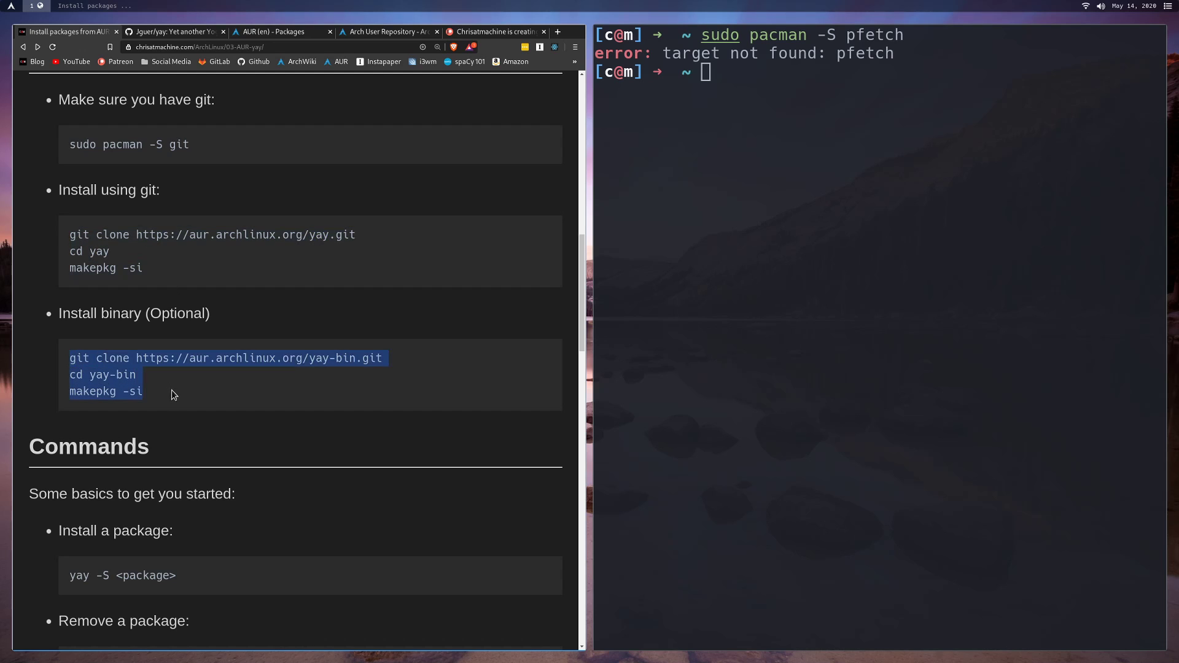
{"action": "mouse_move", "coordinate": [335, 363]}
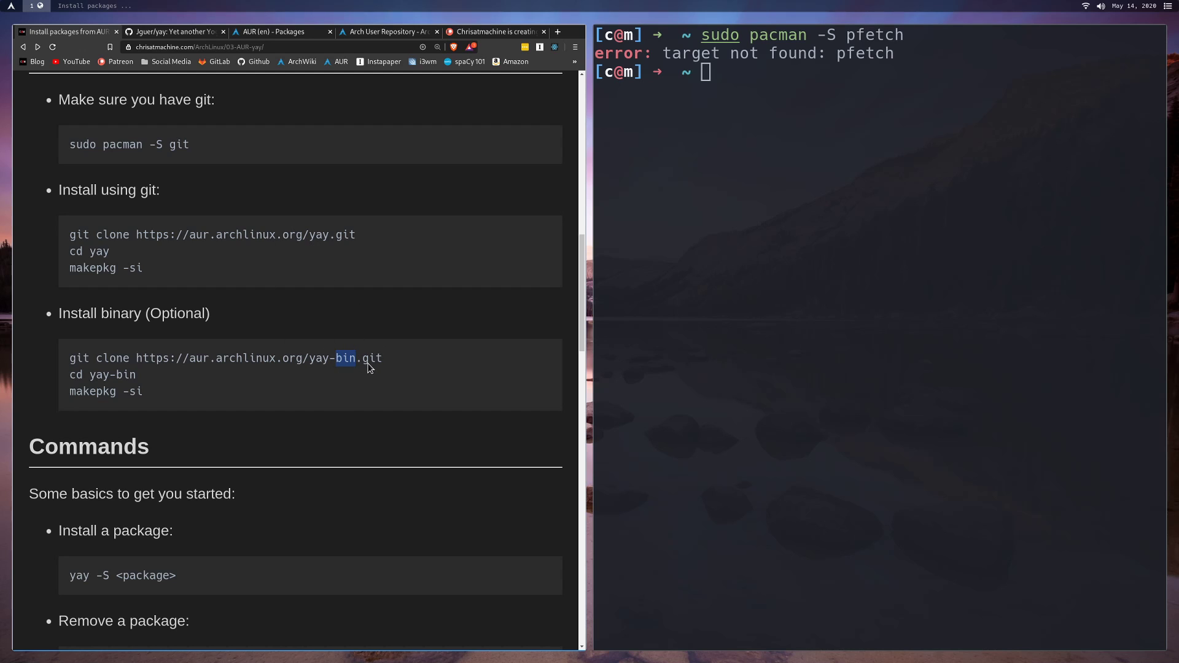
{"action": "mouse_move", "coordinate": [222, 292]}
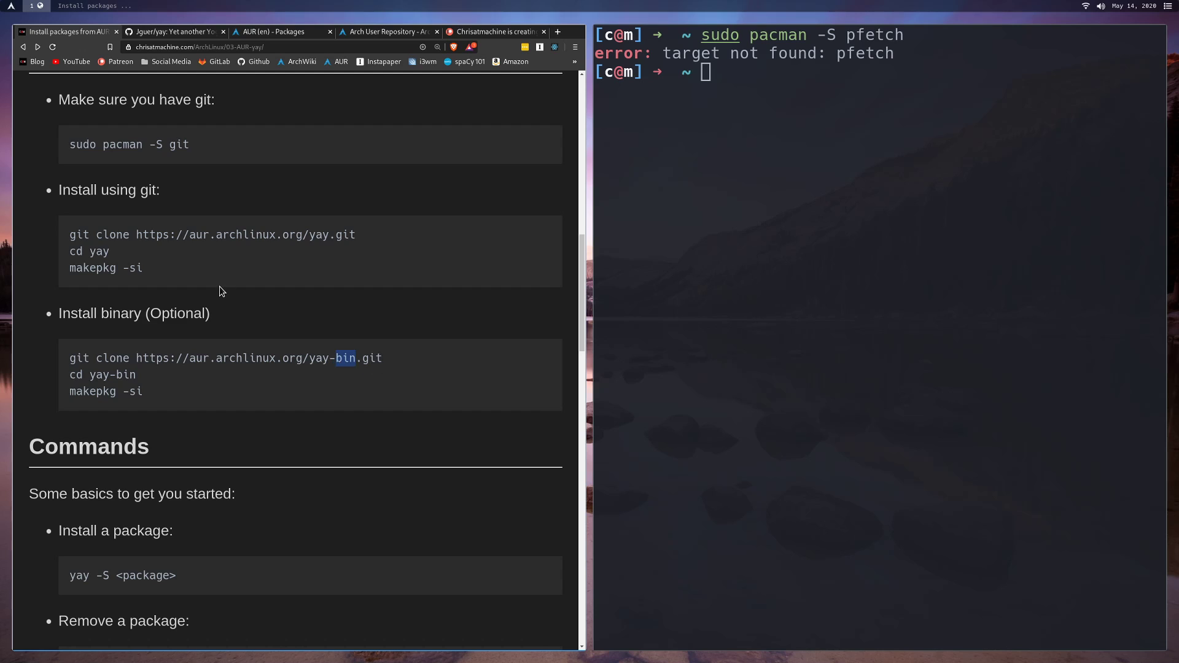
{"action": "mouse_move", "coordinate": [237, 314]}
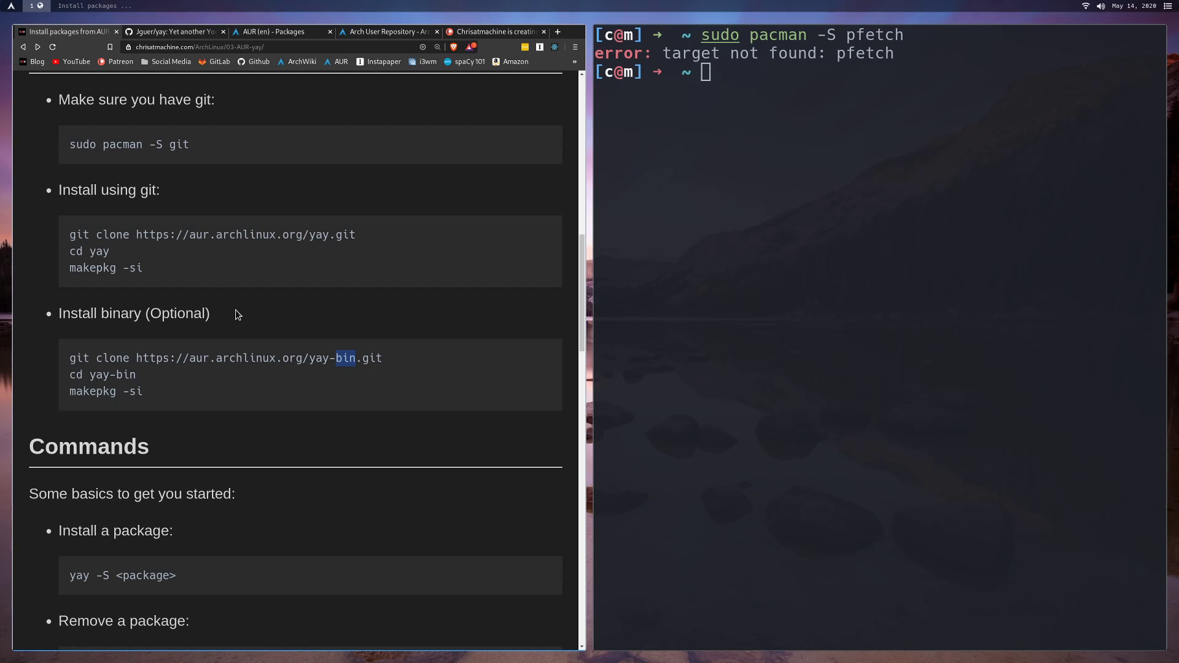
{"action": "mouse_move", "coordinate": [124, 242]}
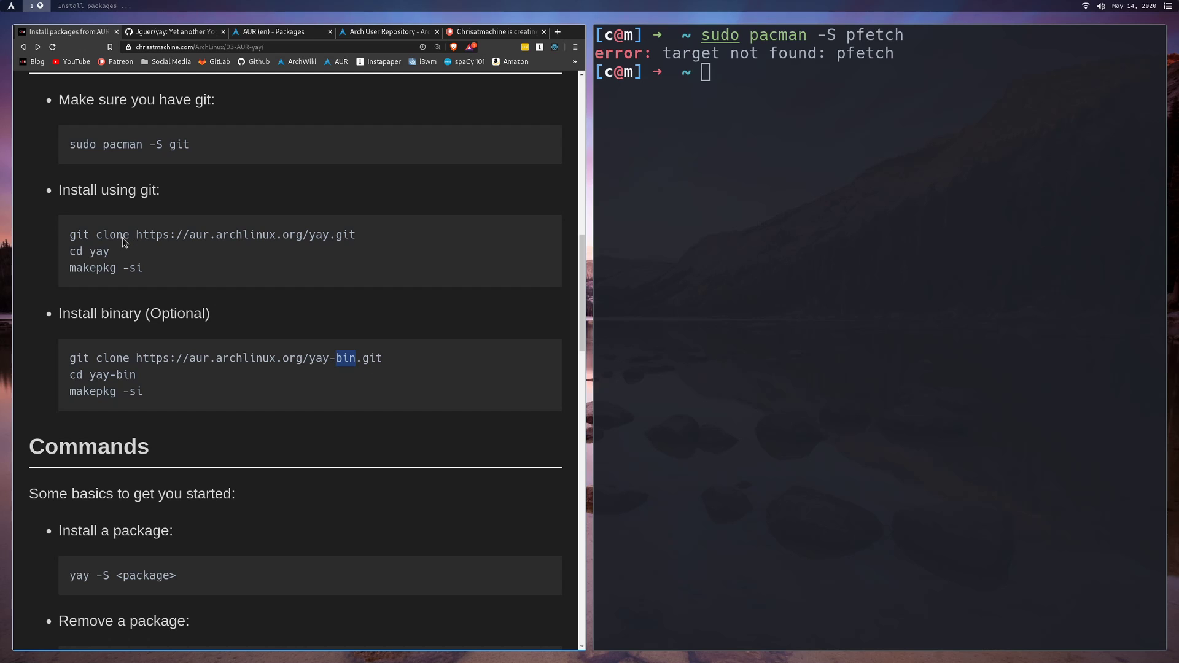
{"action": "left_click_drag", "start_coordinate": [70, 234], "coordinate": [108, 251]}
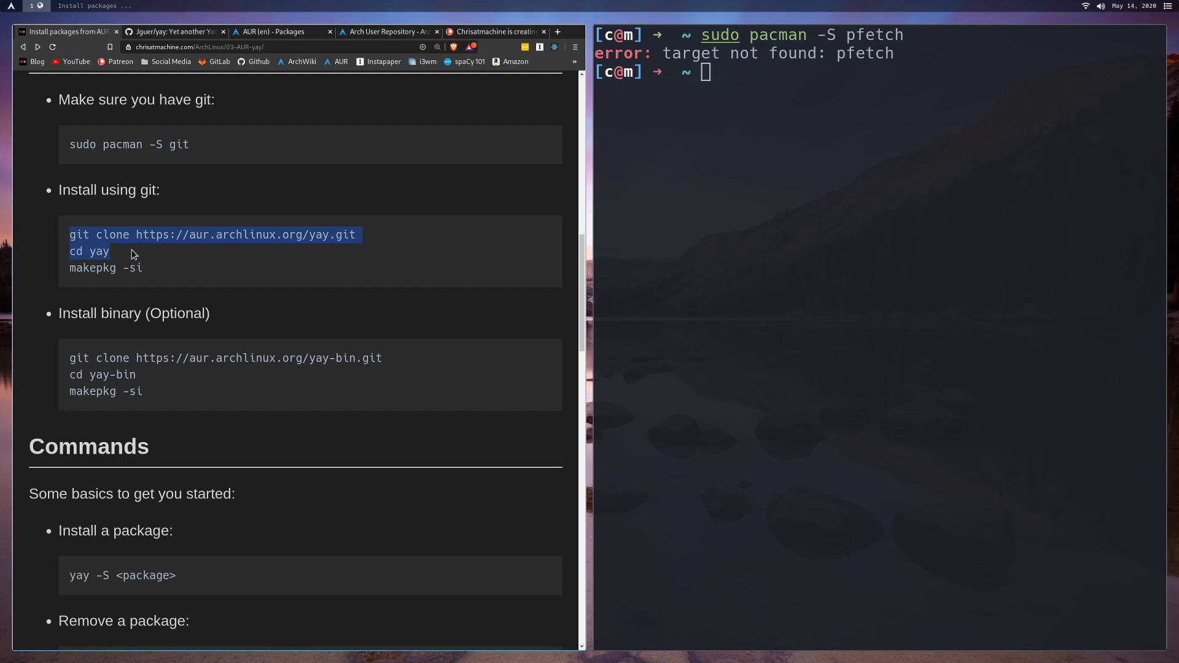
{"action": "left_click", "coordinate": [119, 256]}
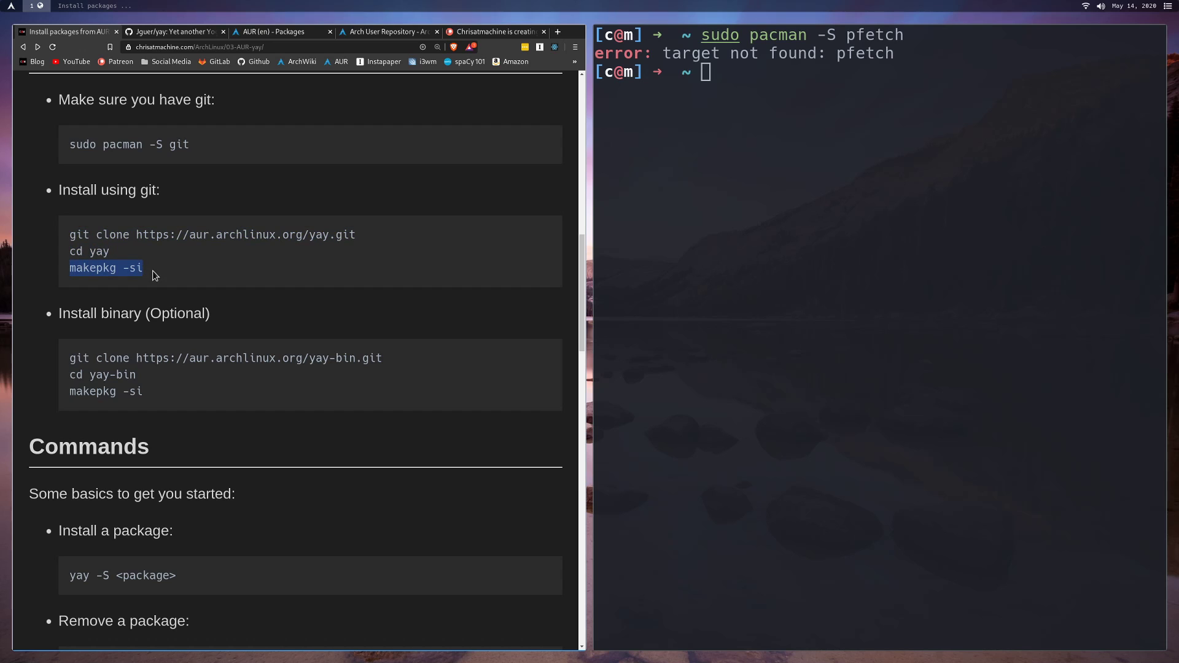
{"action": "mouse_move", "coordinate": [156, 273]}
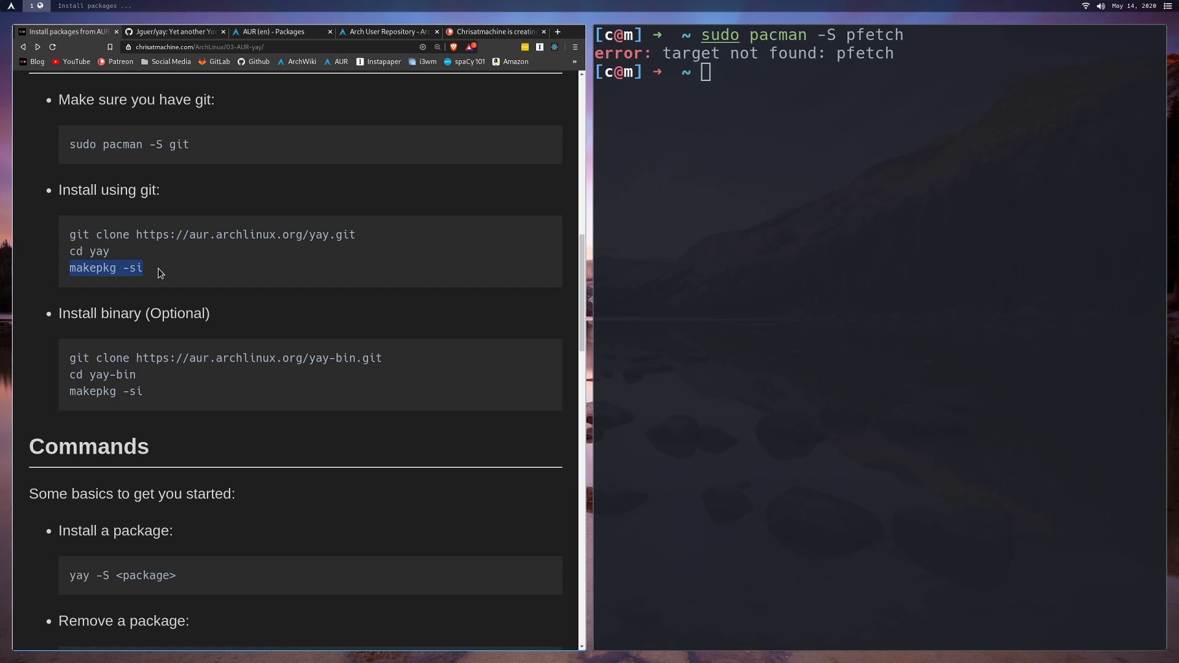
{"action": "scroll", "scroll_direction": "down", "scroll_amount": 3}
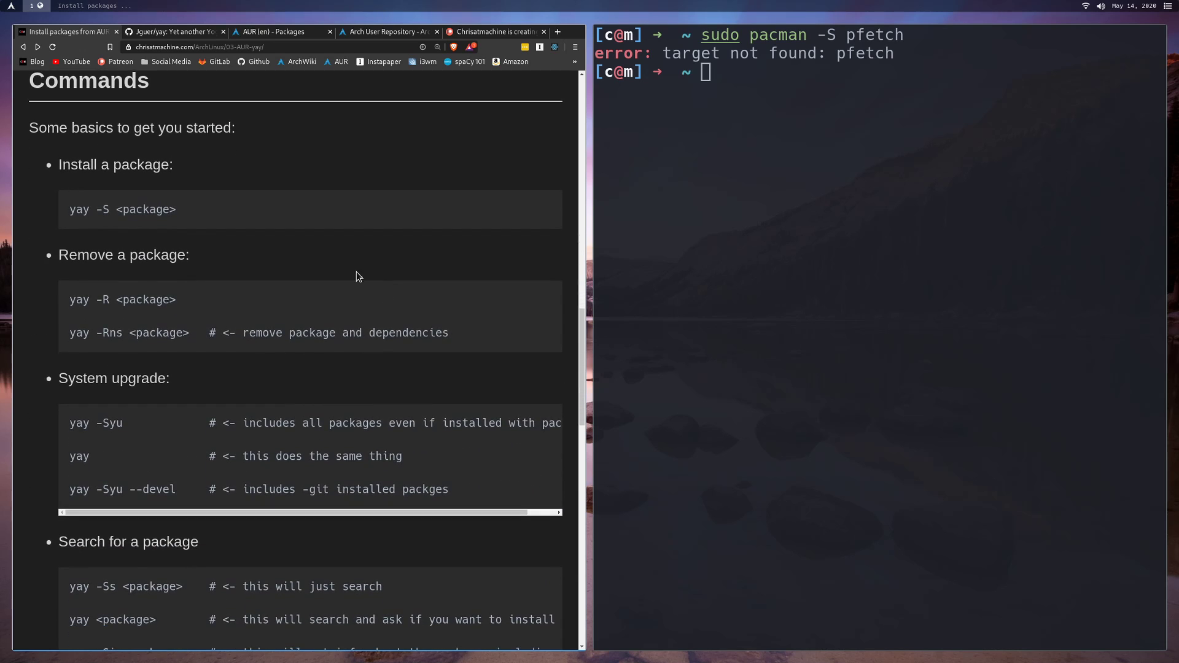
{"action": "mouse_move", "coordinate": [354, 186]}
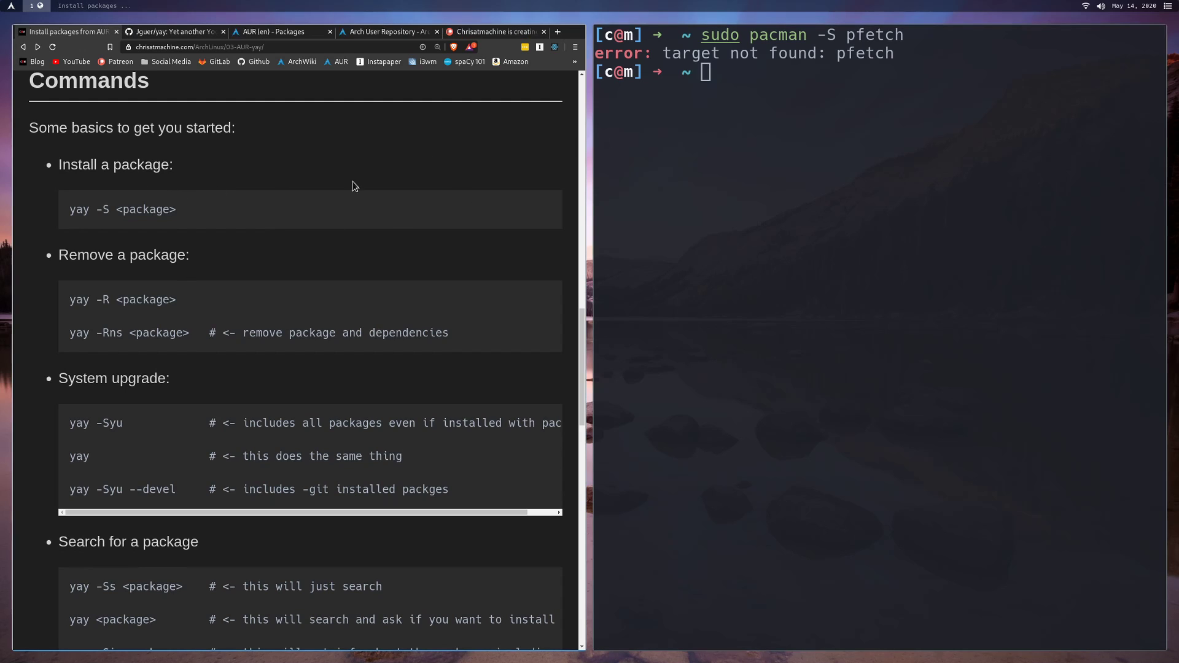
- Install pfetch from the AUR with yay -S pfetch, choosing the plain pfetch provider
{"action": "type", "text": "yay -Yc"}
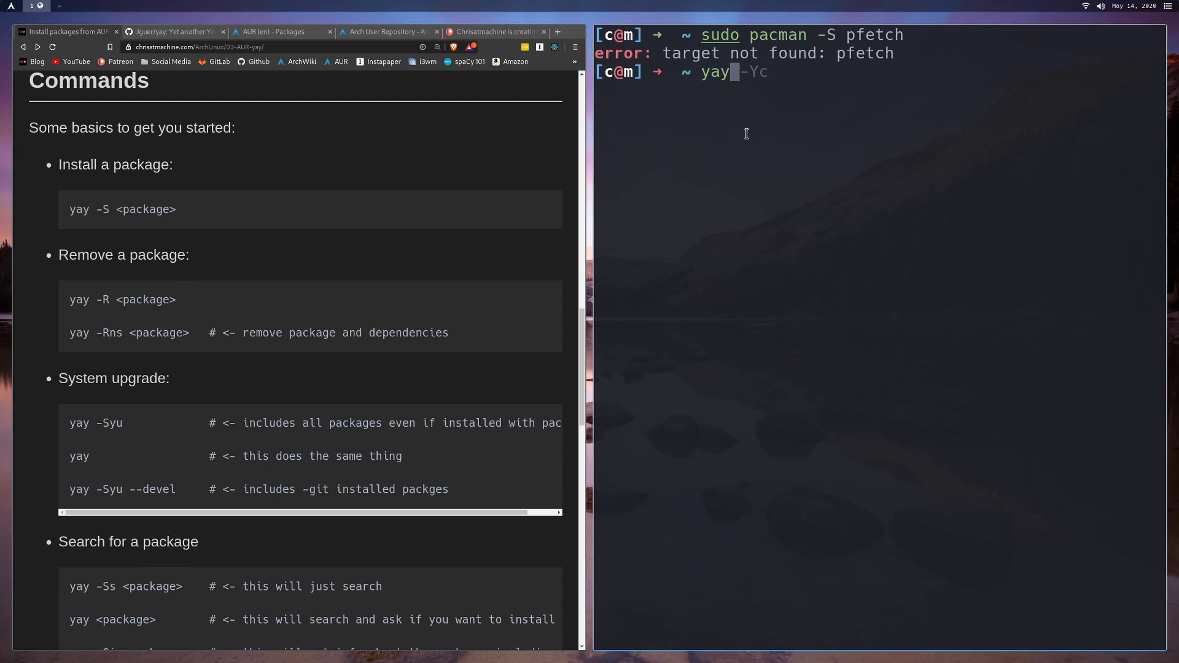
{"action": "type", "text": "-S pfetch"}
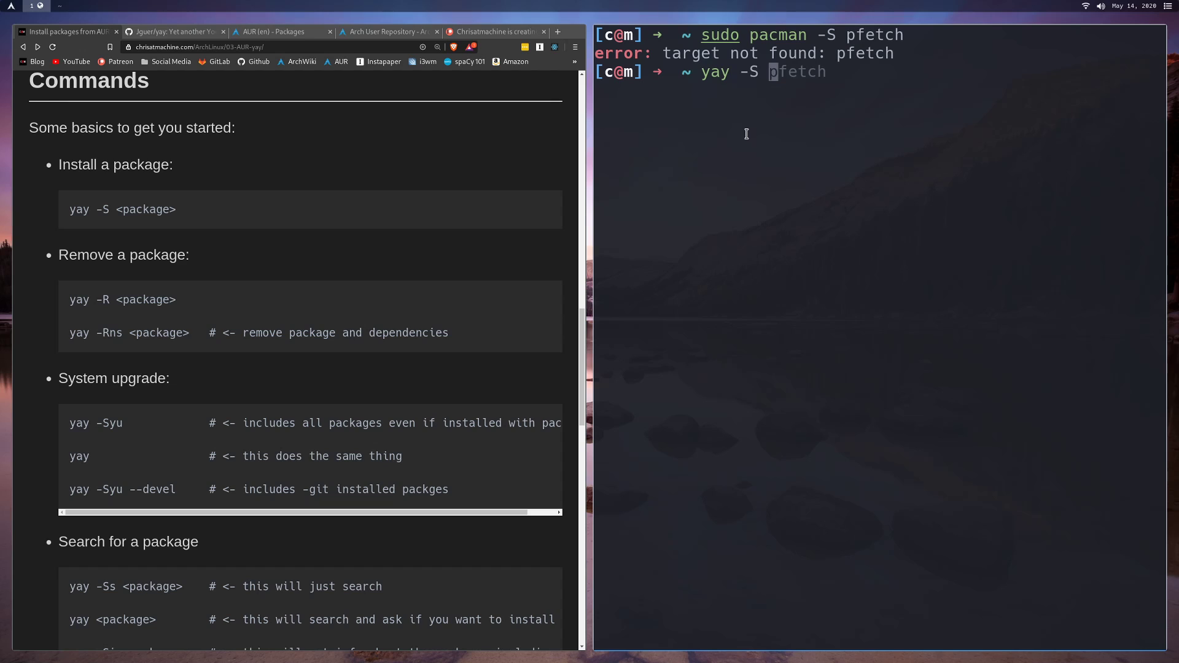
{"action": "key", "text": "Return"}
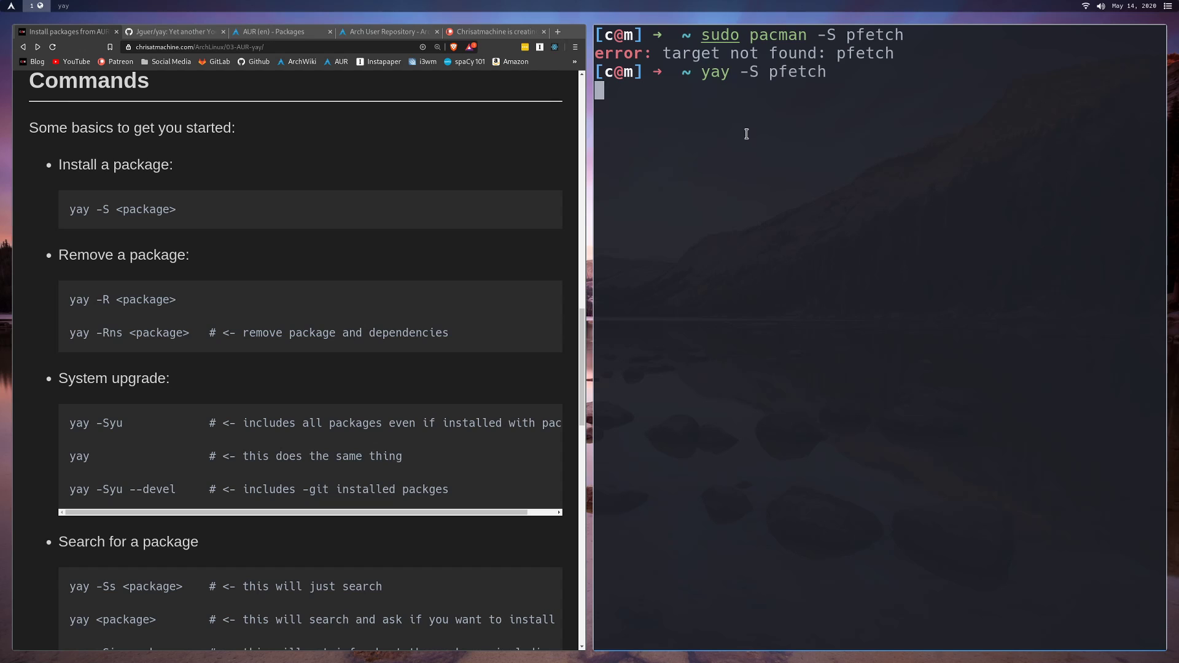
{"action": "key", "text": "Return"}
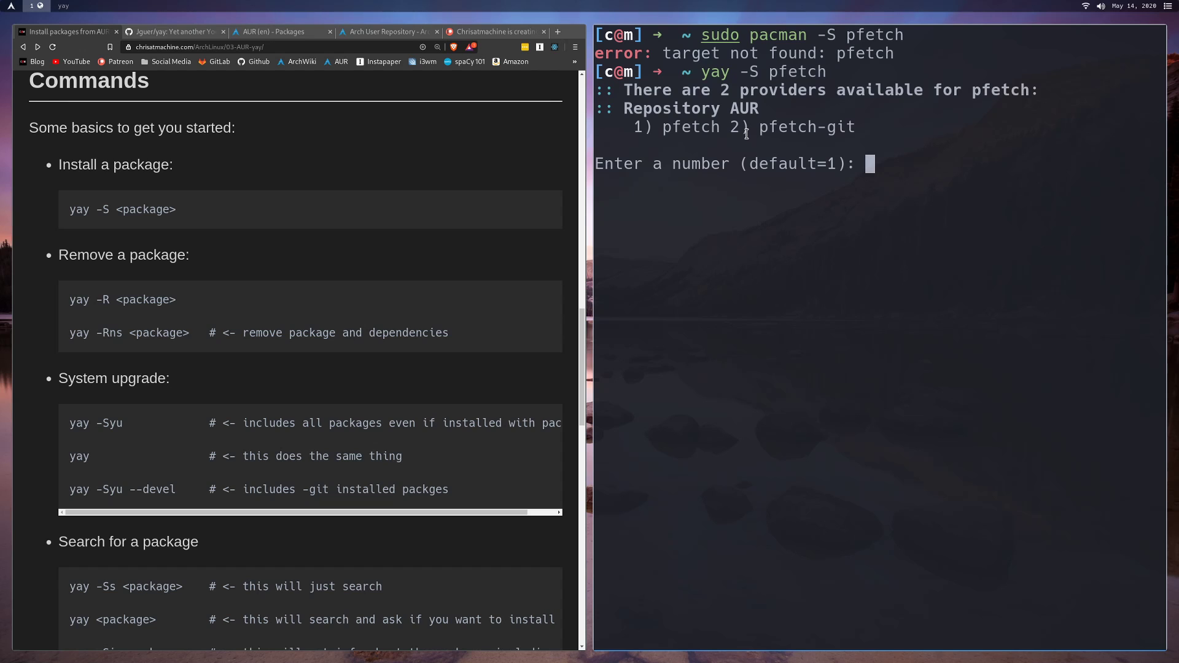
{"action": "mouse_move", "coordinate": [660, 126]}
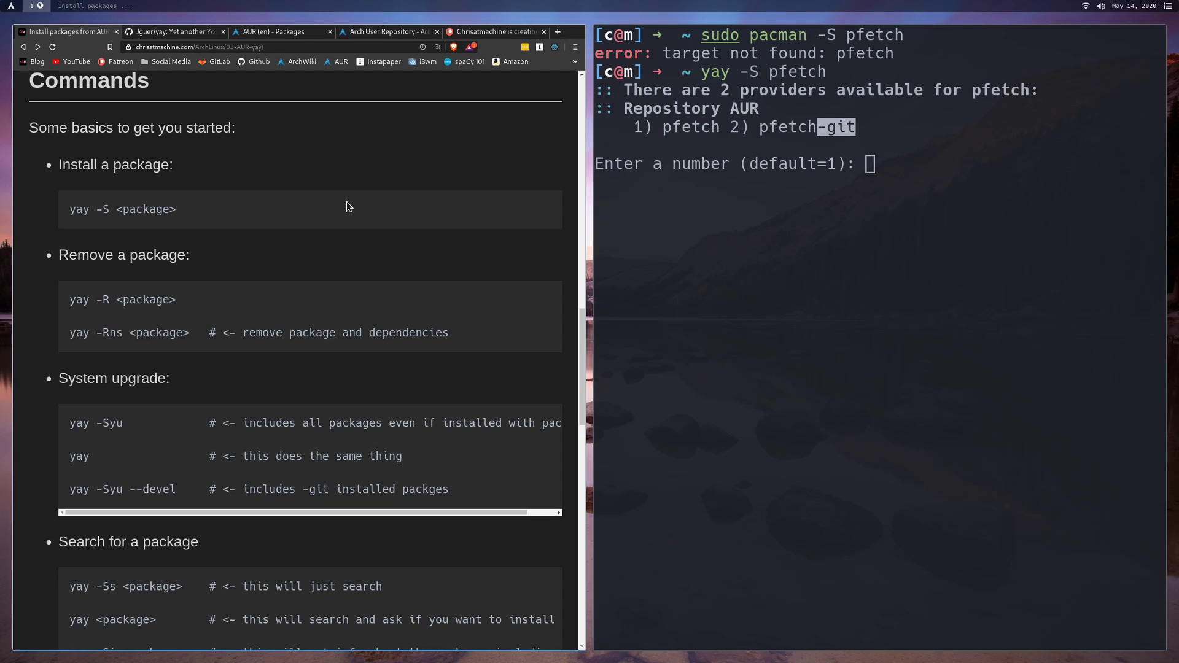
{"action": "mouse_move", "coordinate": [400, 177]}
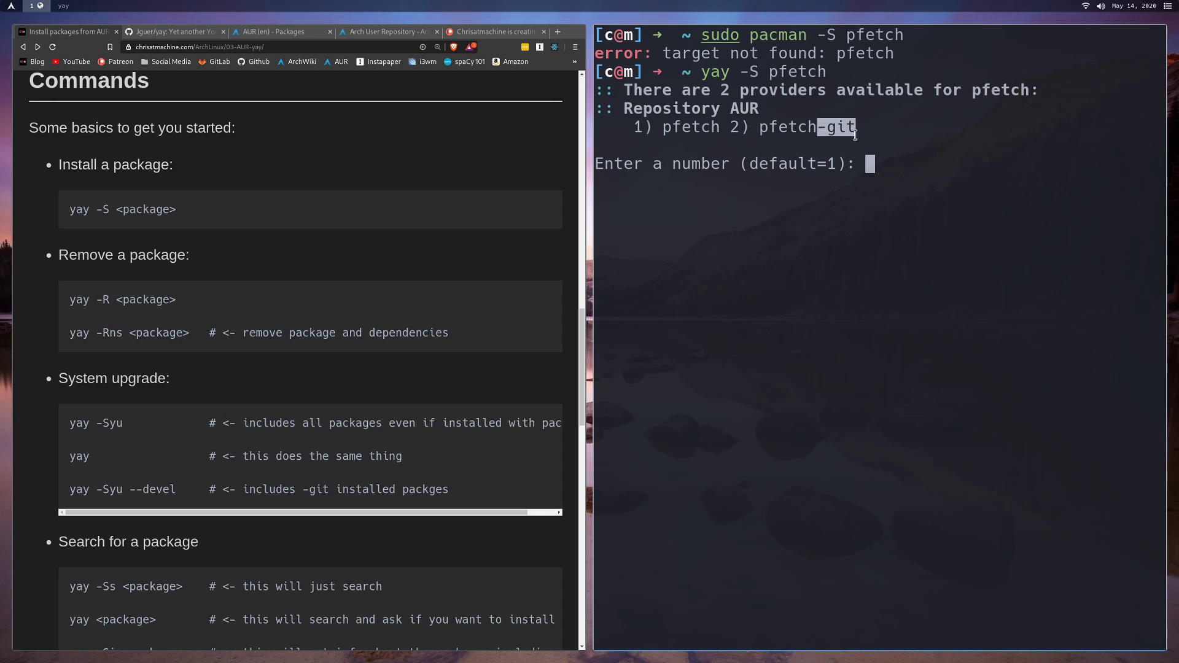
{"action": "mouse_move", "coordinate": [927, 146]}
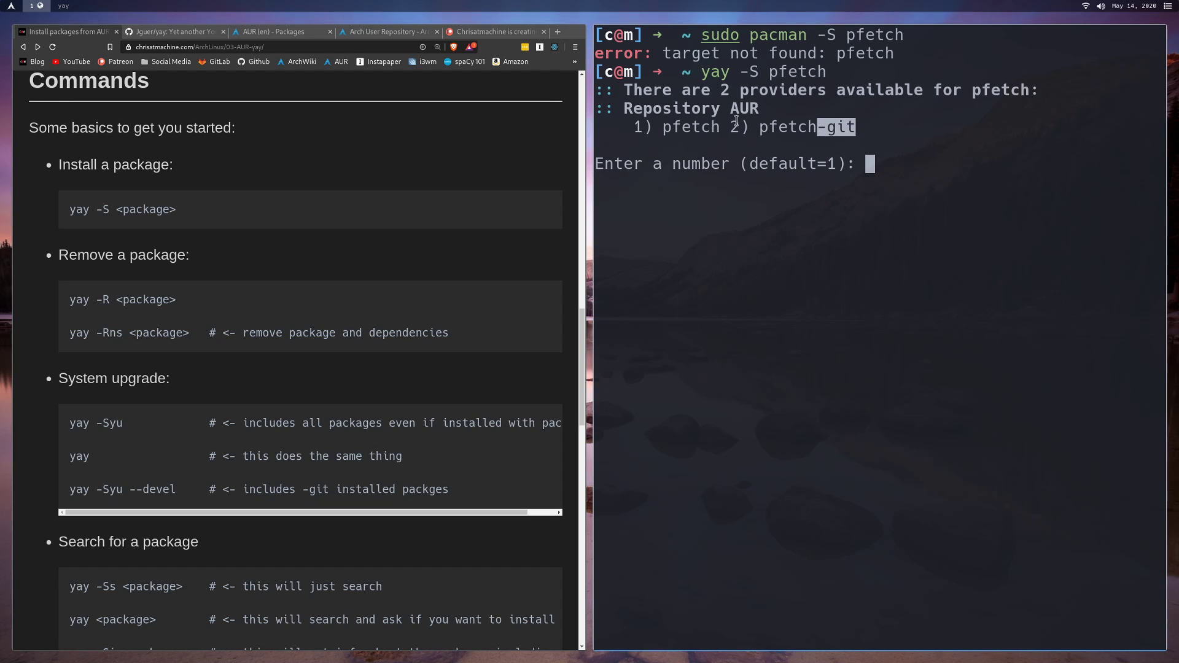
{"action": "mouse_move", "coordinate": [753, 187]}
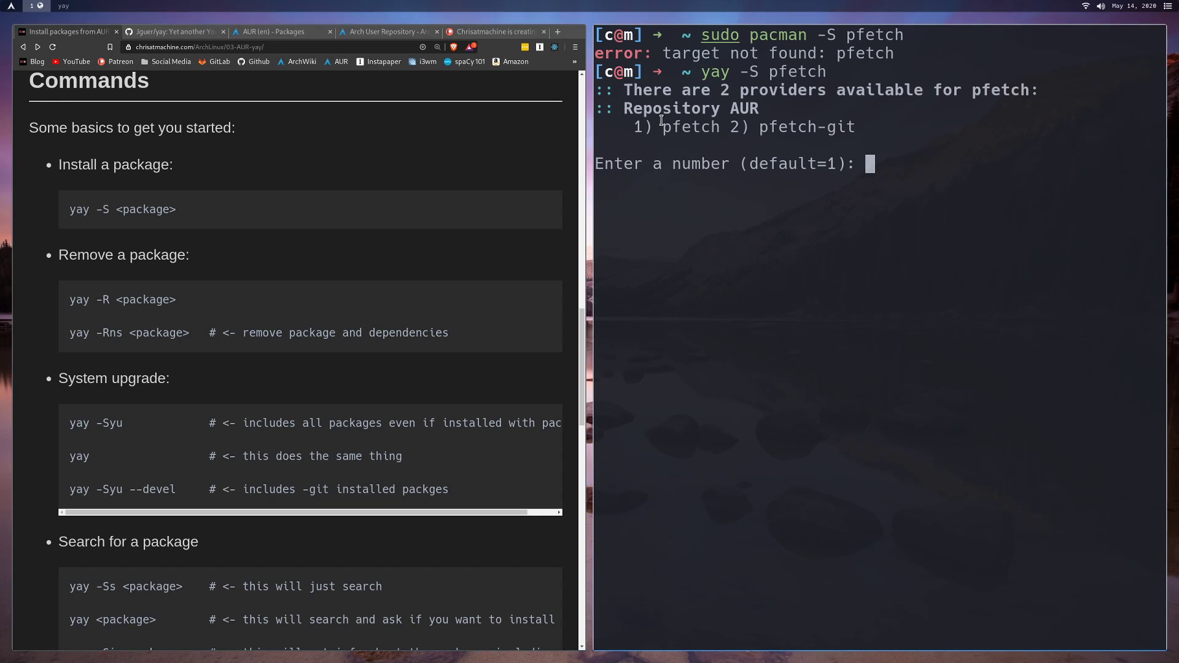
{"action": "mouse_move", "coordinate": [972, 180]}
{"action": "type", "text": "1"}
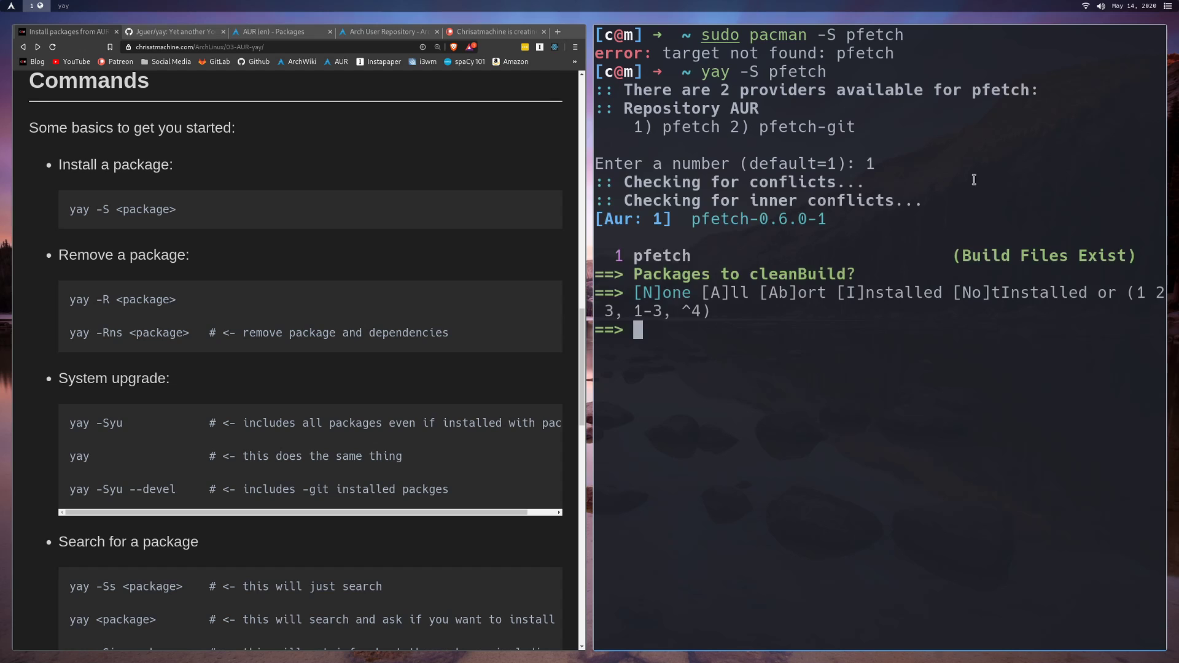
{"action": "key", "text": "Return"}
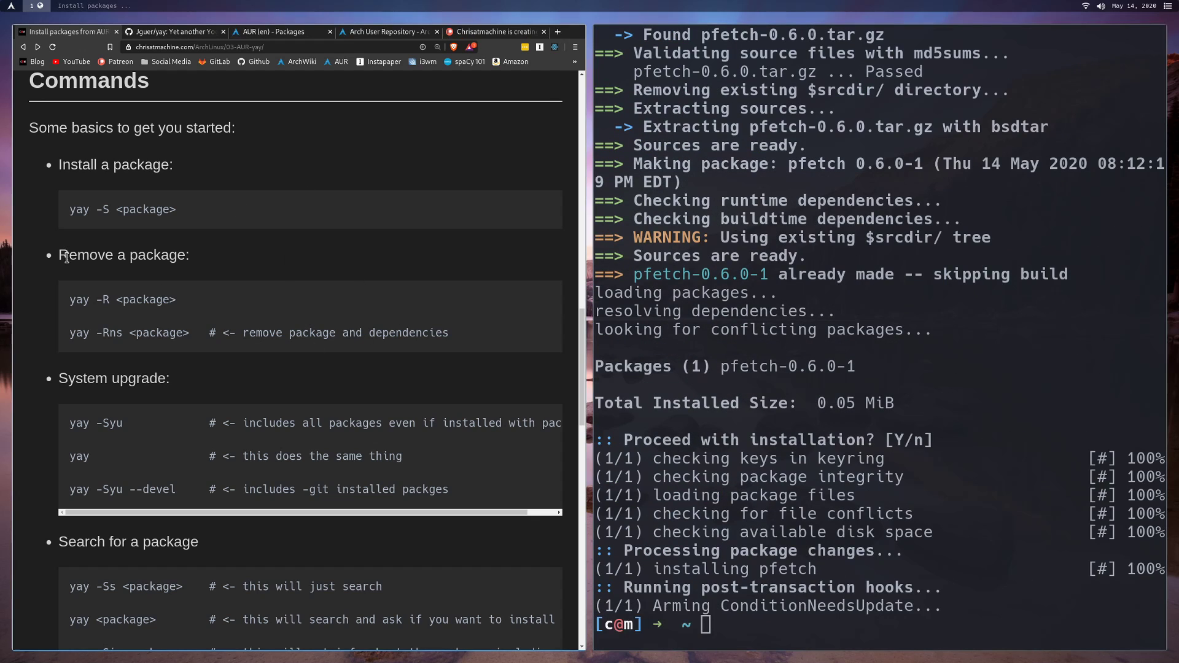
- Type the pfetch removal command yay -R pfetch at the cleared prompt
{"action": "type", "text": "yay -S pfetch"}
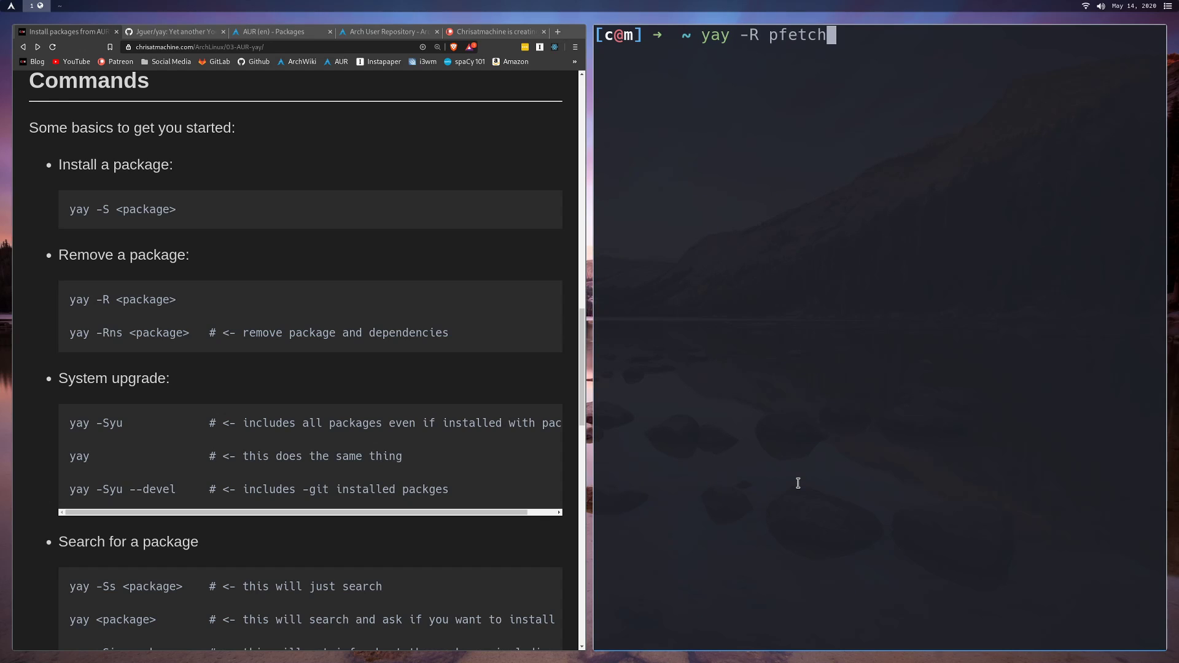
- Remove pfetch with yay -R pfetch, then highlight the -R and -Rns lines in the guide
{"action": "key", "text": "Return"}
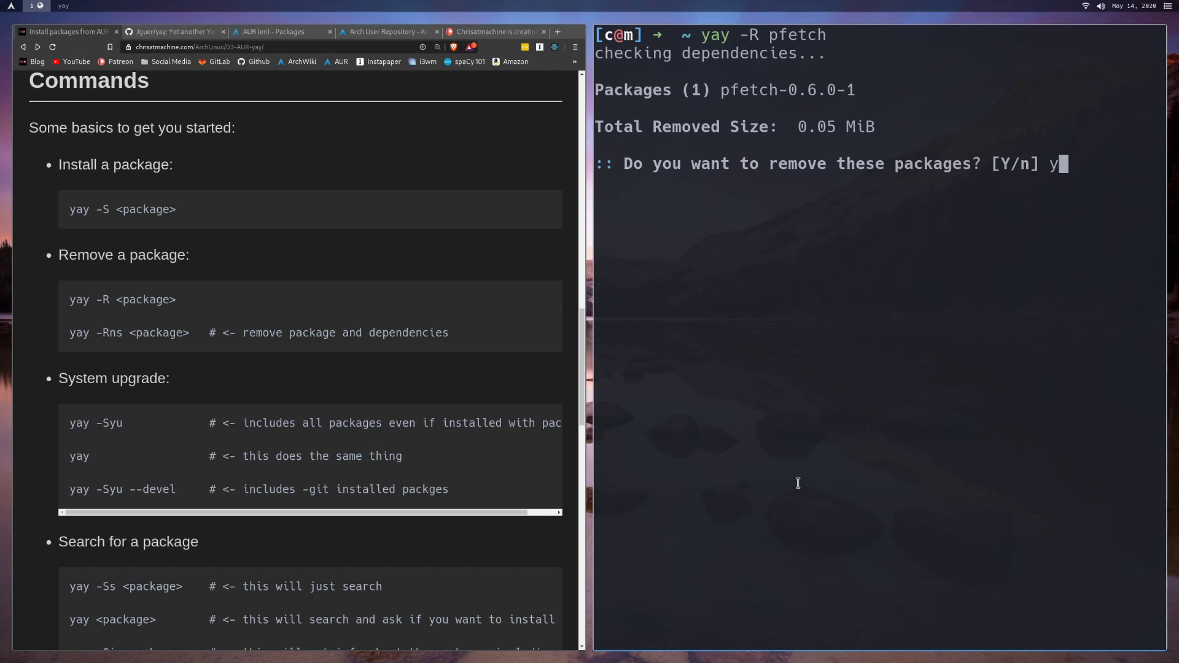
{"action": "key", "text": "Return"}
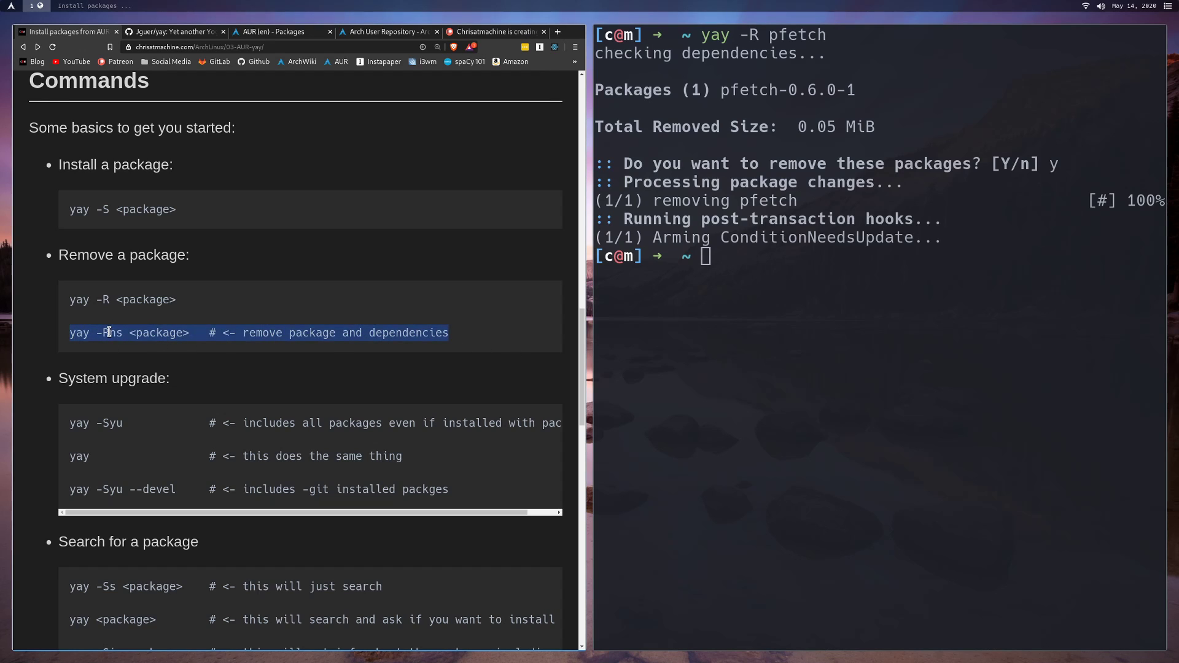
{"action": "left_click", "coordinate": [117, 332]}
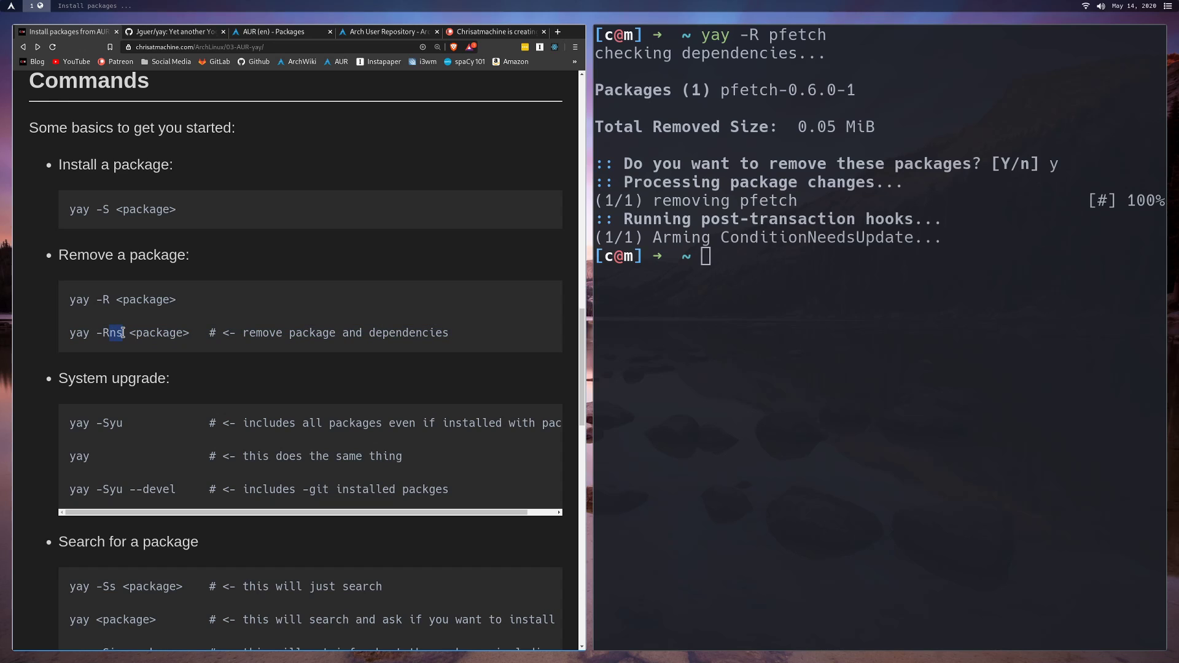
{"action": "mouse_move", "coordinate": [328, 284]}
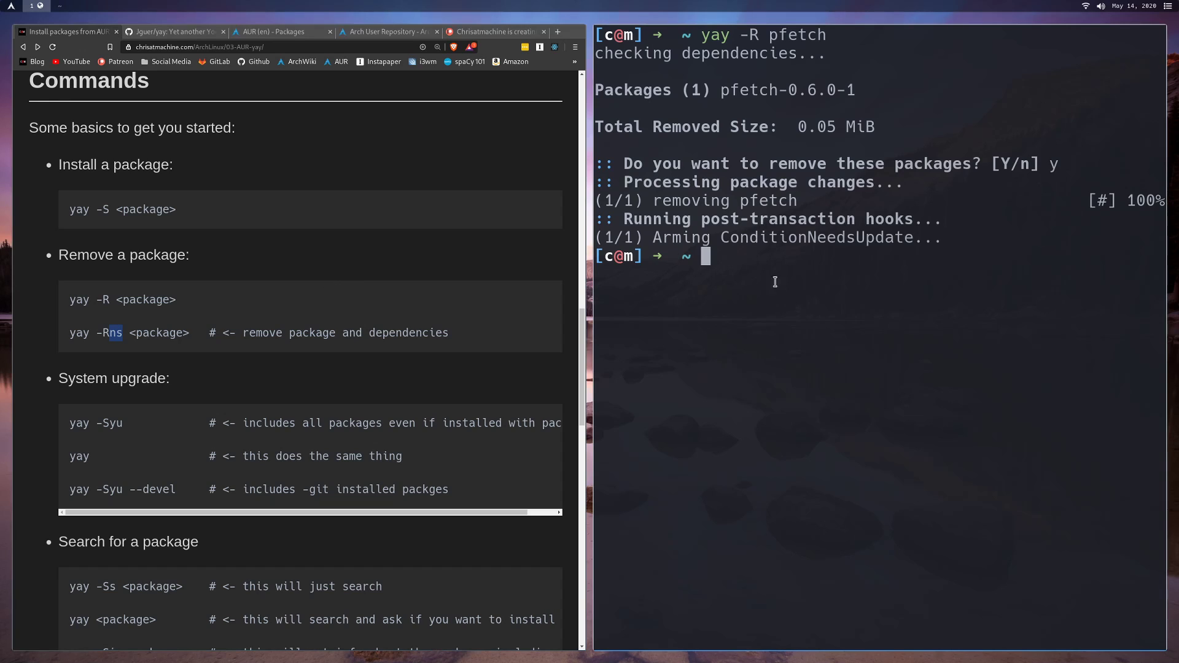
{"action": "triple_click", "coordinate": [128, 332]}
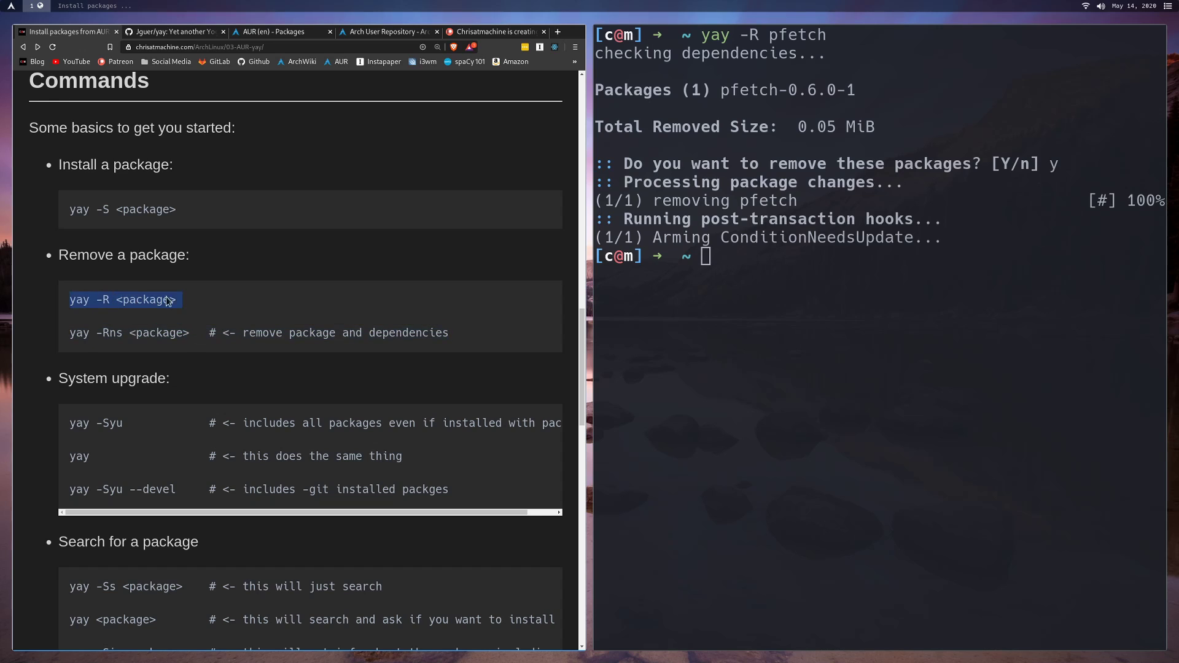
{"action": "mouse_move", "coordinate": [277, 325]}
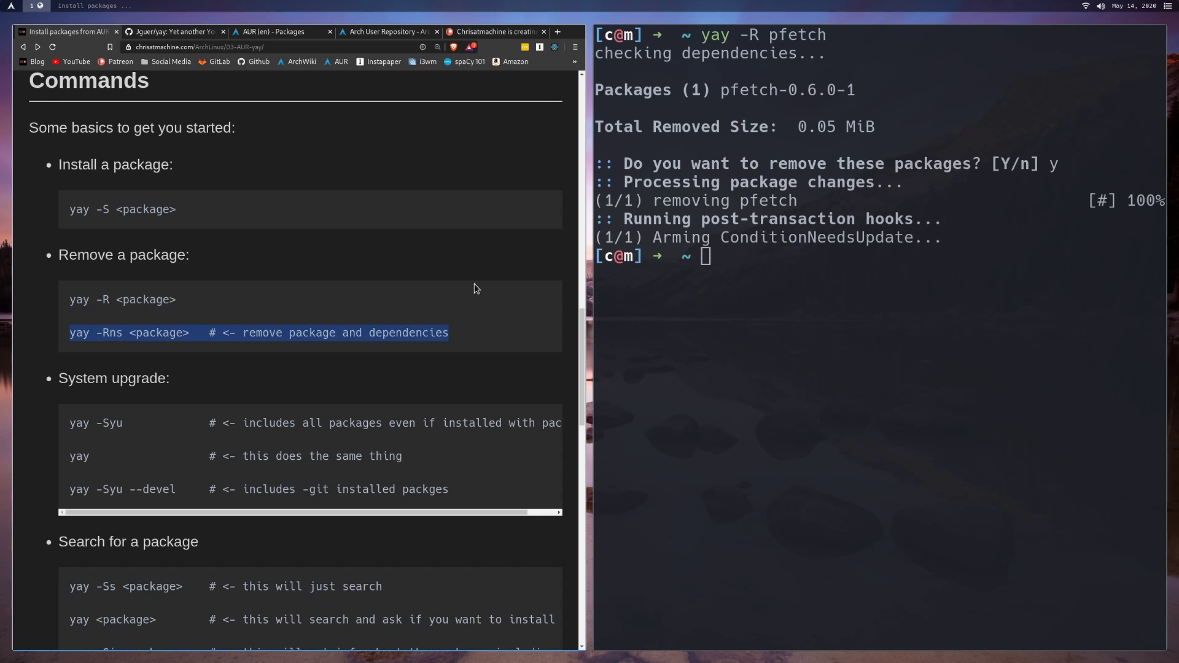
{"action": "scroll", "scroll_direction": "down", "scroll_amount": 3}
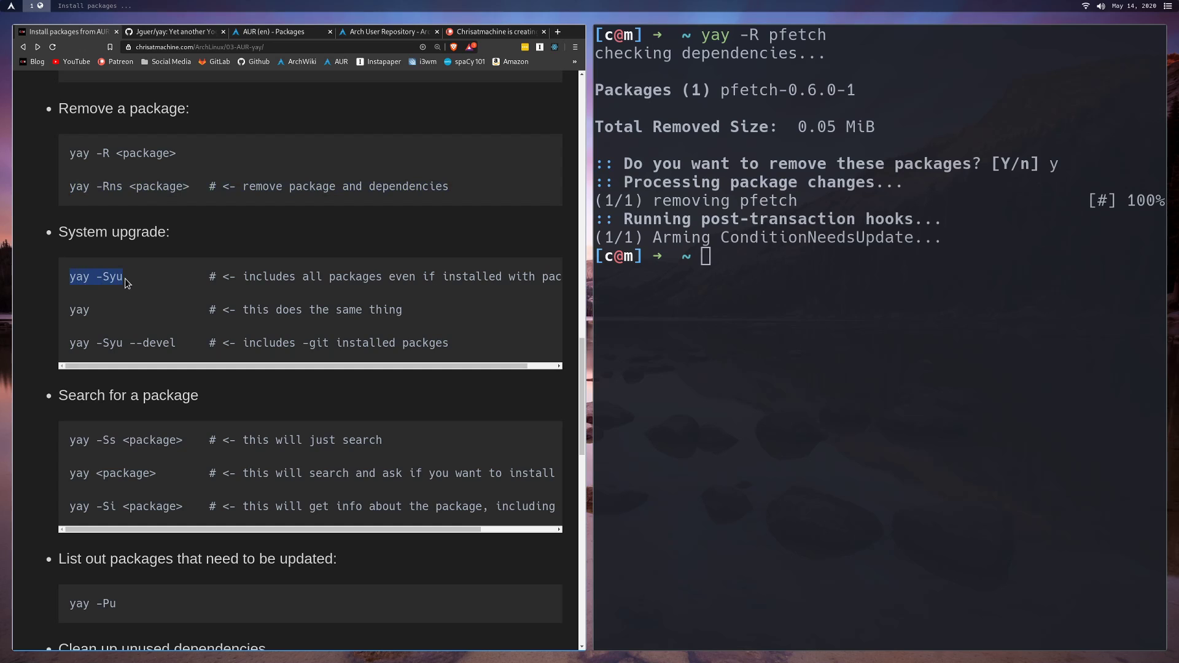
{"action": "mouse_move", "coordinate": [164, 276]}
{"action": "type", "text": "ya"}
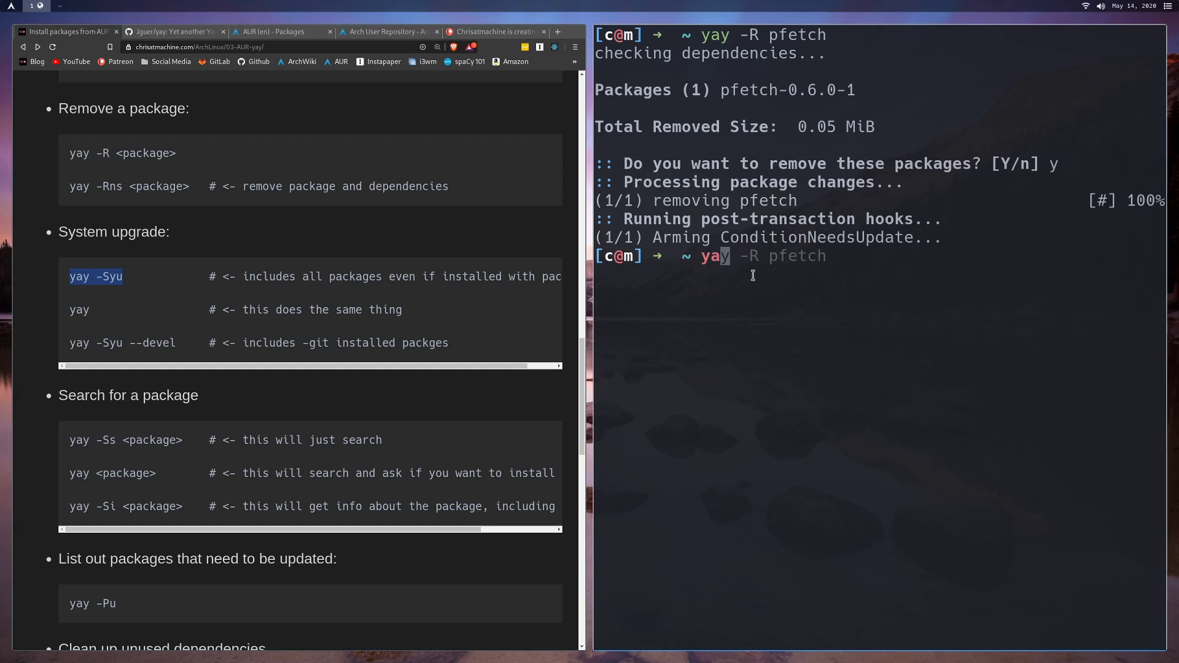
- Run a full system upgrade with yay -Syu and scroll the guide to the --devel option
{"action": "type", "text": "-Syu"}
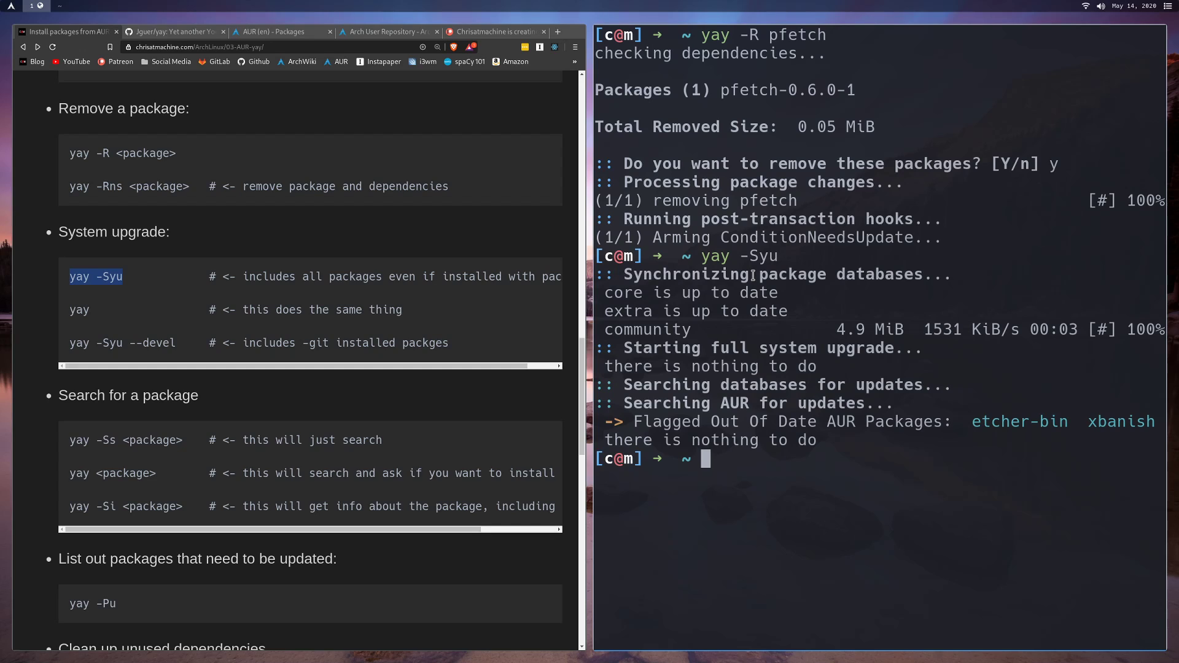
{"action": "mouse_move", "coordinate": [413, 323]}
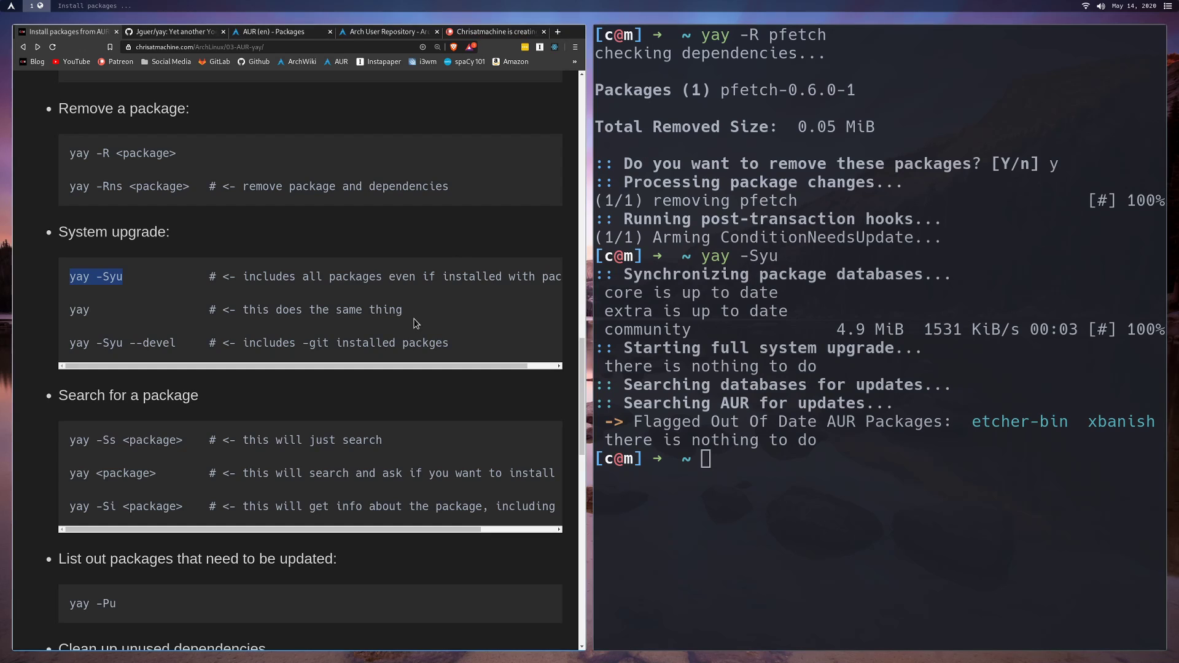
{"action": "mouse_move", "coordinate": [258, 299]}
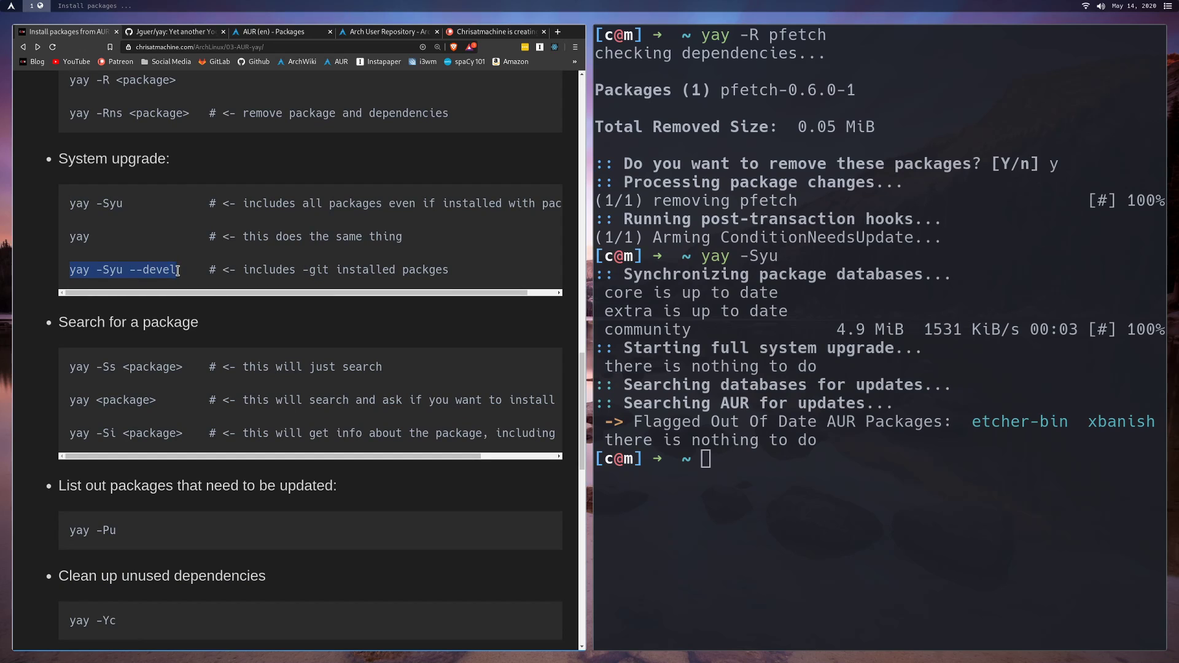
{"action": "mouse_move", "coordinate": [127, 270]}
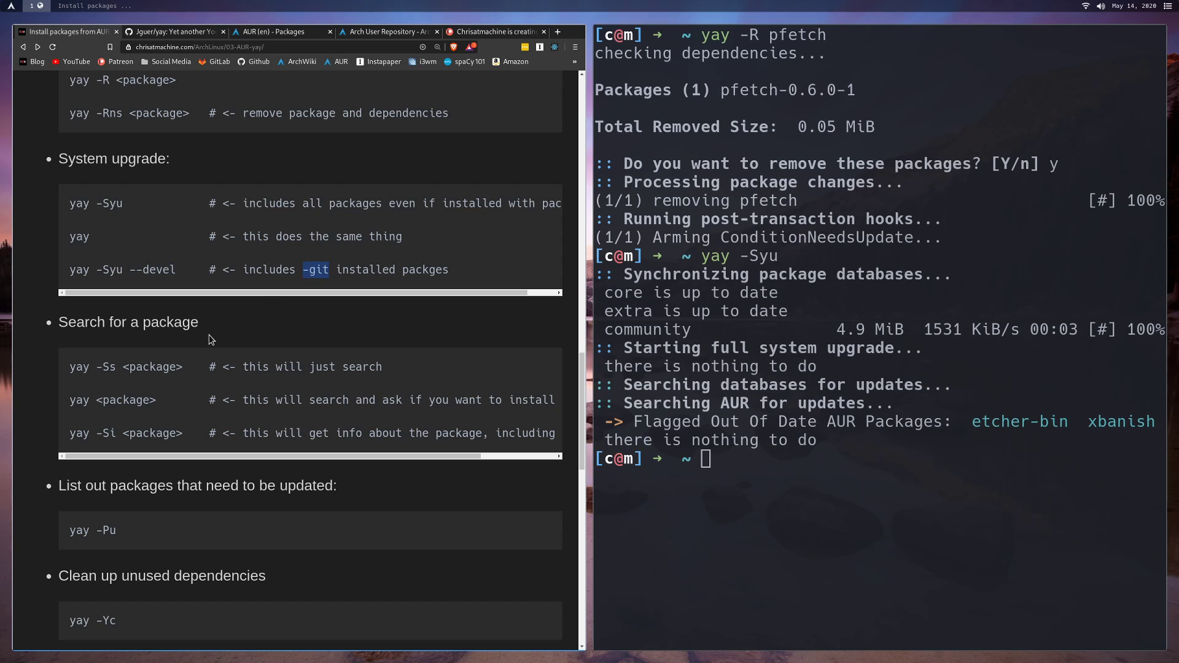
{"action": "scroll", "scroll_direction": "down", "scroll_amount": 3}
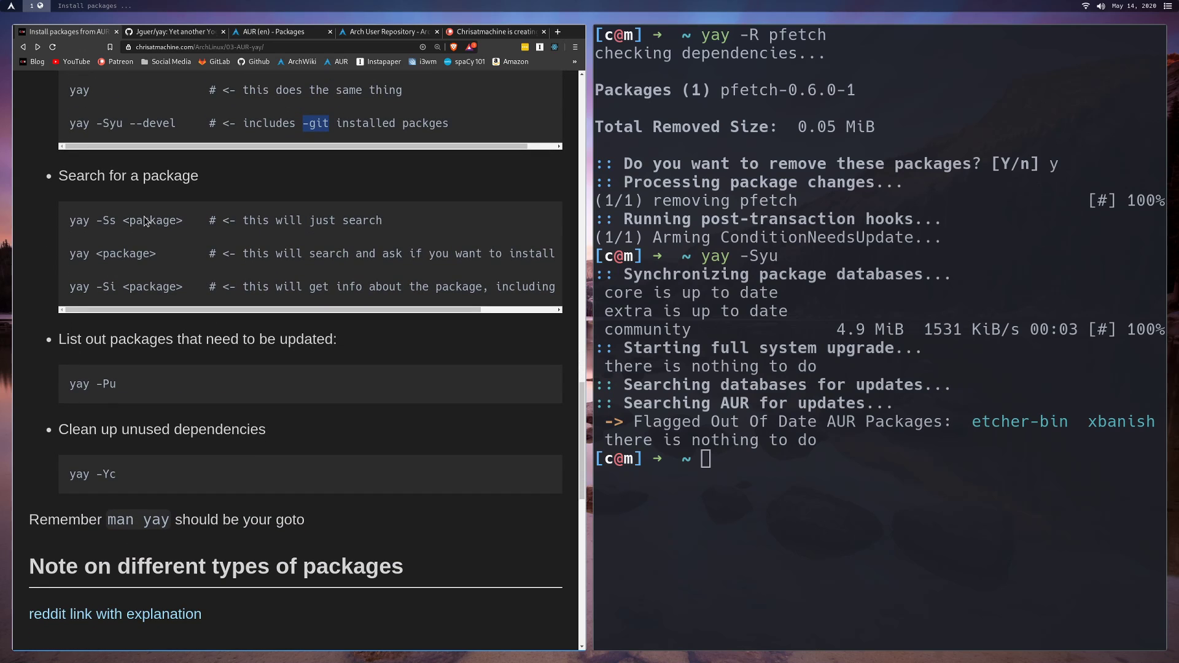
{"action": "mouse_move", "coordinate": [288, 269]}
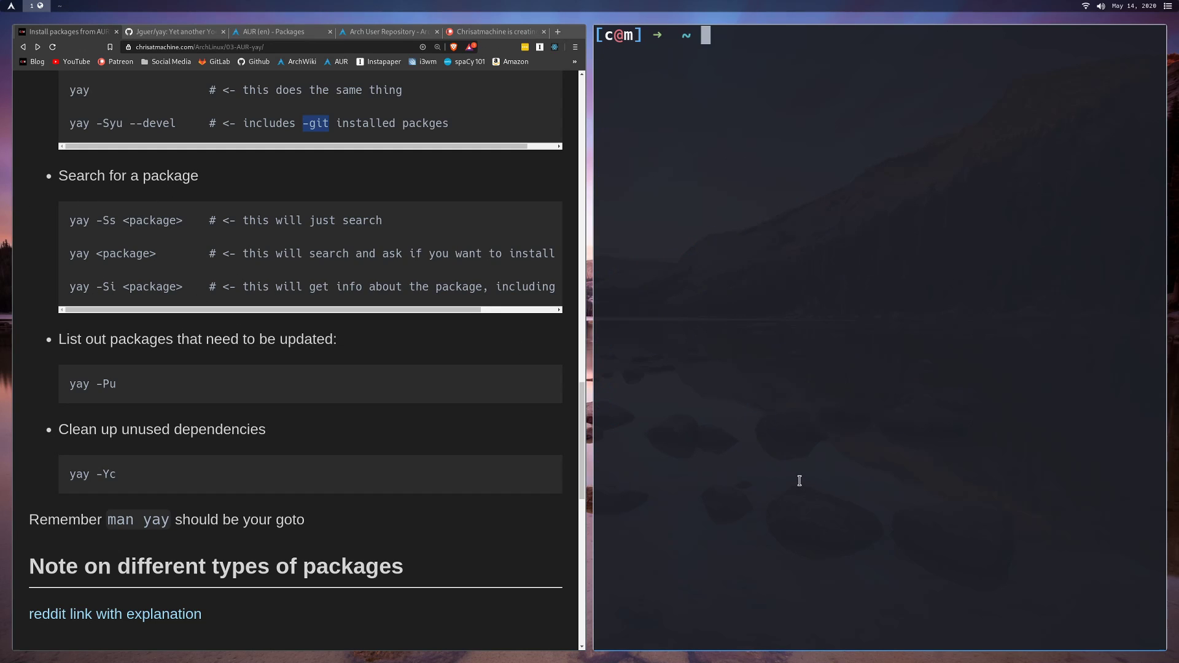
- Search the AUR for pfetch with yay, cancelling the install prompt with Ctrl+C
{"action": "type", "text": "yay -Syu"}
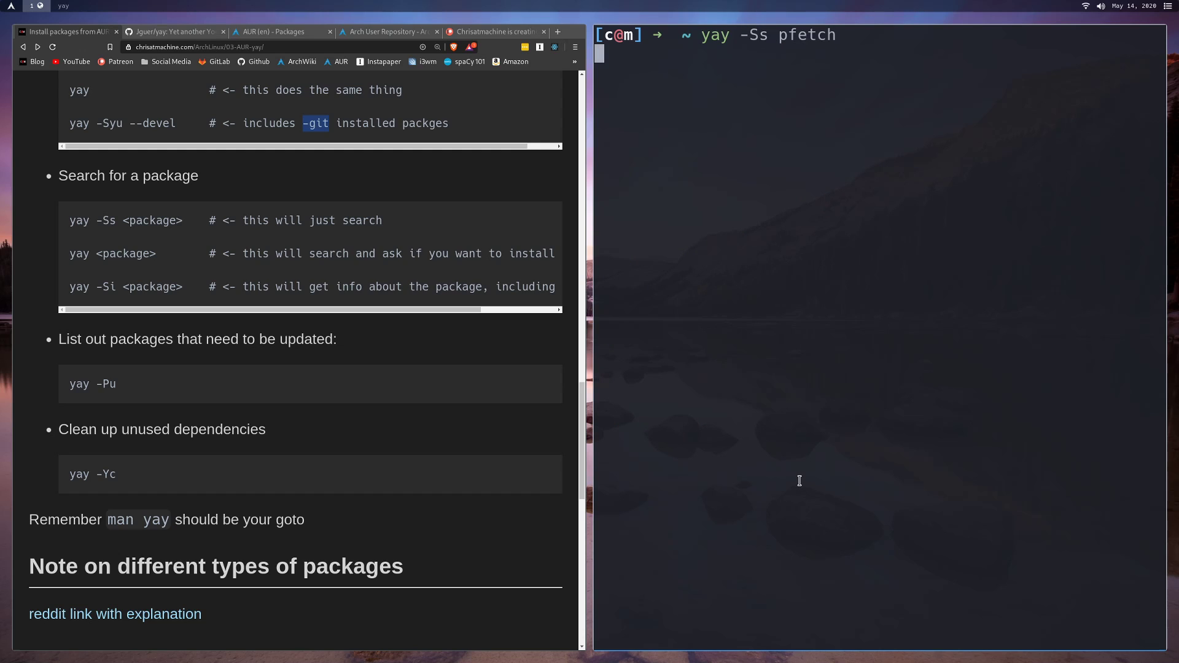
{"action": "key", "text": "Return"}
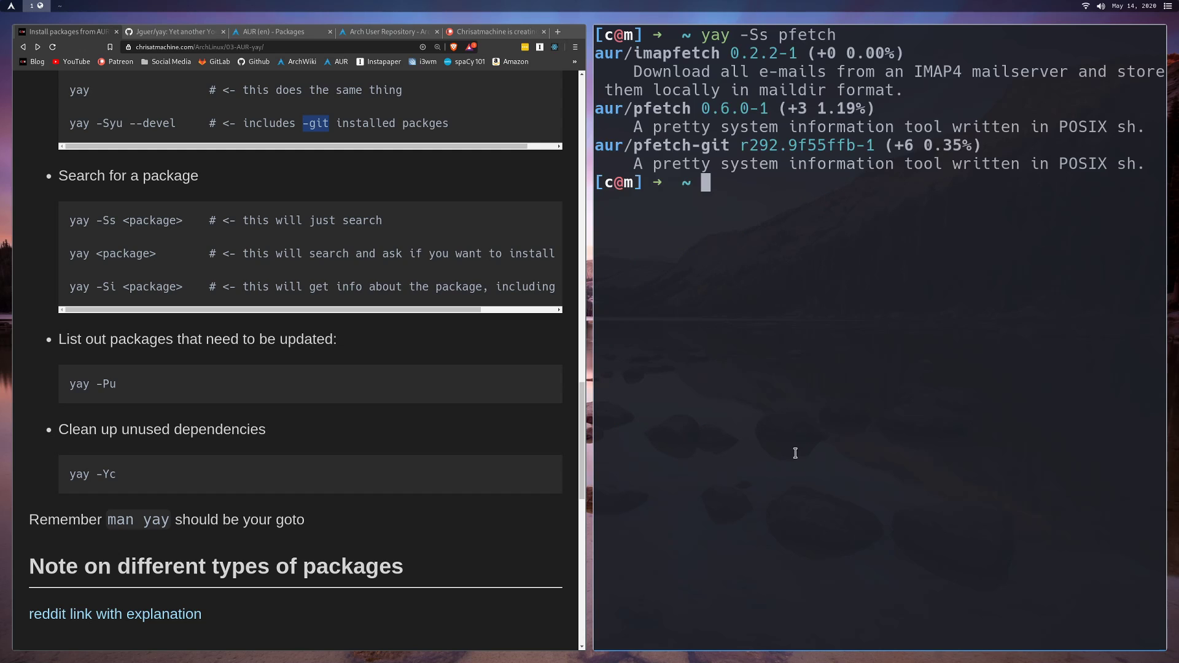
{"action": "mouse_move", "coordinate": [640, 53]}
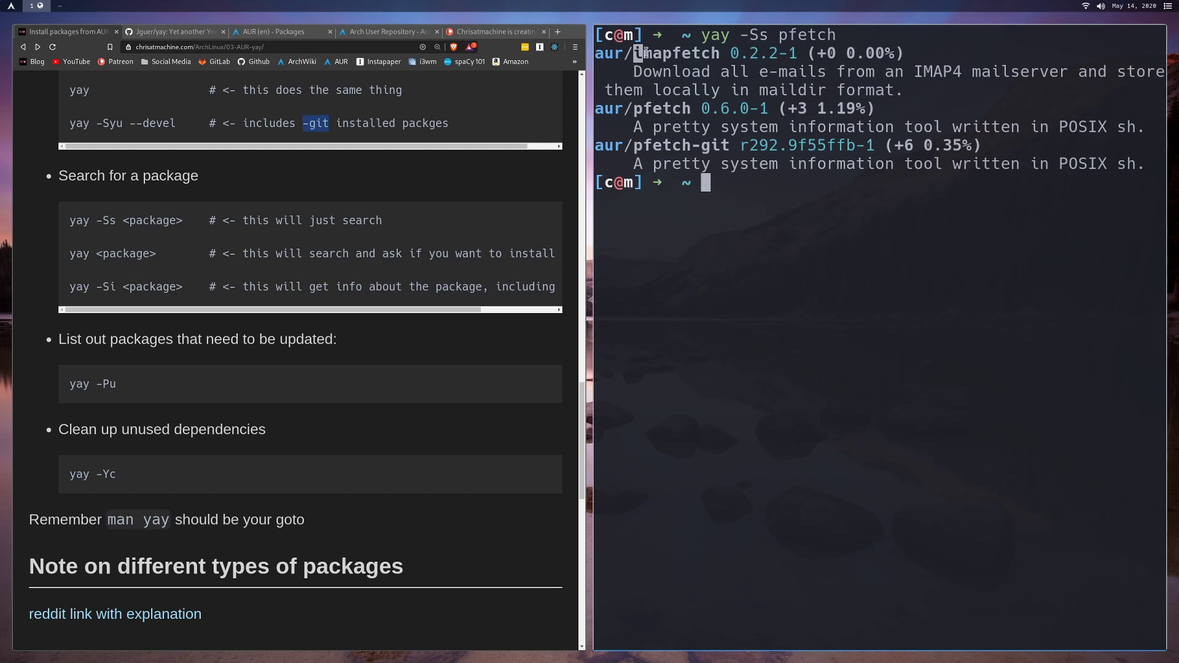
{"action": "double_click", "coordinate": [675, 53]}
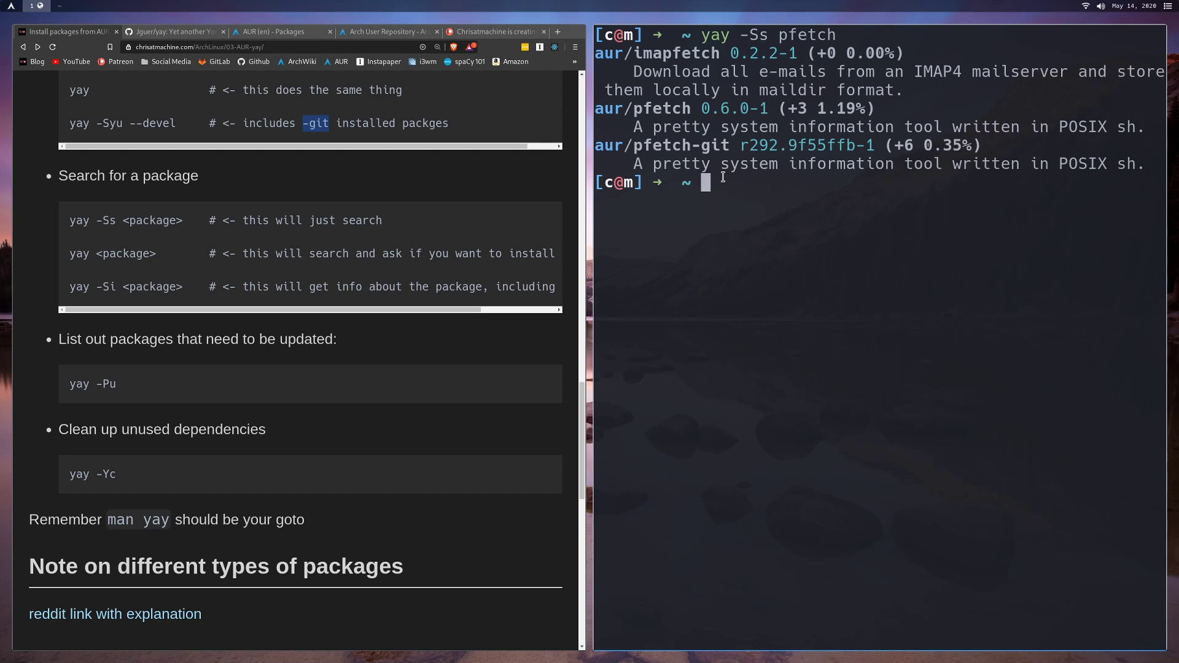
{"action": "type", "text": "yay -Ss pfetch"}
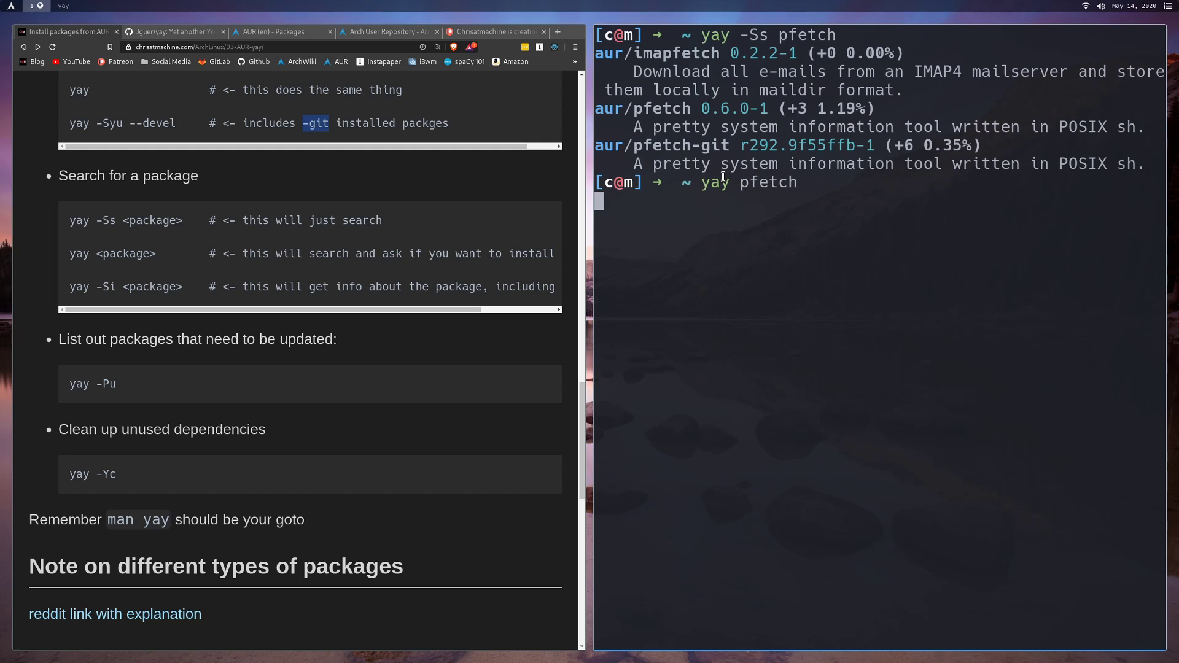
{"action": "key", "text": "Return"}
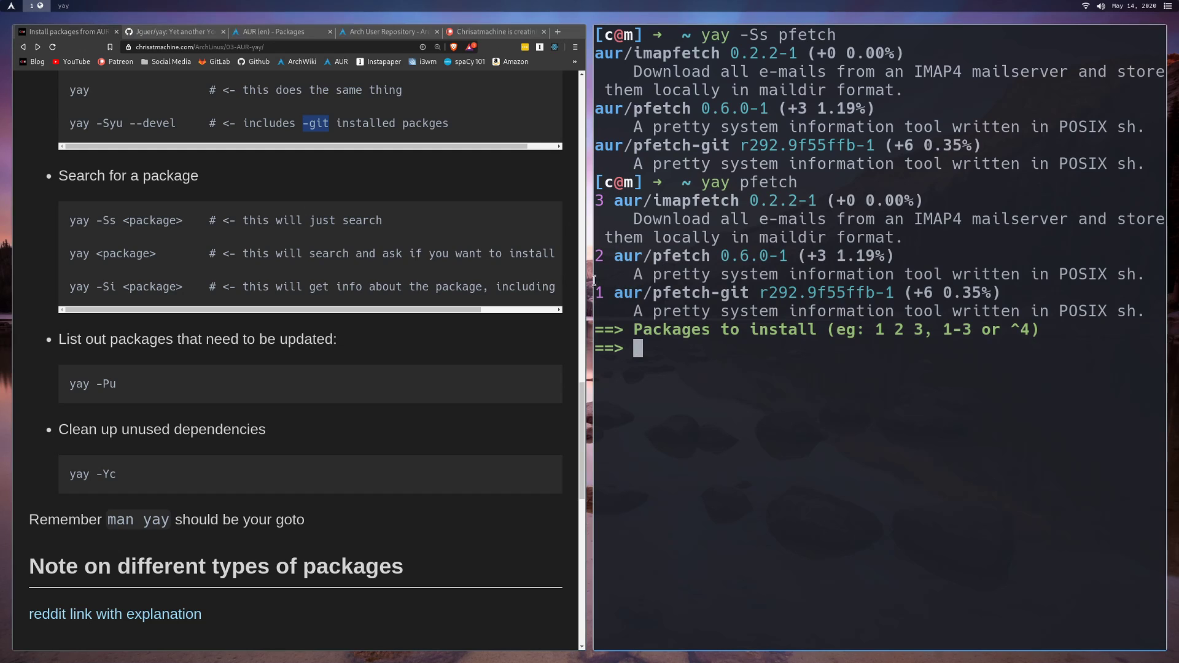
{"action": "key", "text": "ctrl+c"}
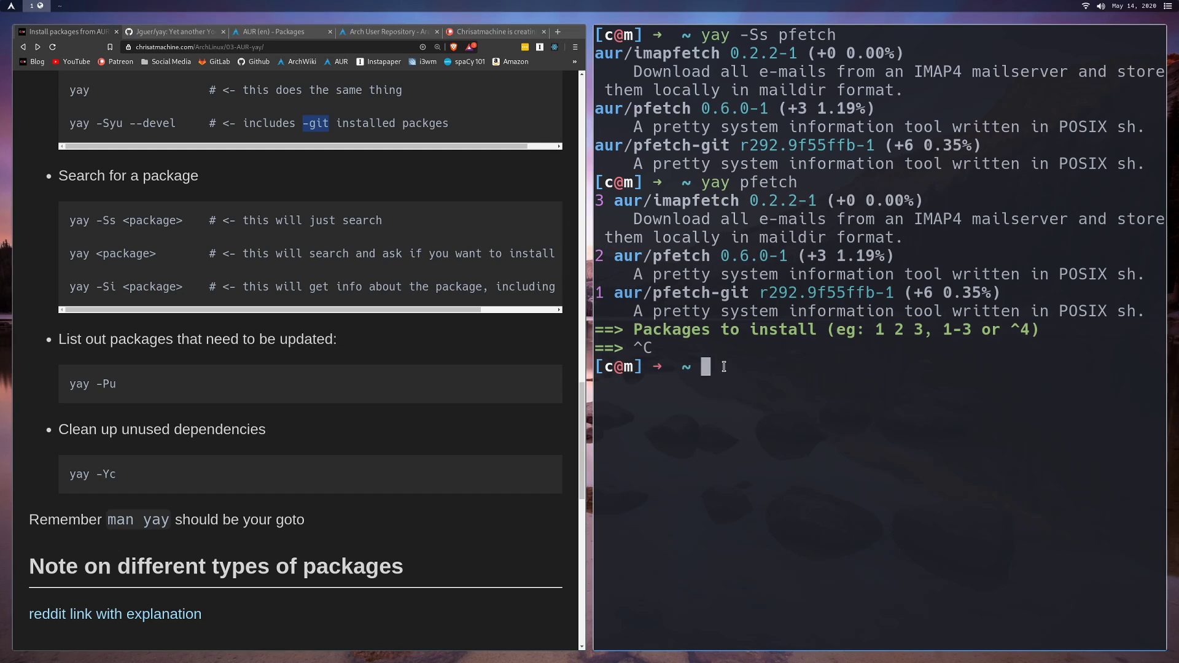
- Enter yay pfetch again and edit it into the pfetch package info query
{"action": "key", "text": "Return"}
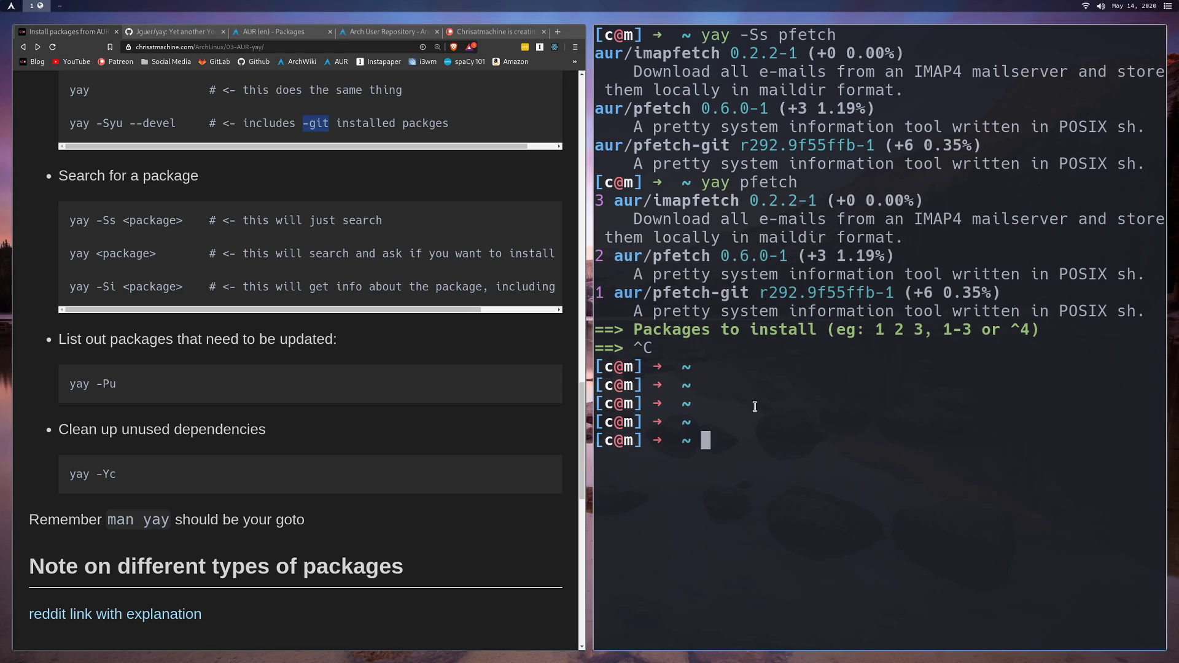
{"action": "type", "text": "yay pfetch"}
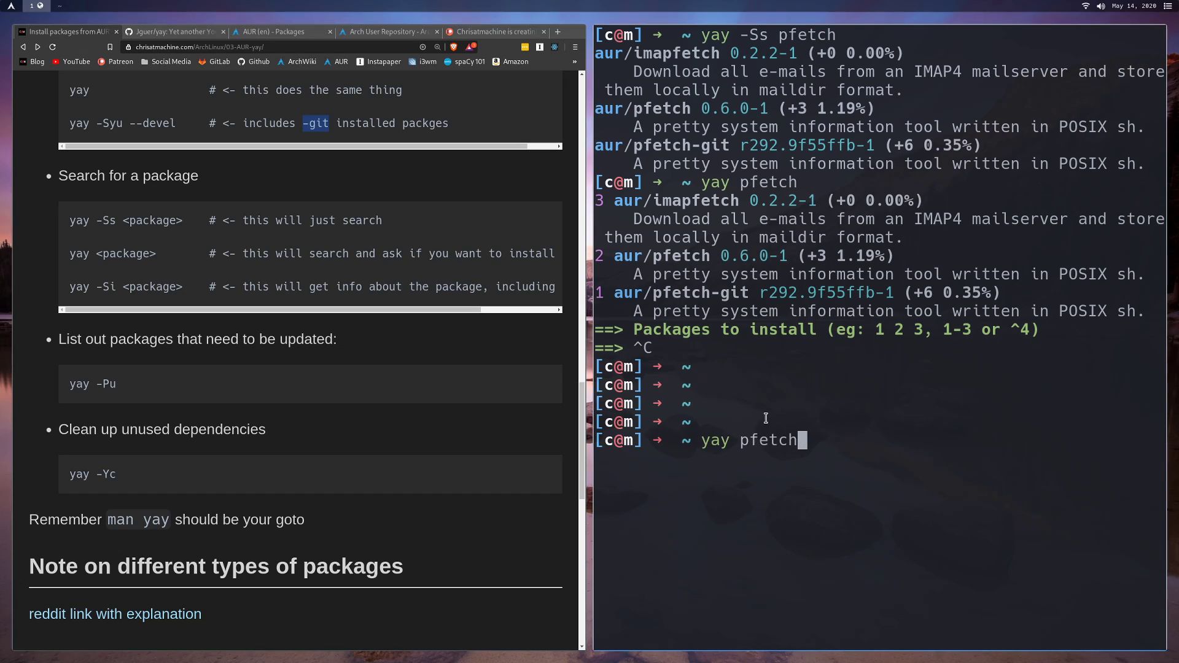
{"action": "key", "text": "Home"}
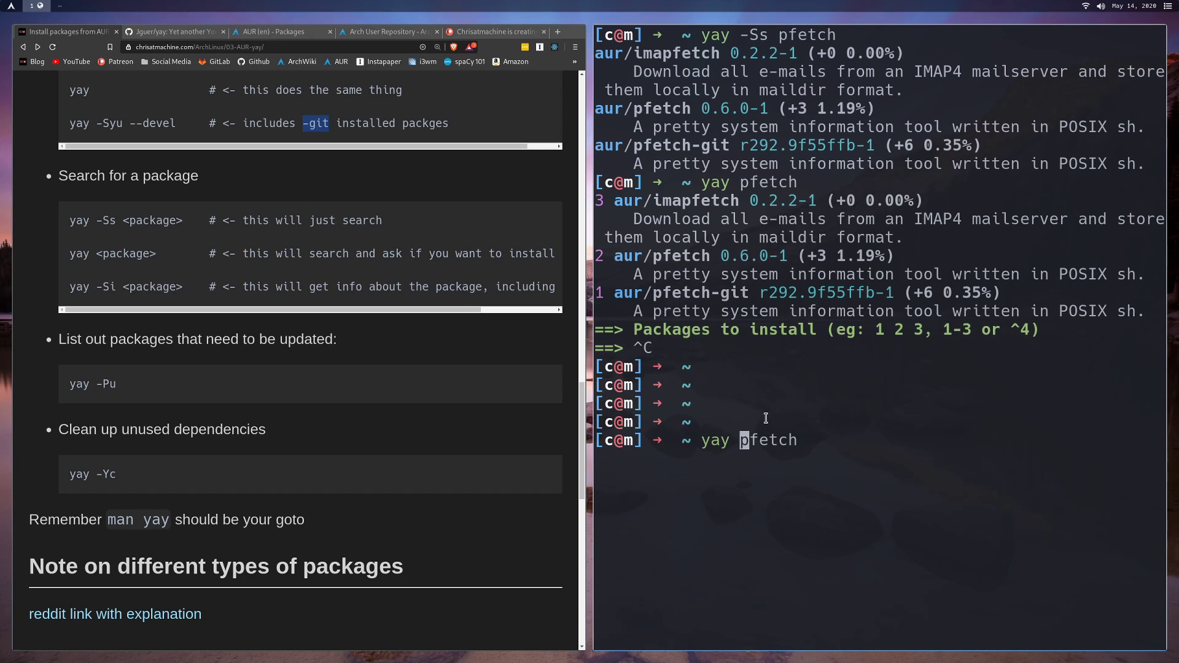
{"action": "type", "text": " -Si"}
{"action": "key", "text": "Return"}
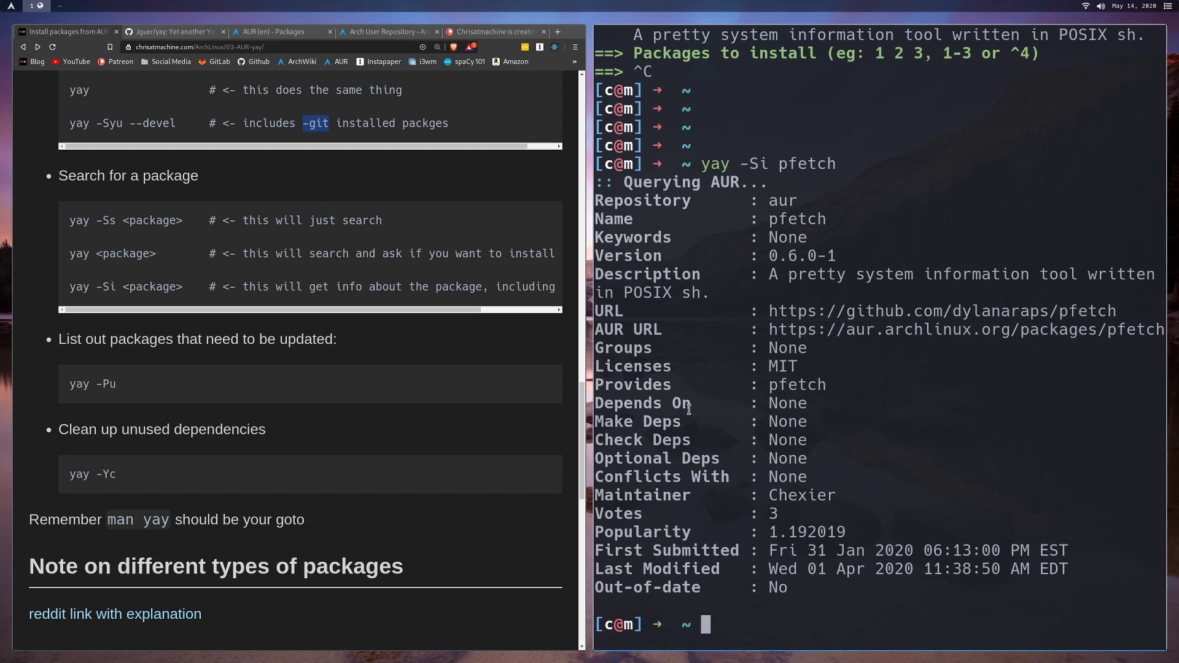
{"action": "mouse_move", "coordinate": [707, 413]}
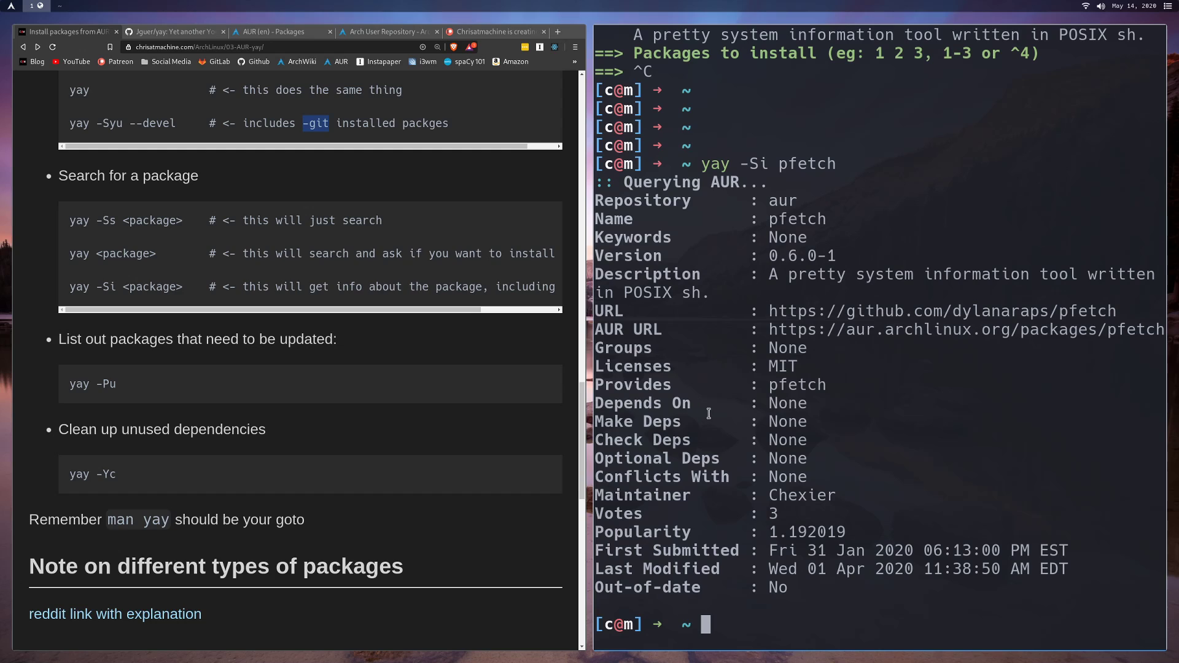
{"action": "mouse_move", "coordinate": [717, 422]}
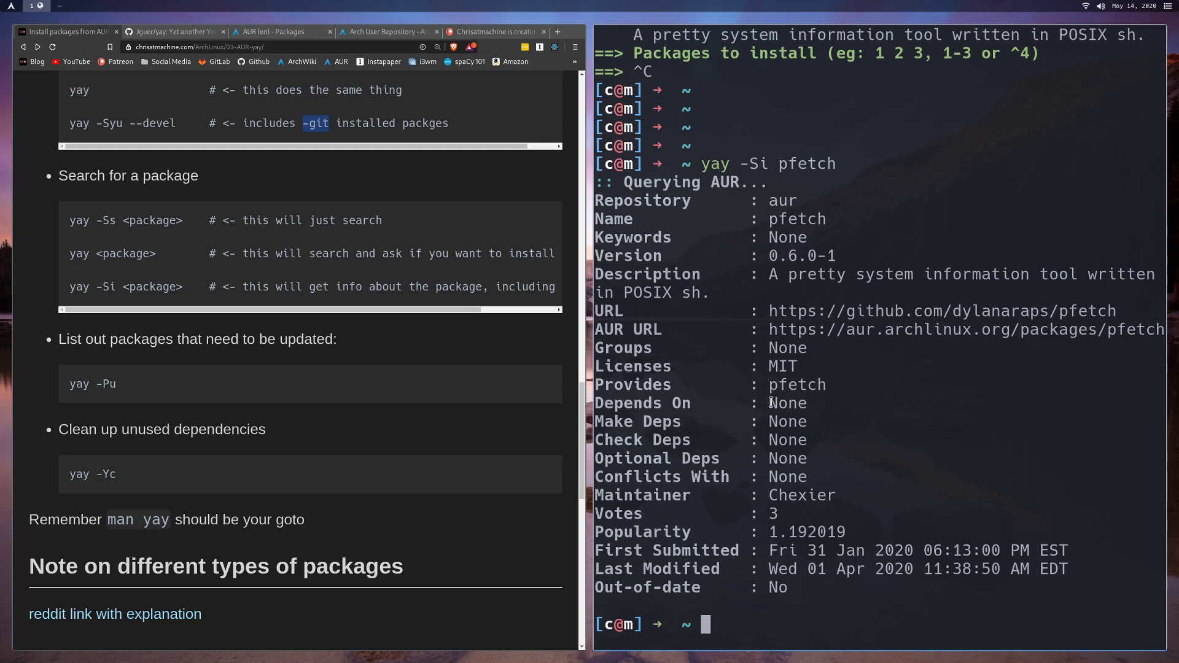
- Highlight the Make Deps, Conflicts With and package name values in pfetch's AUR details
{"action": "double_click", "coordinate": [788, 422]}
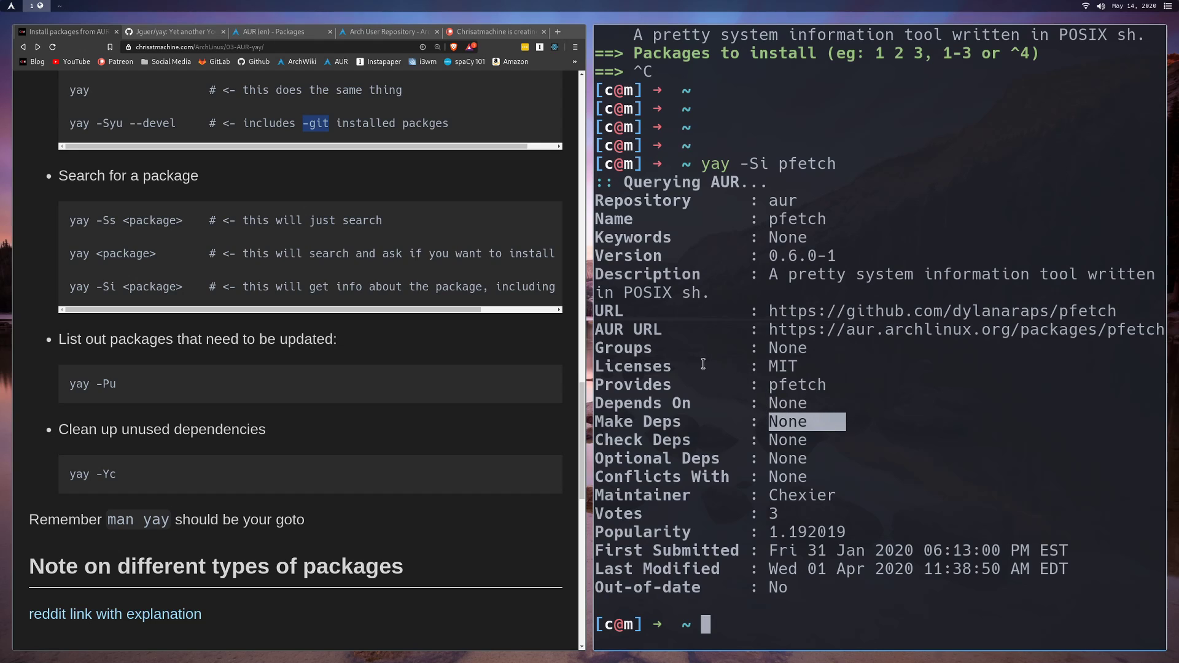
{"action": "mouse_move", "coordinate": [720, 435]}
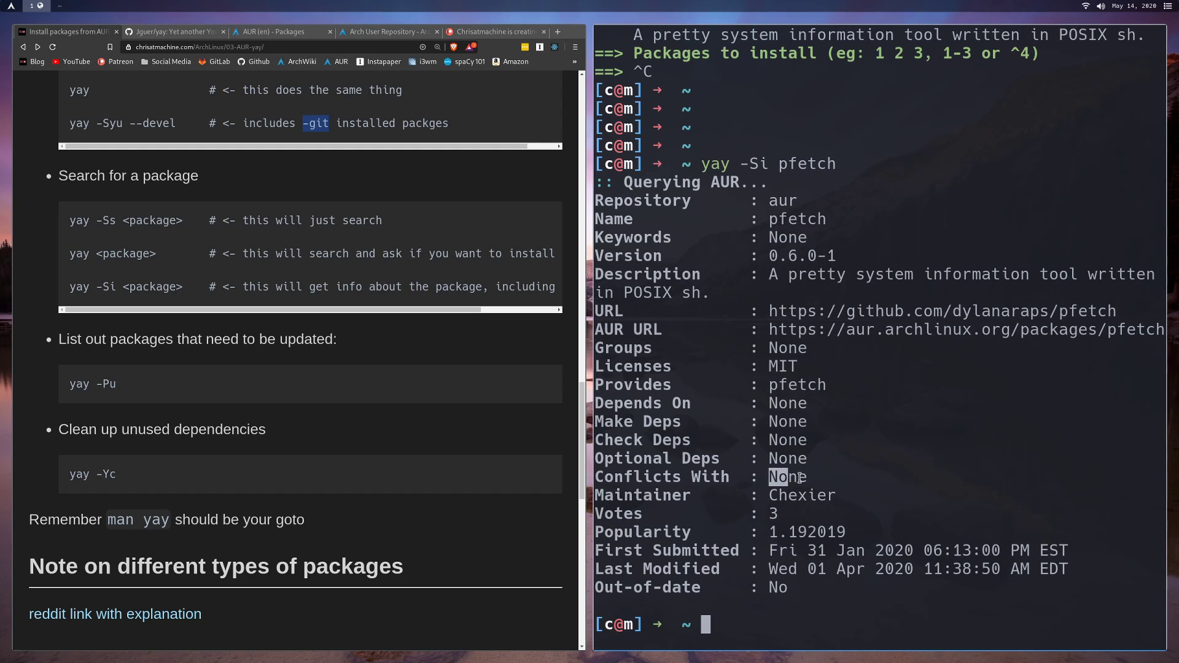
{"action": "double_click", "coordinate": [787, 476]}
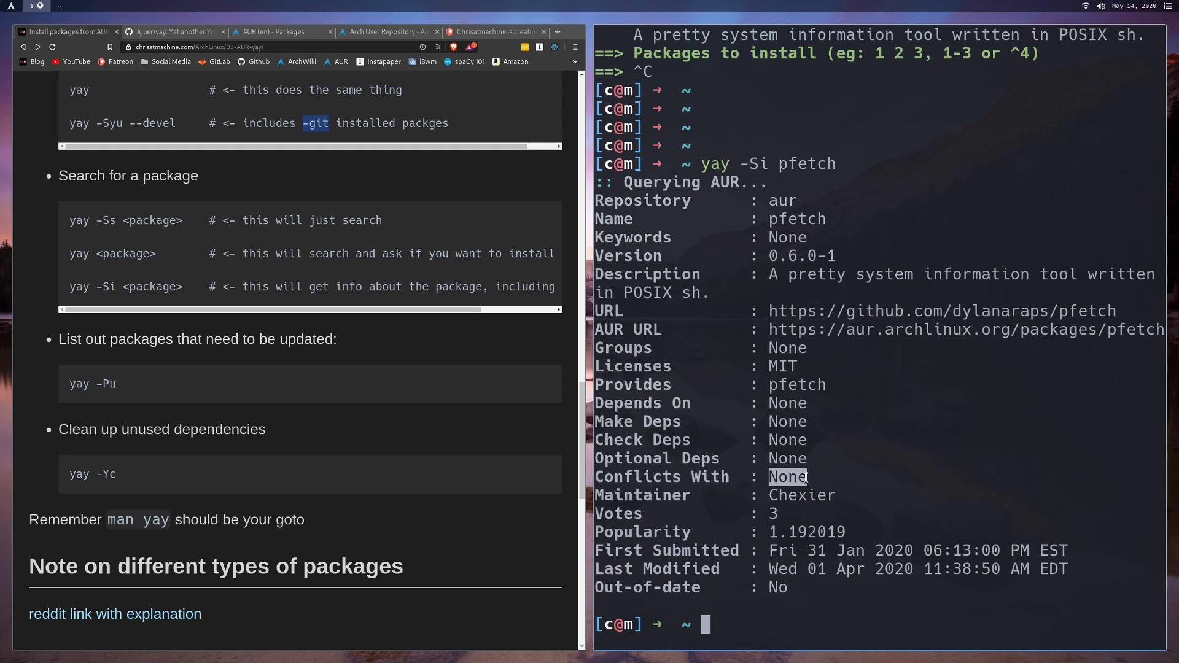
{"action": "double_click", "coordinate": [807, 164]}
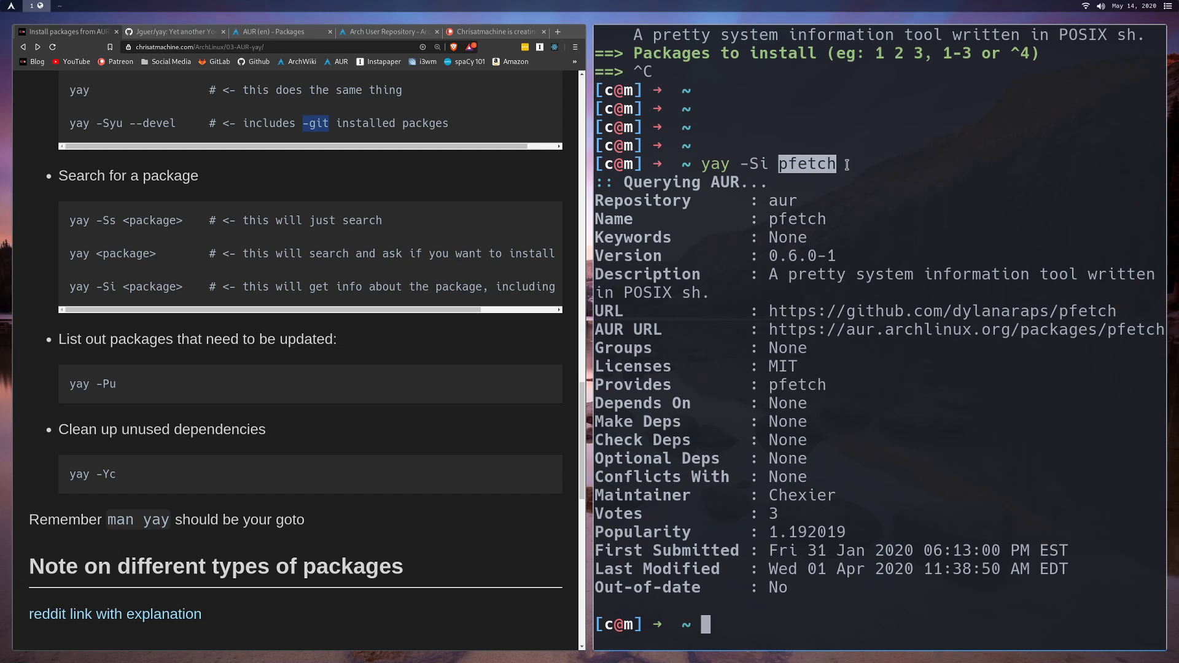
{"action": "mouse_move", "coordinate": [1053, 292]}
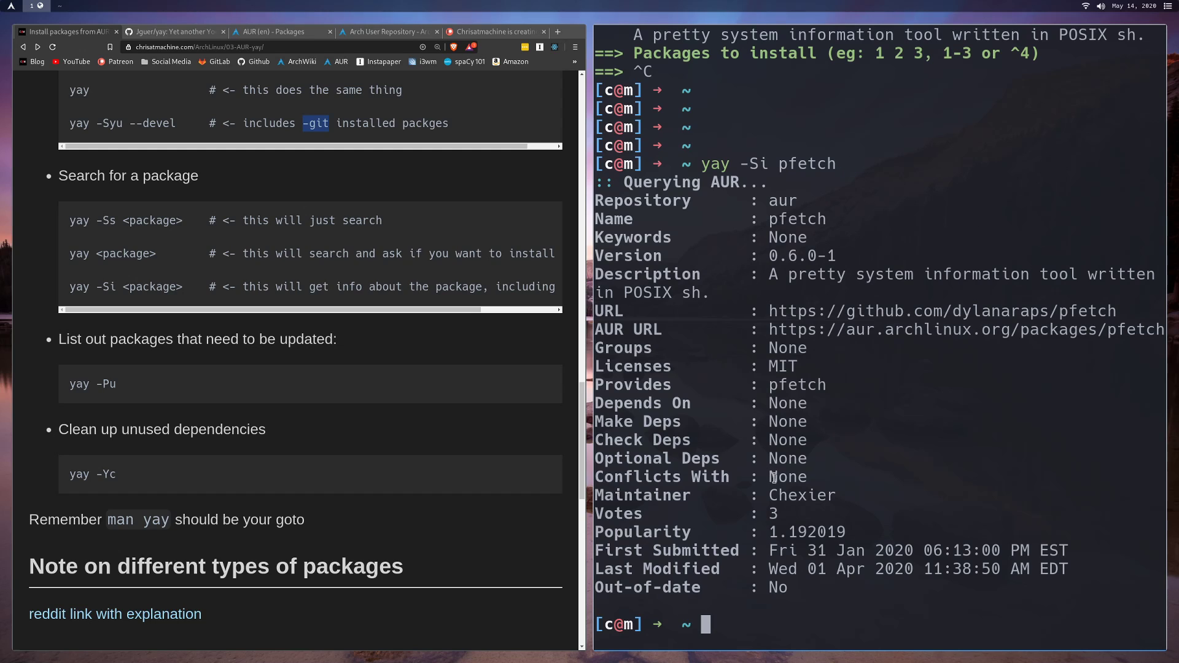
{"action": "double_click", "coordinate": [788, 476]}
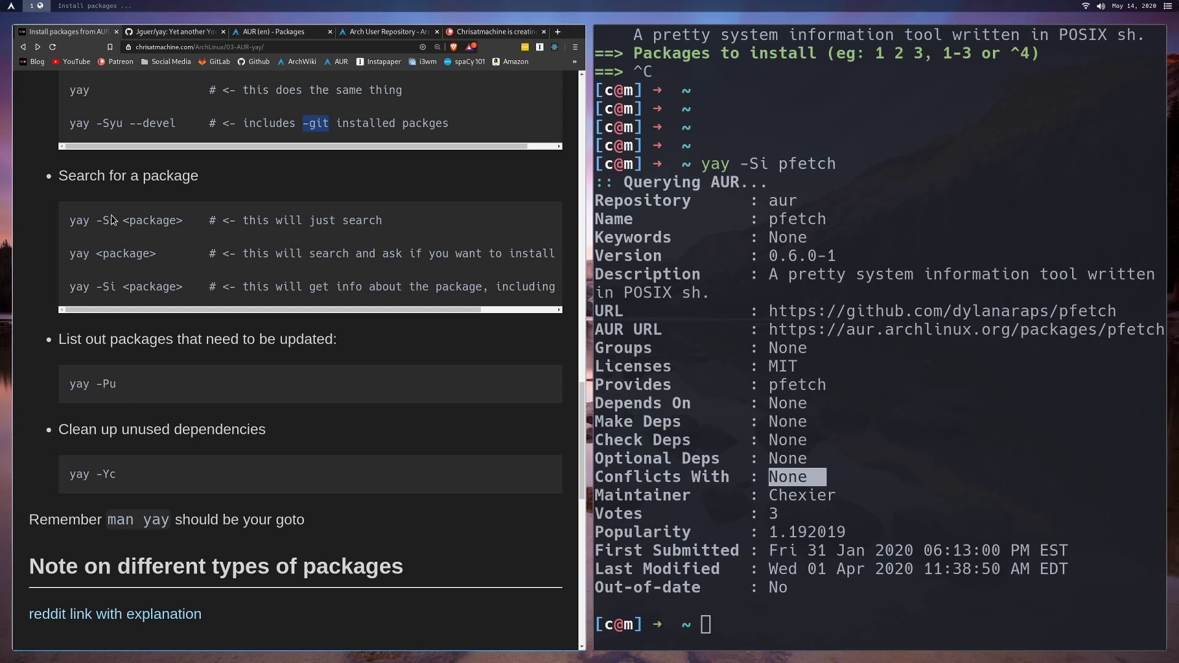
{"action": "scroll", "scroll_direction": "down", "scroll_amount": 3}
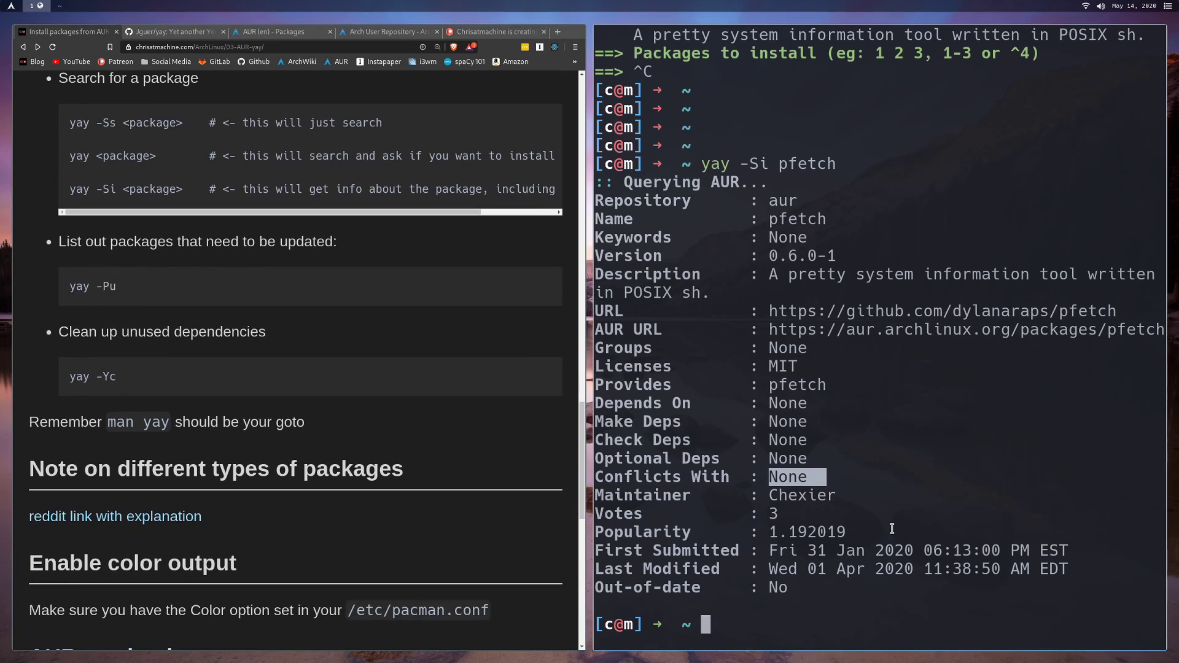
- Clear the terminal, check pending updates with yay -Pu, and type yay -Yc from the guide
{"action": "key", "text": "ctrl+l"}
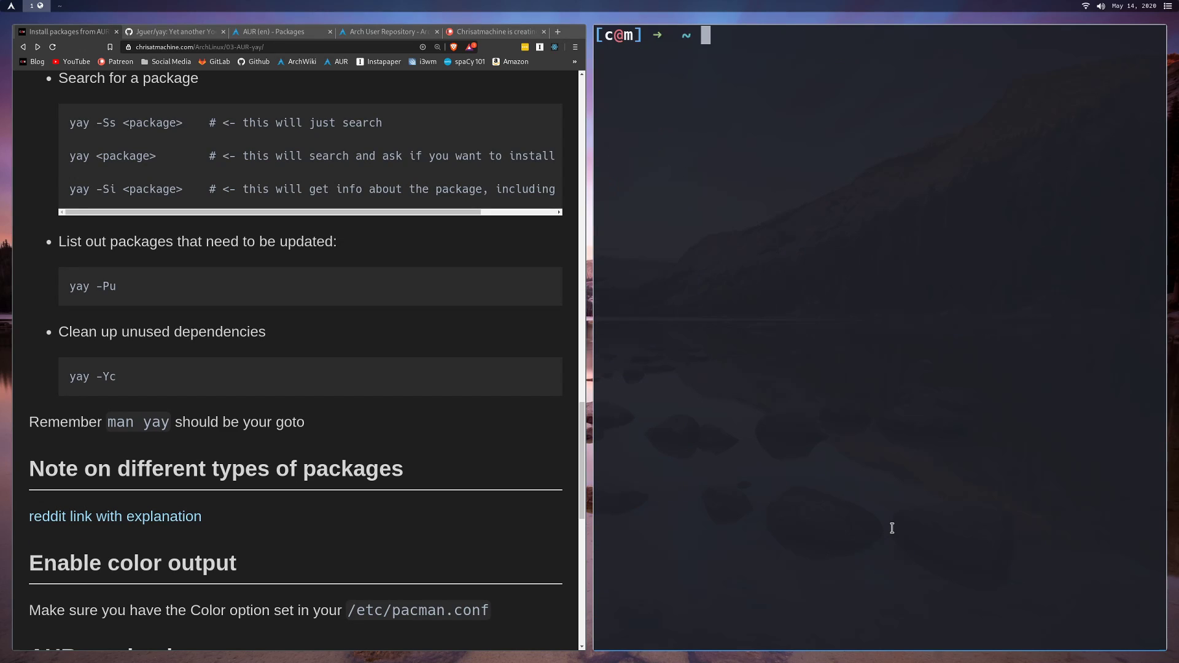
{"action": "type", "text": "yay -Si pfetch"}
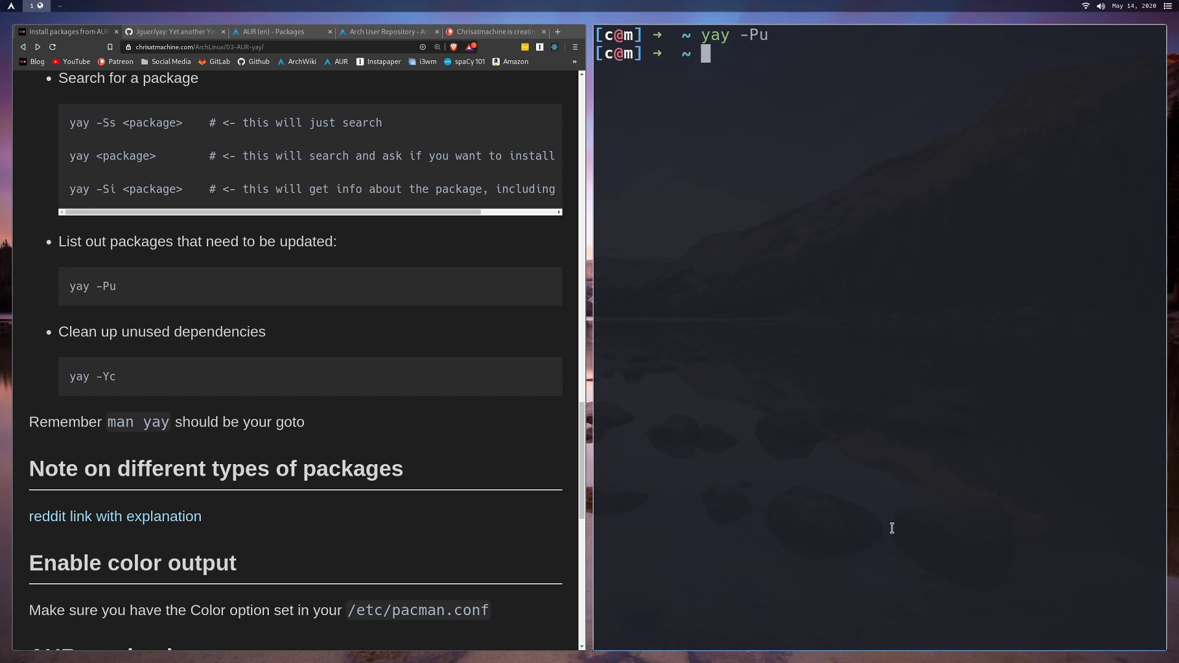
{"action": "mouse_move", "coordinate": [647, 101]}
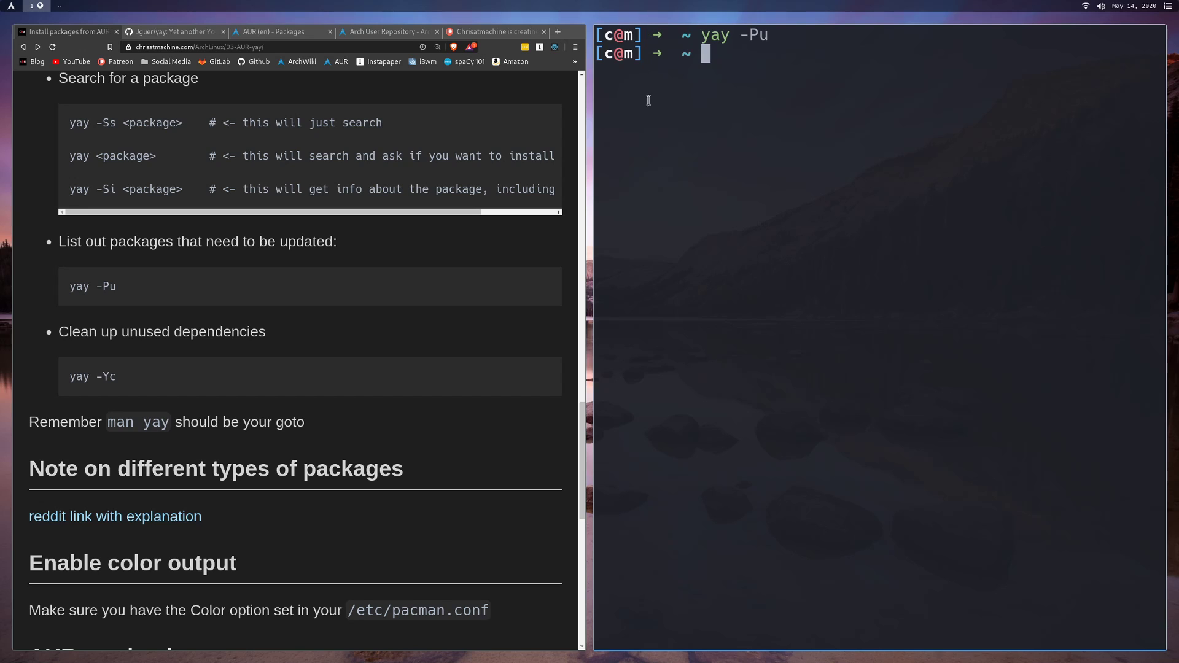
{"action": "mouse_move", "coordinate": [653, 285]}
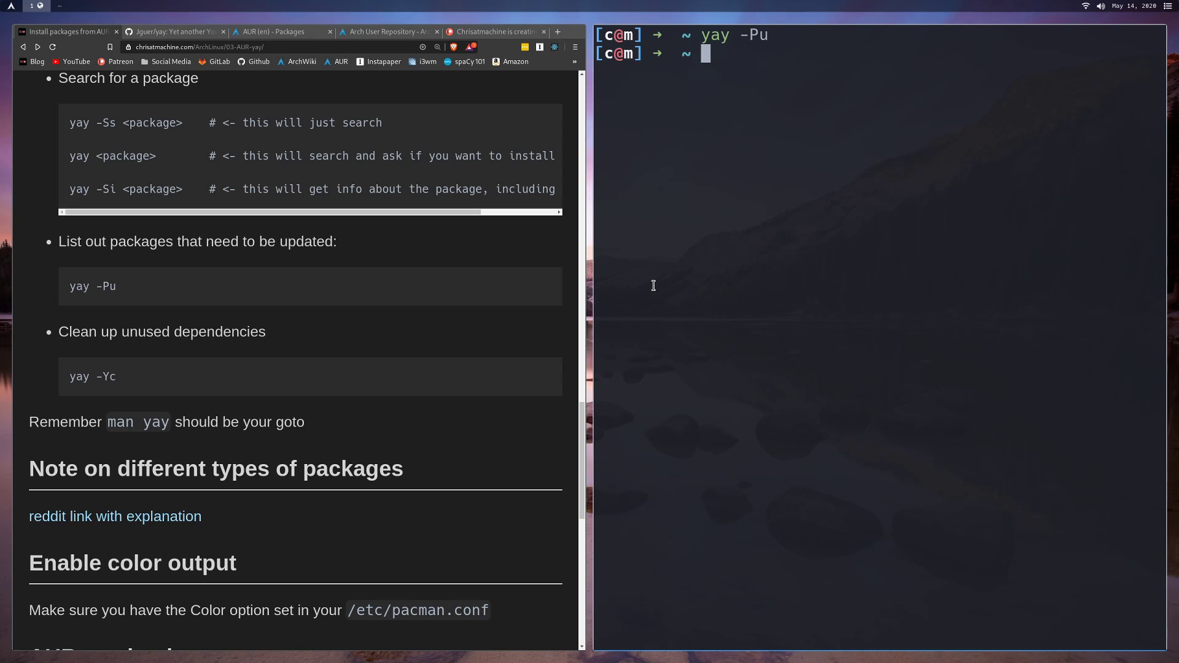
{"action": "mouse_move", "coordinate": [148, 359]}
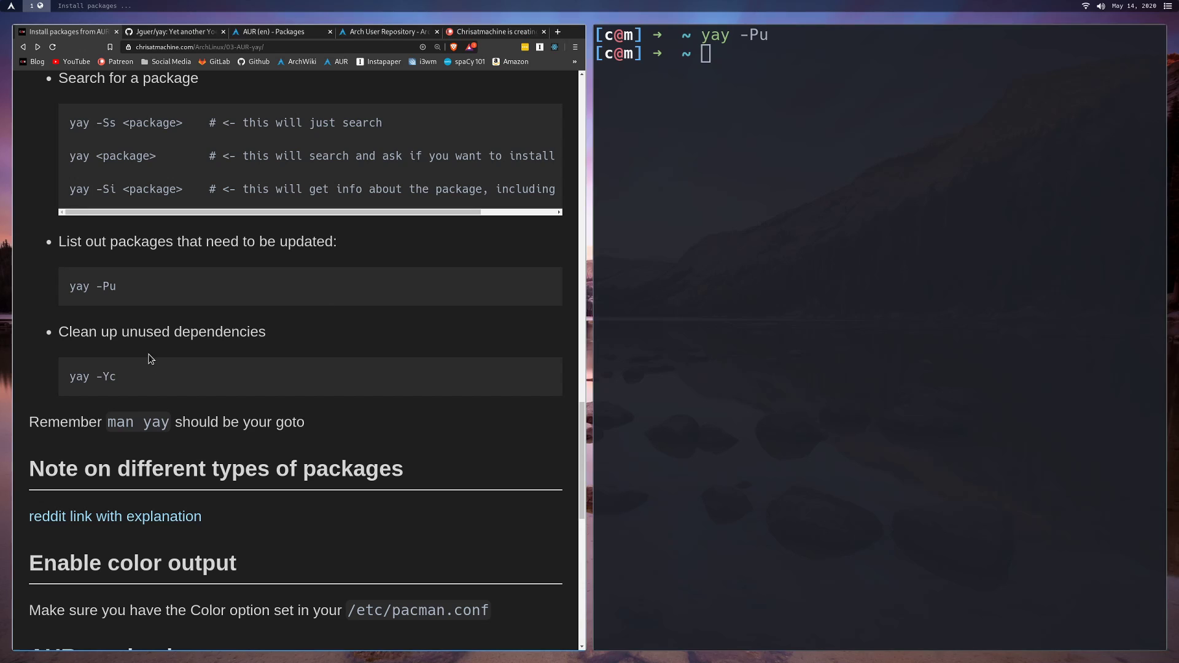
{"action": "double_click", "coordinate": [92, 376]}
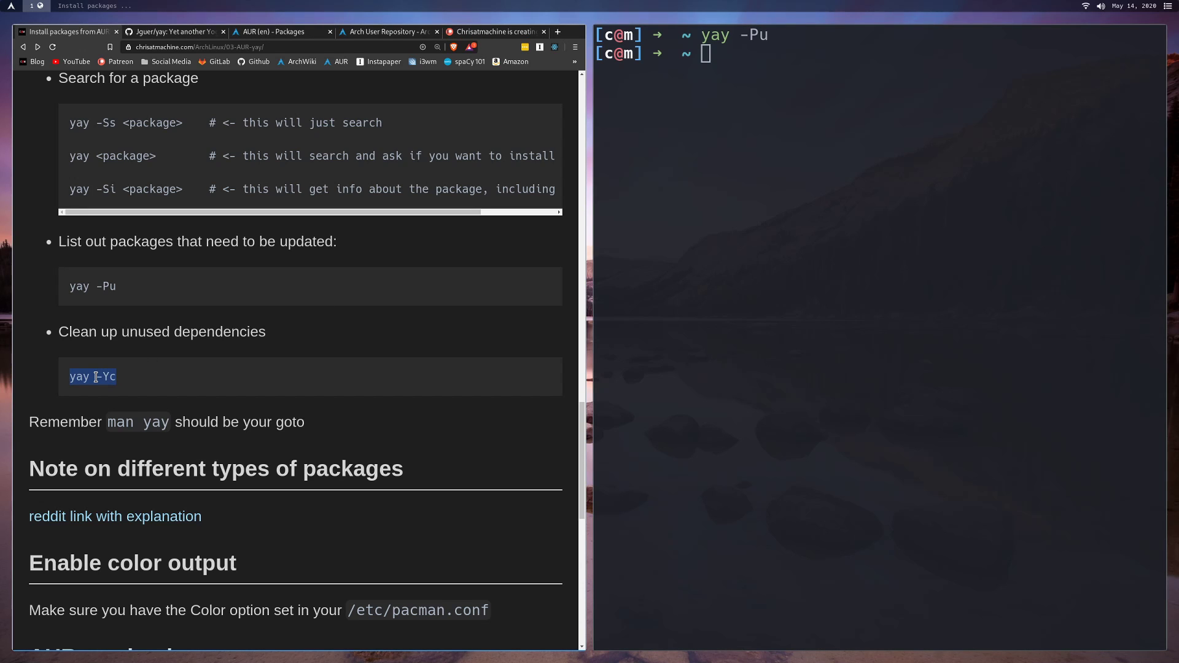
{"action": "type", "text": "yay -Yc"}
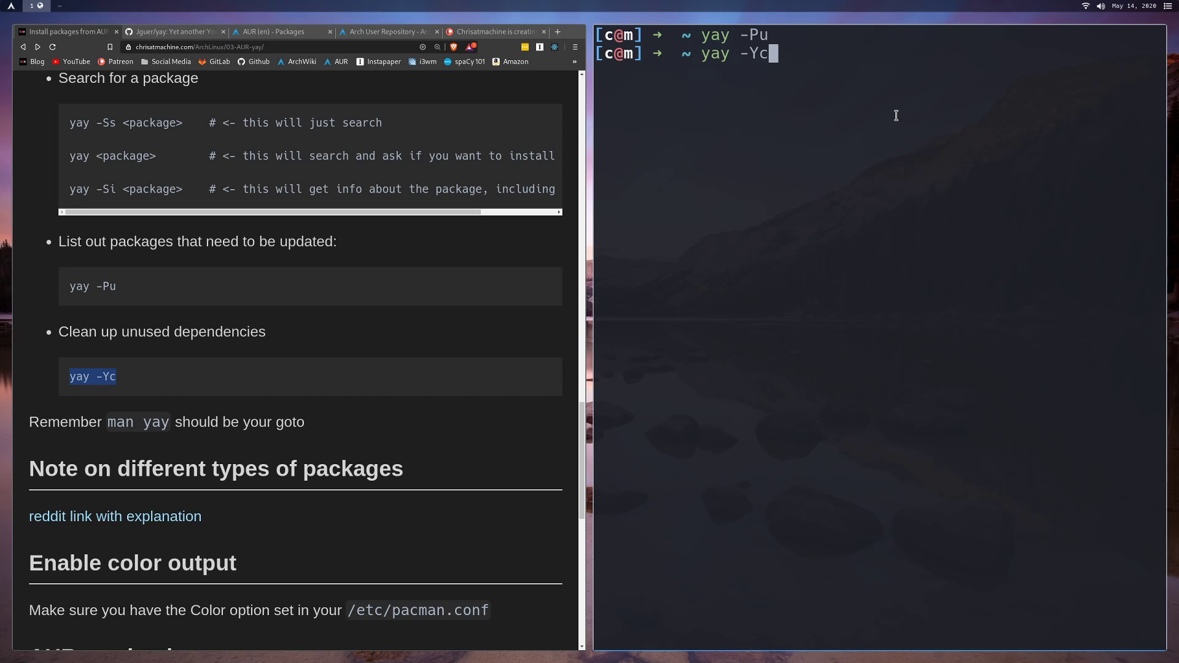
- Run yay -Yc, note the 757.35 MiB of unused dependencies, and decline removal
{"action": "key", "text": "Return"}
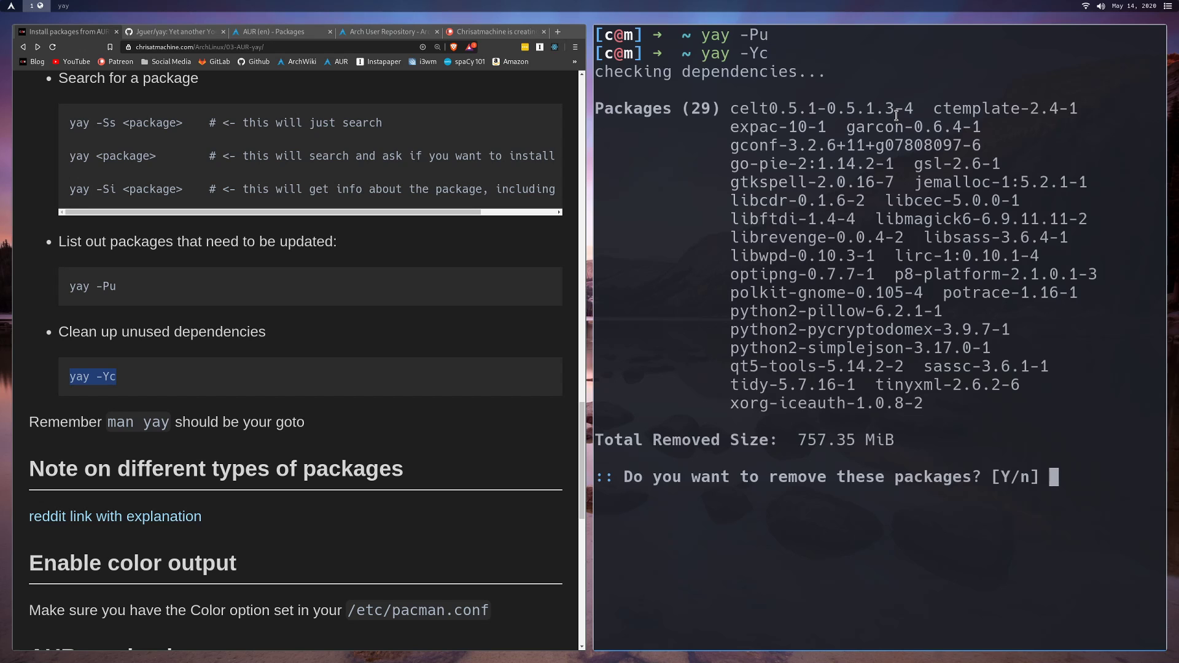
{"action": "mouse_move", "coordinate": [653, 265]}
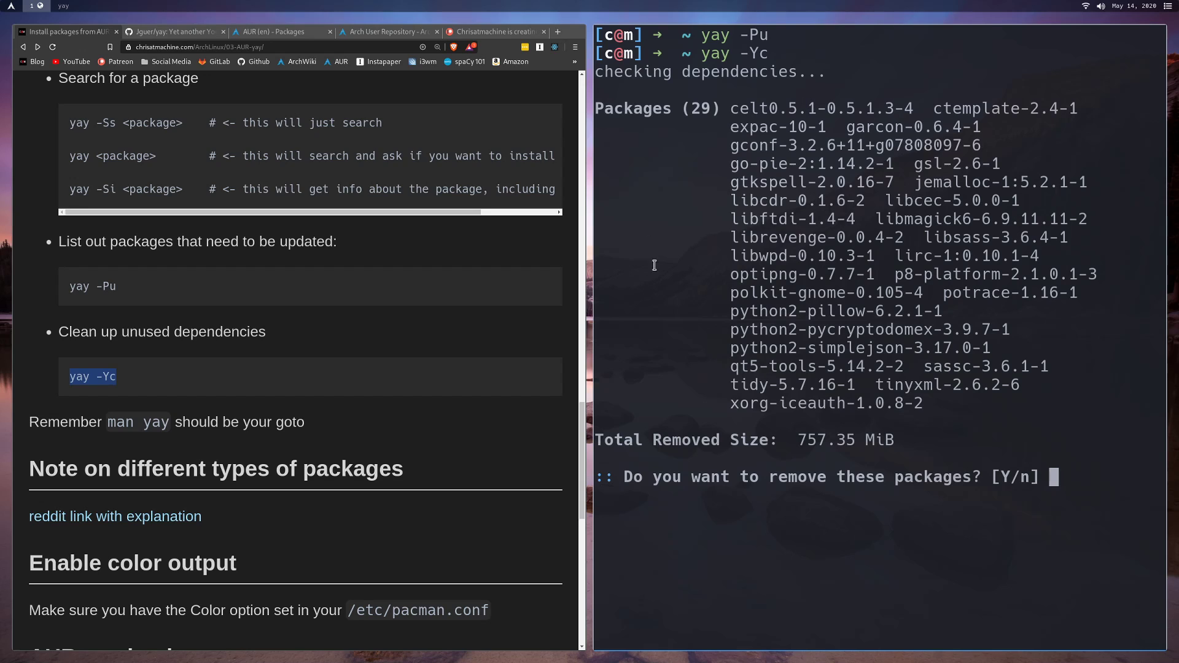
{"action": "mouse_move", "coordinate": [949, 338]}
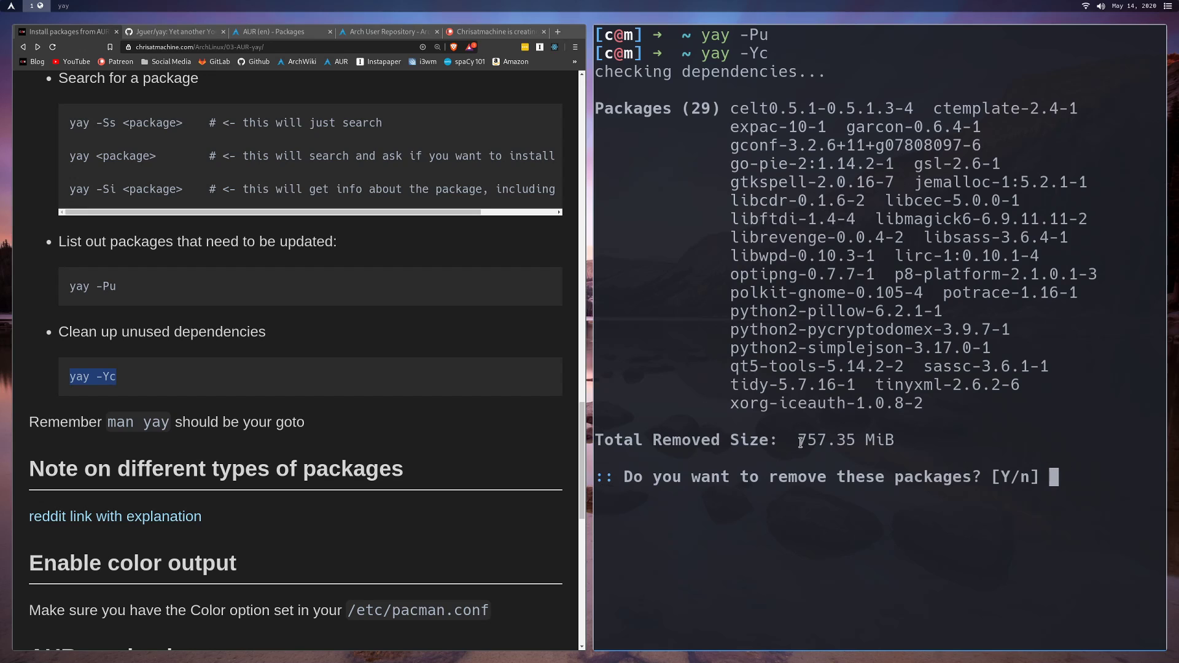
{"action": "double_click", "coordinate": [811, 440]}
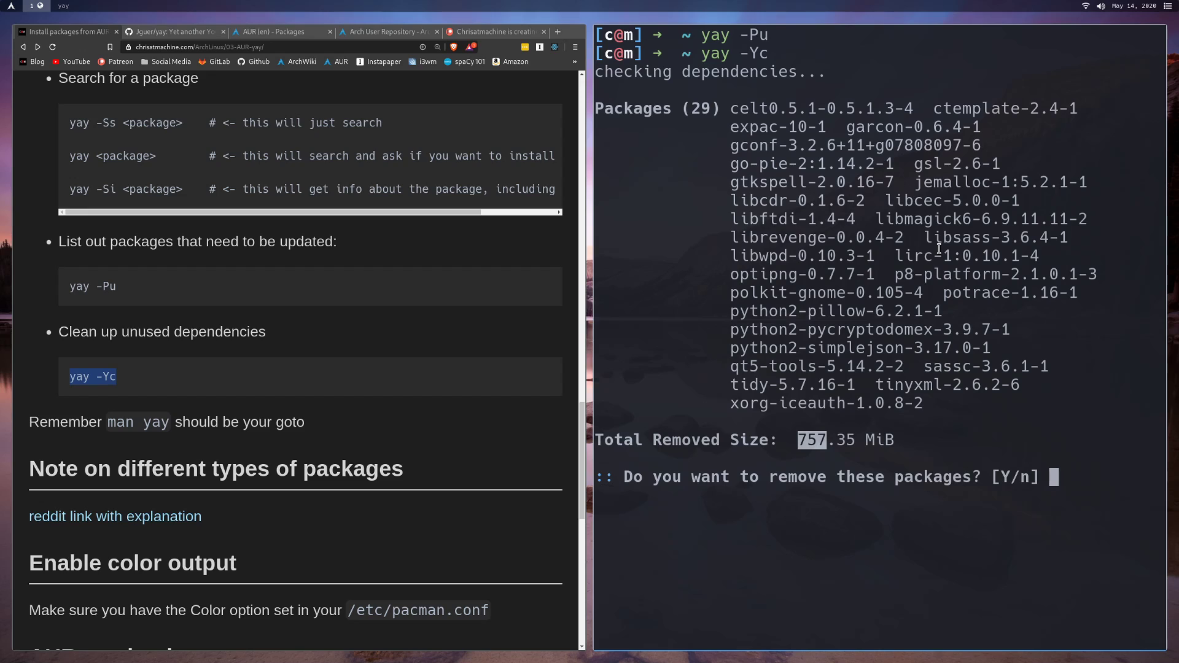
{"action": "mouse_move", "coordinate": [1015, 334]}
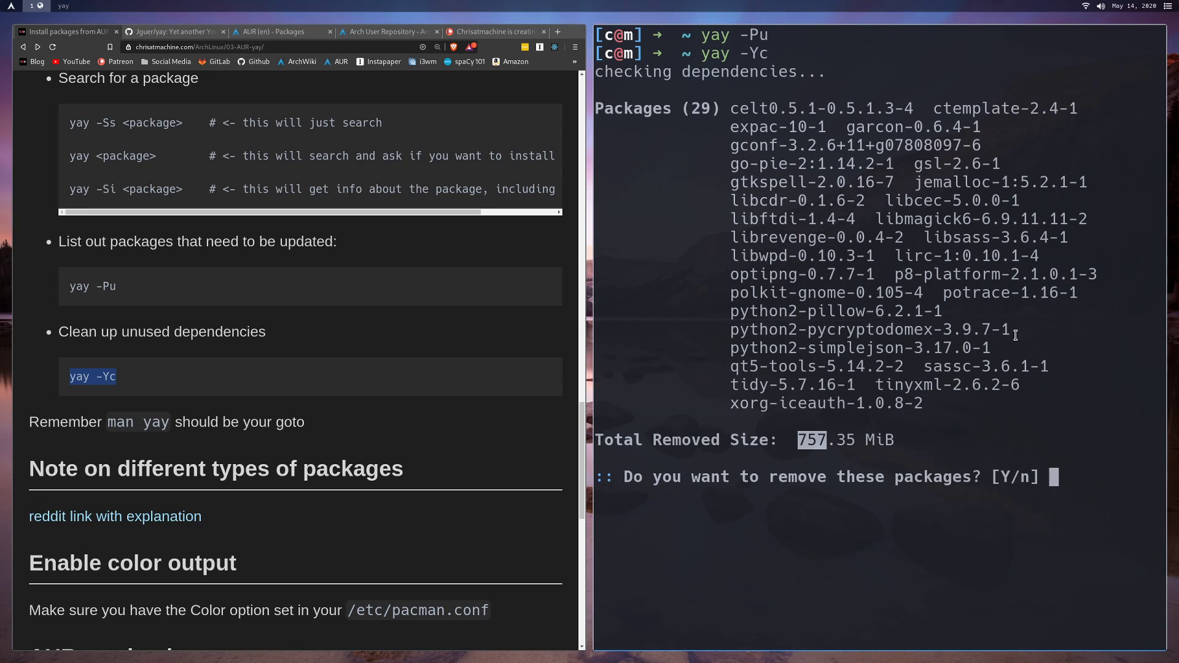
{"action": "mouse_move", "coordinate": [1023, 358]}
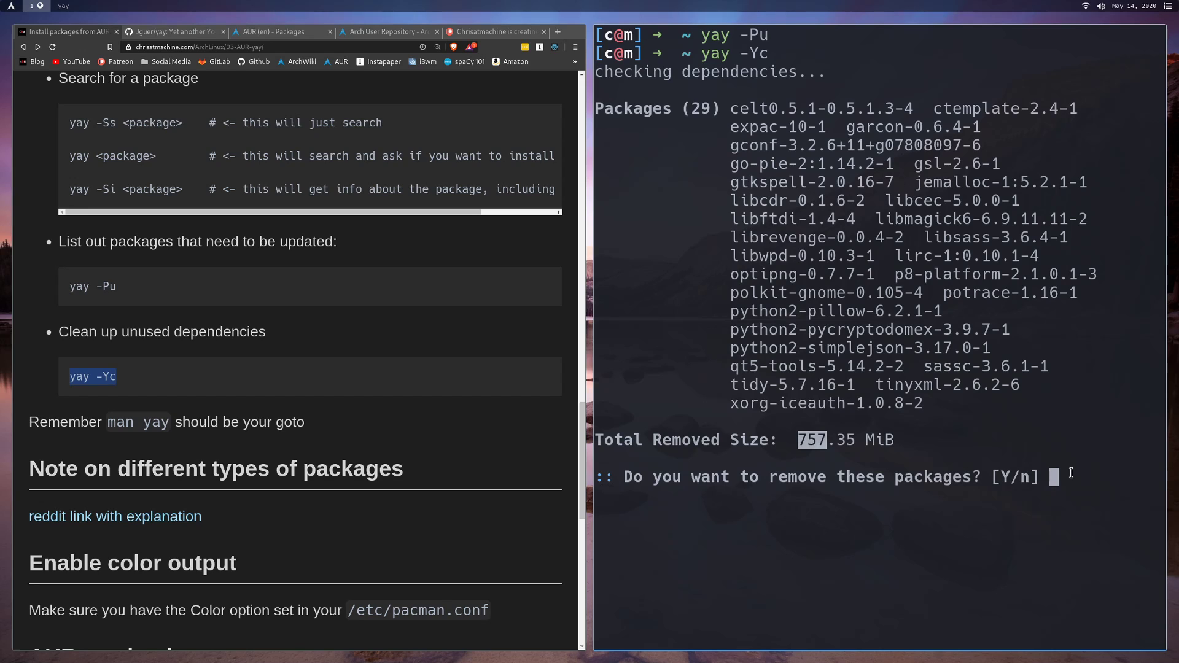
{"action": "type", "text": "n"}
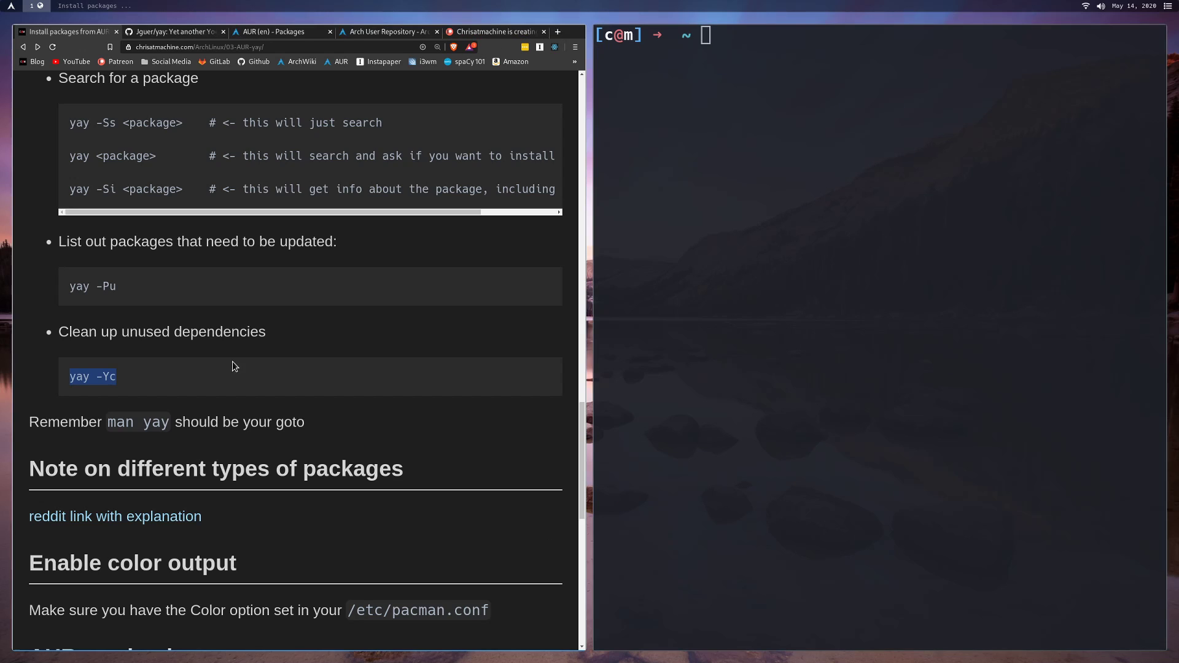
- Open the yay man page and scroll down to the permanent configuration settings
{"action": "type", "text": "man screenkey"}
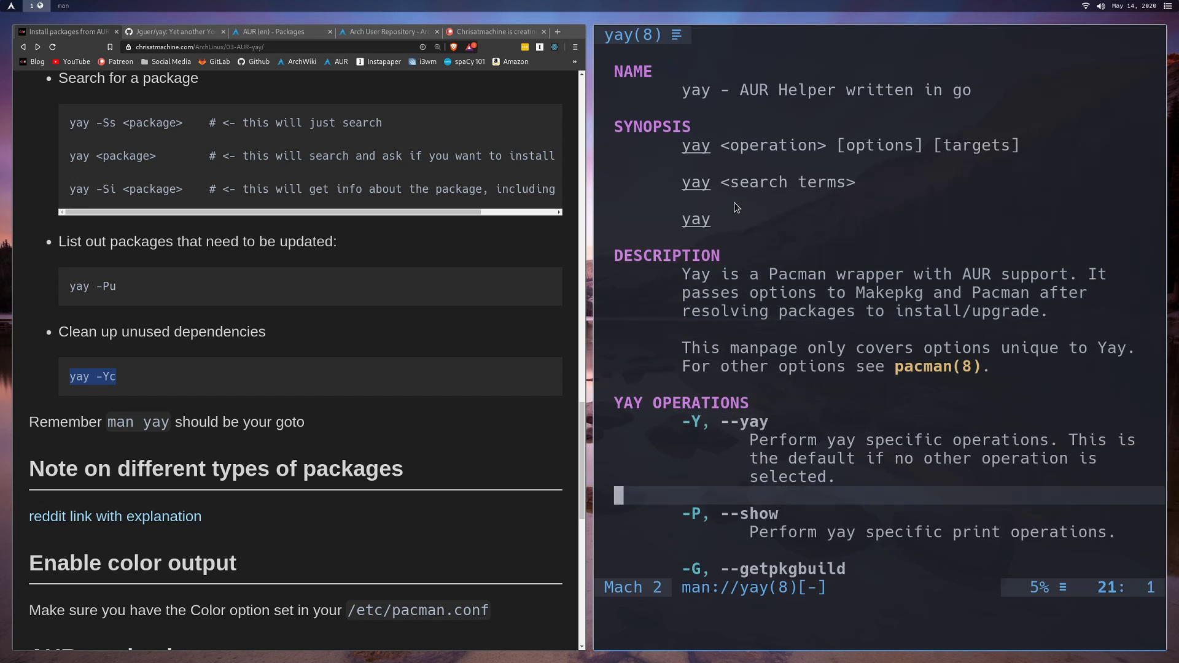
{"action": "scroll", "scroll_direction": "down", "scroll_amount": 3}
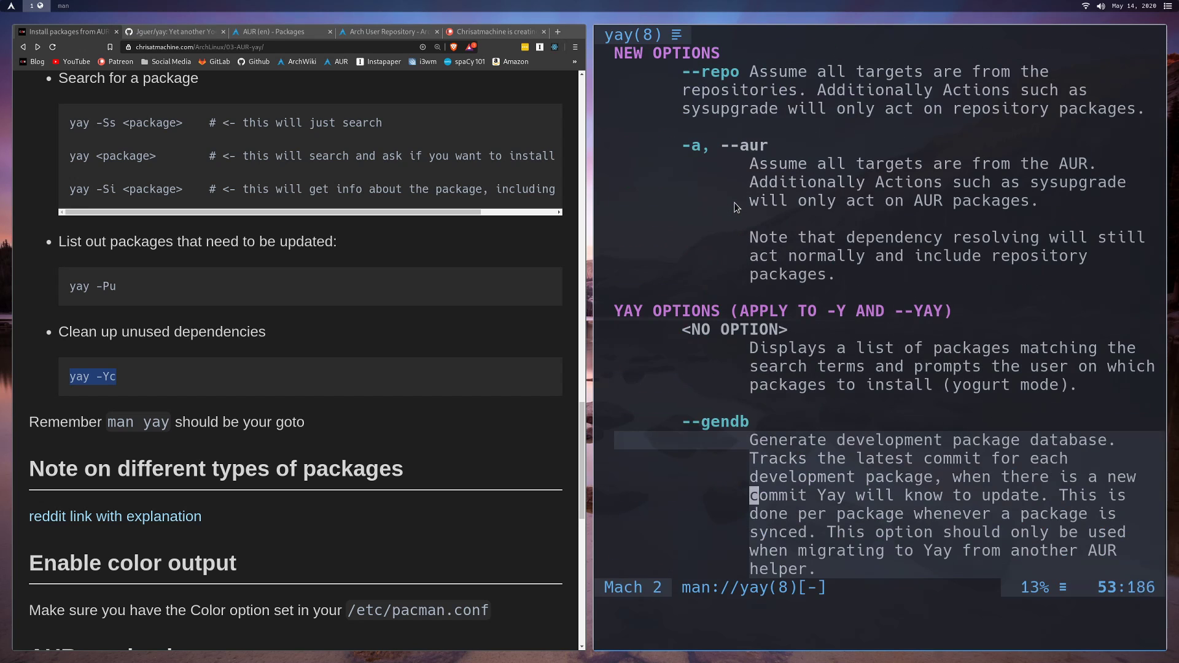
{"action": "scroll", "scroll_direction": "down", "scroll_amount": 3}
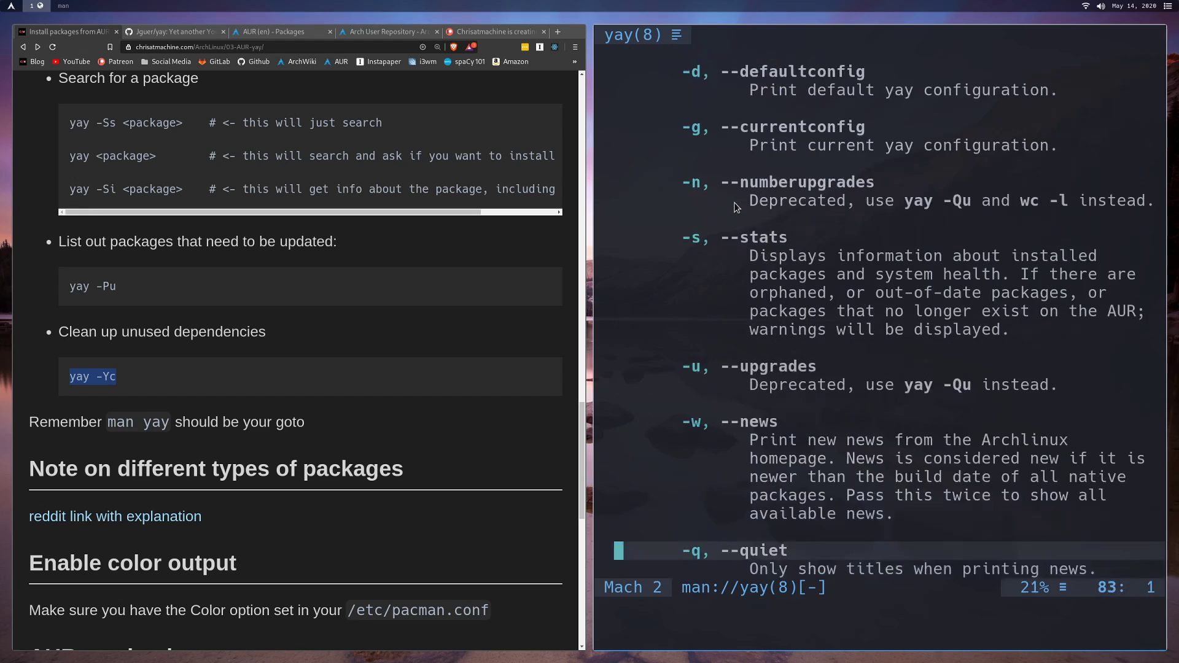
{"action": "scroll", "scroll_direction": "down", "scroll_amount": 3}
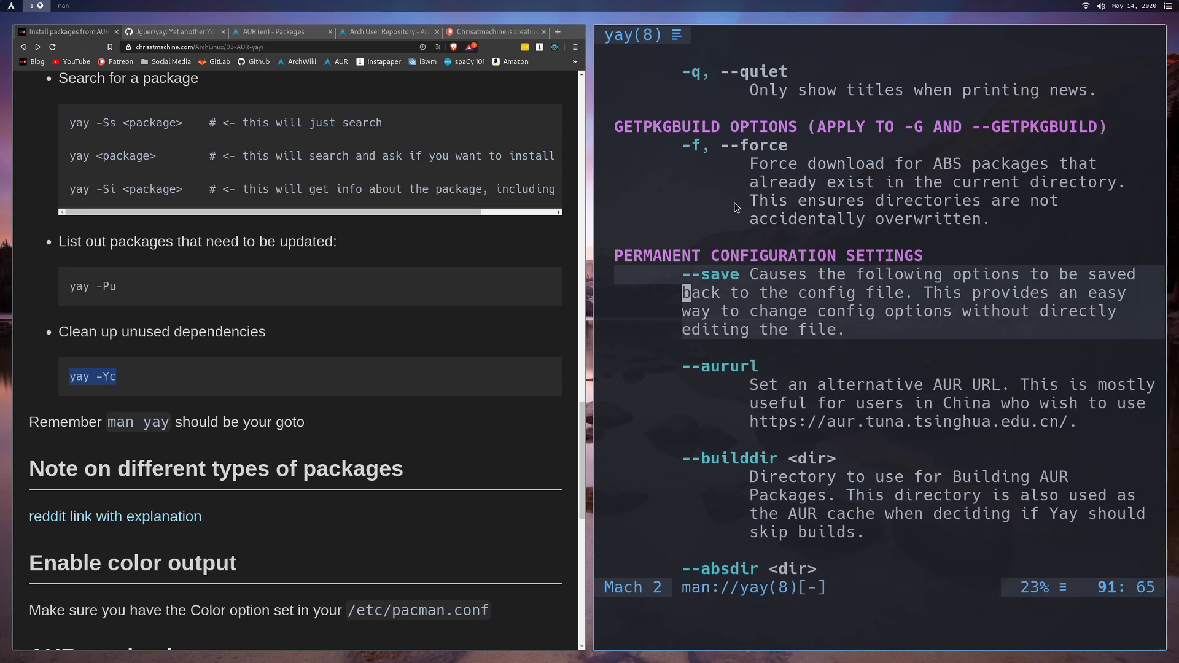
{"action": "key", "text": "q"}
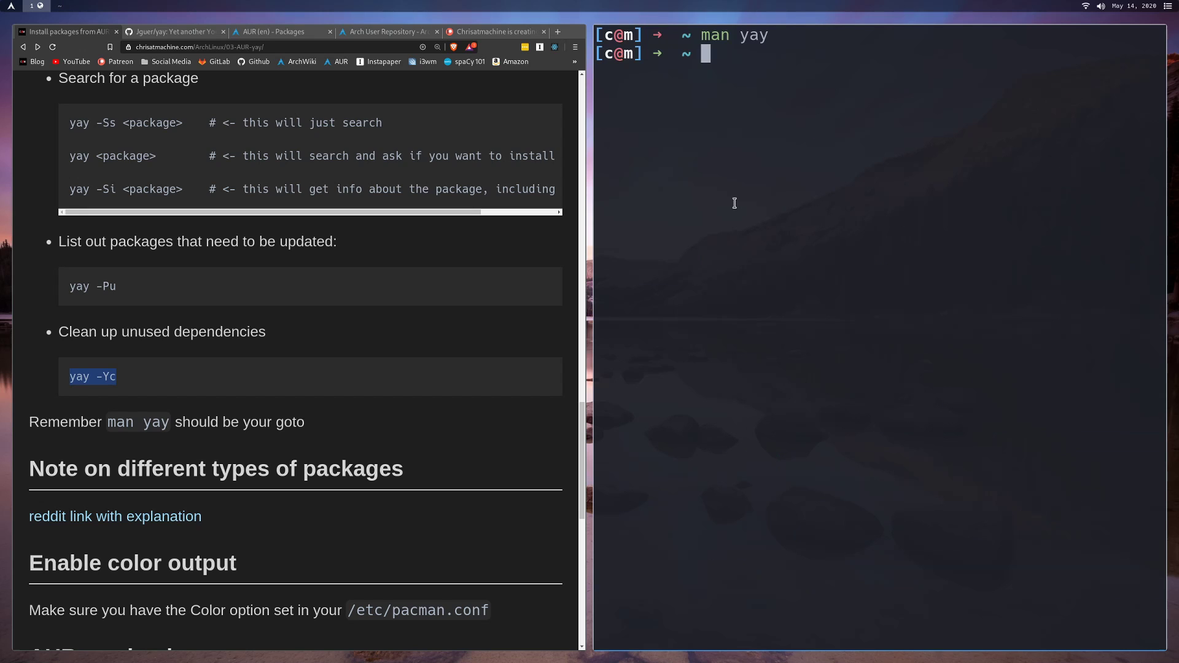
{"action": "scroll", "scroll_direction": "down", "scroll_amount": 3}
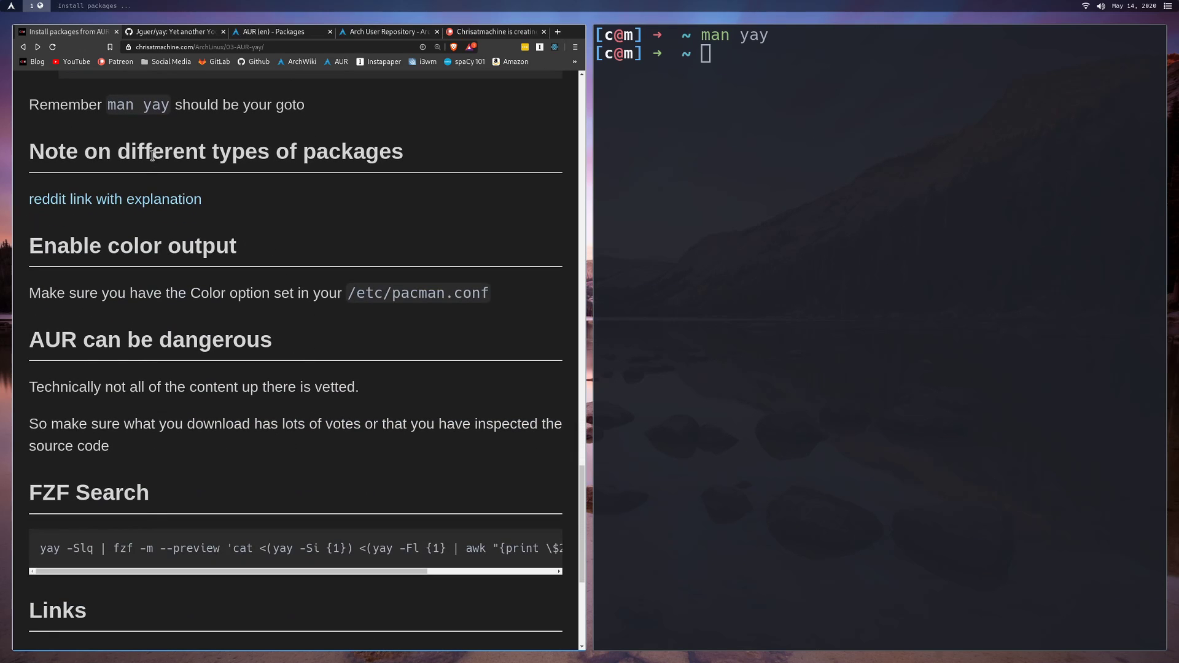
{"action": "mouse_move", "coordinate": [115, 198]}
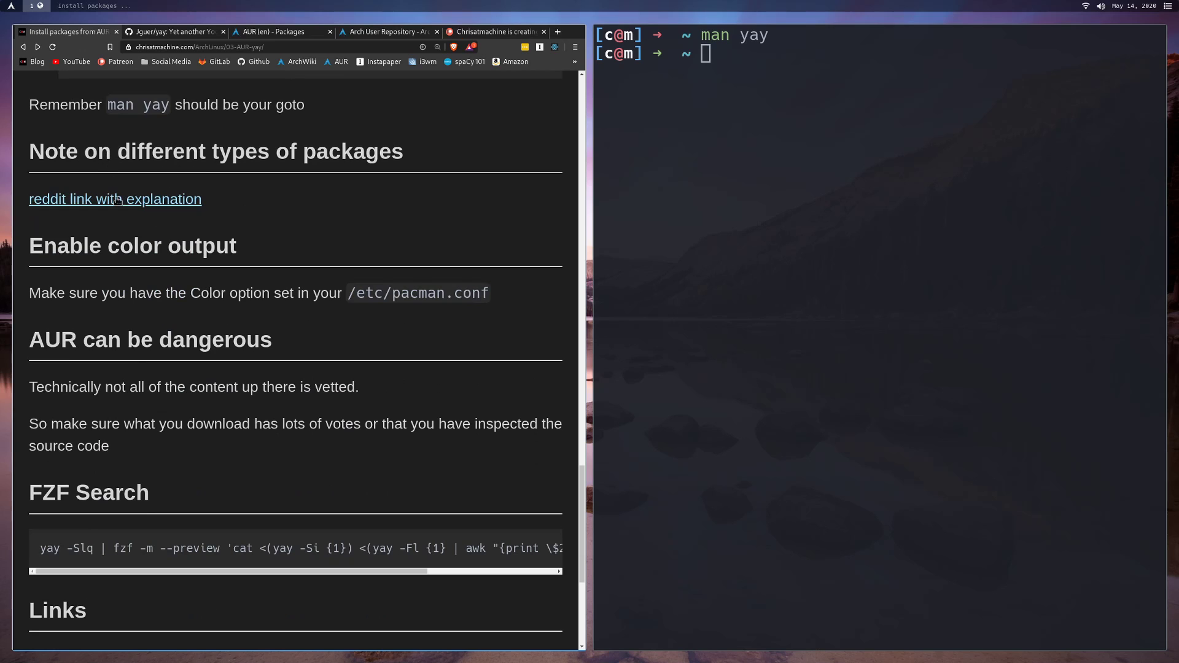
{"action": "mouse_move", "coordinate": [191, 201]}
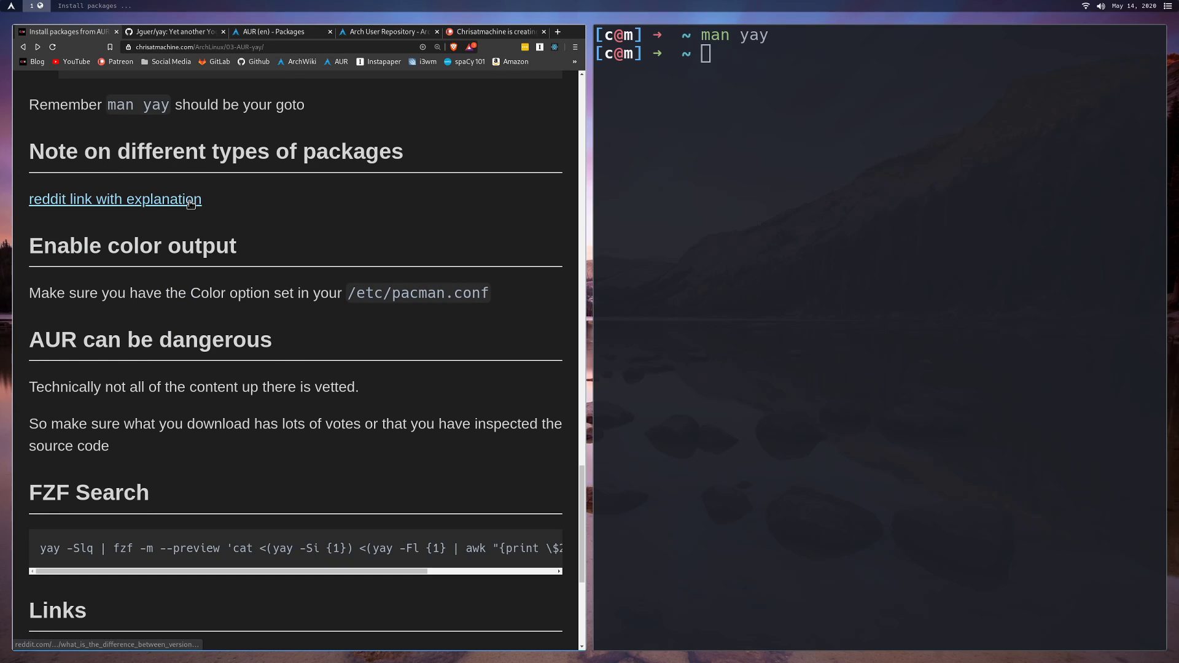
{"action": "mouse_move", "coordinate": [292, 196]}
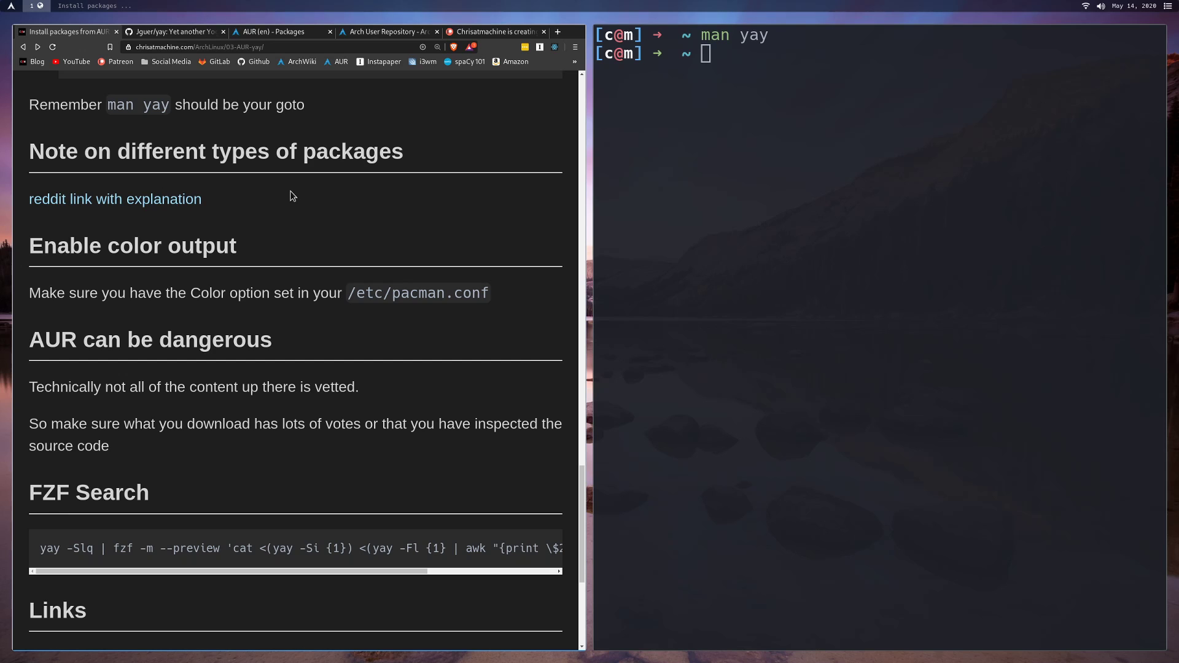
{"action": "mouse_move", "coordinate": [115, 199]}
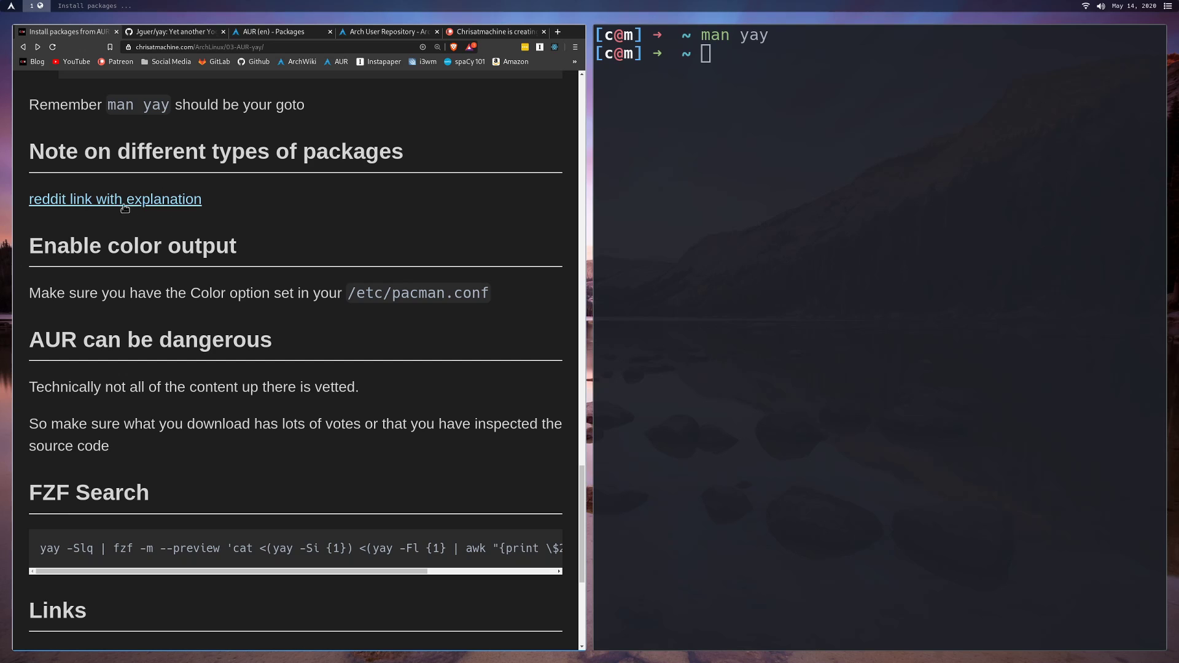
{"action": "mouse_move", "coordinate": [234, 205]}
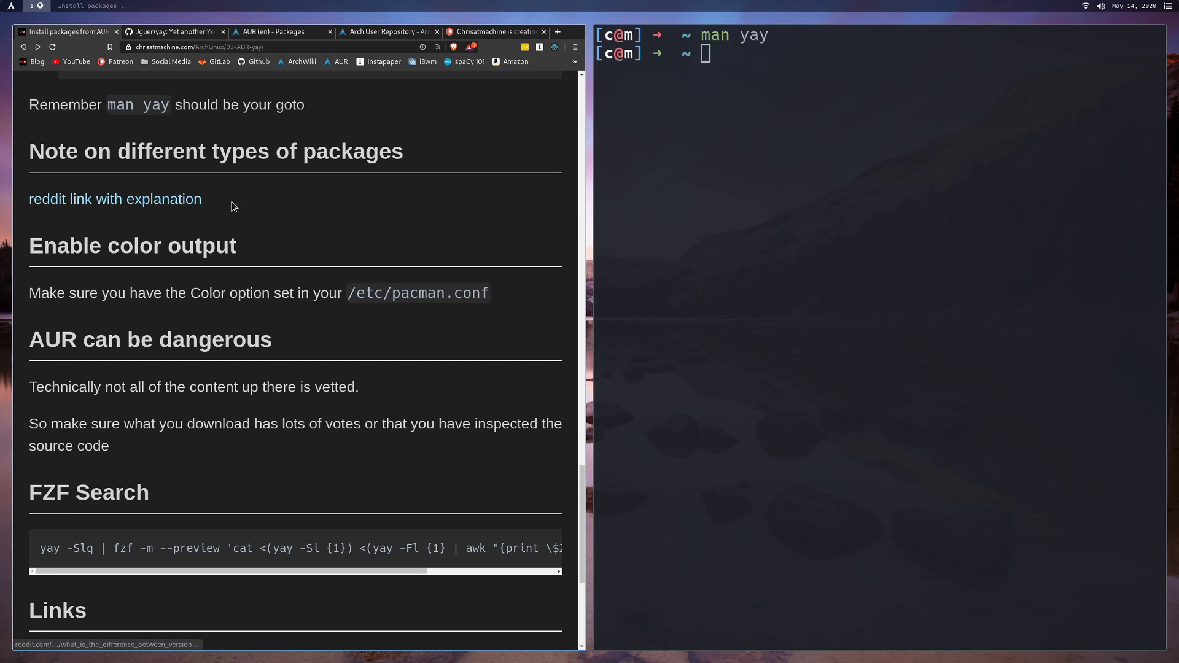
{"action": "mouse_move", "coordinate": [237, 266]}
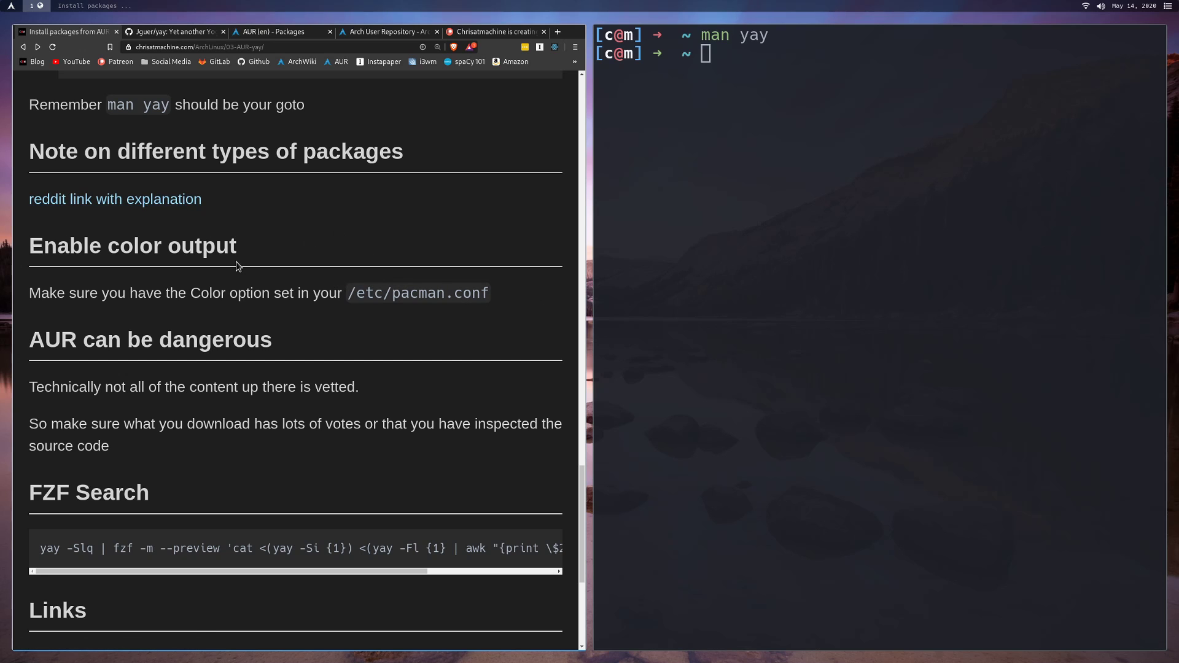
{"action": "scroll", "scroll_direction": "down", "scroll_amount": 3}
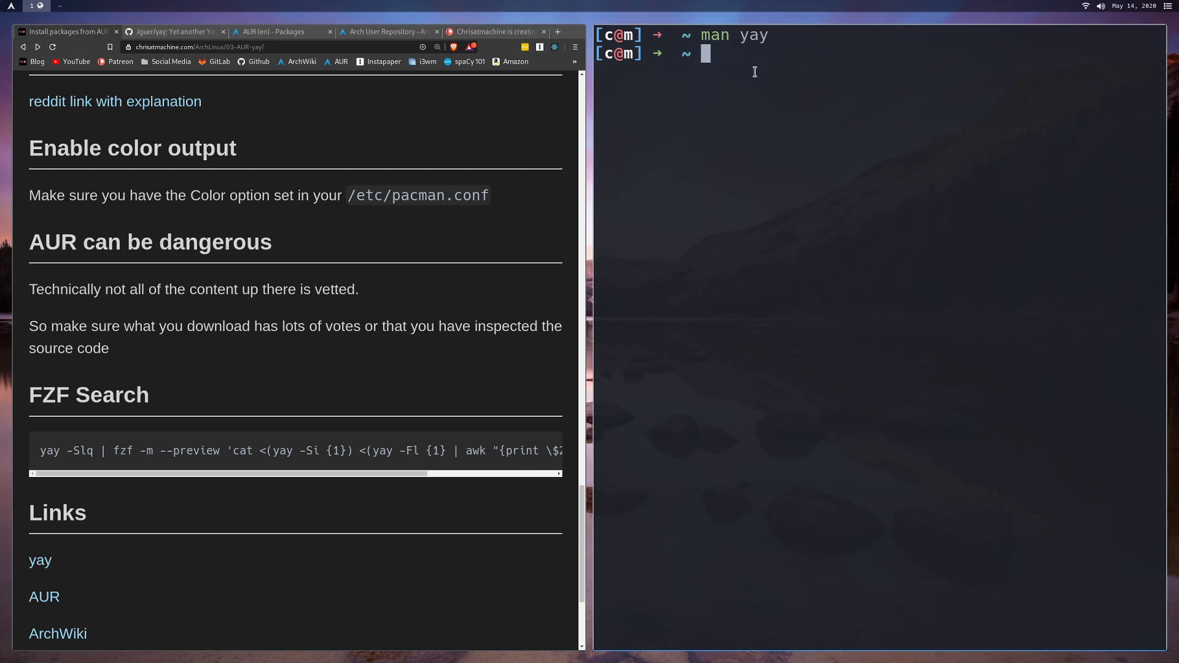
- Open /etc/pacman.conf in Neovim
{"action": "type", "text": "nvim Repos"}
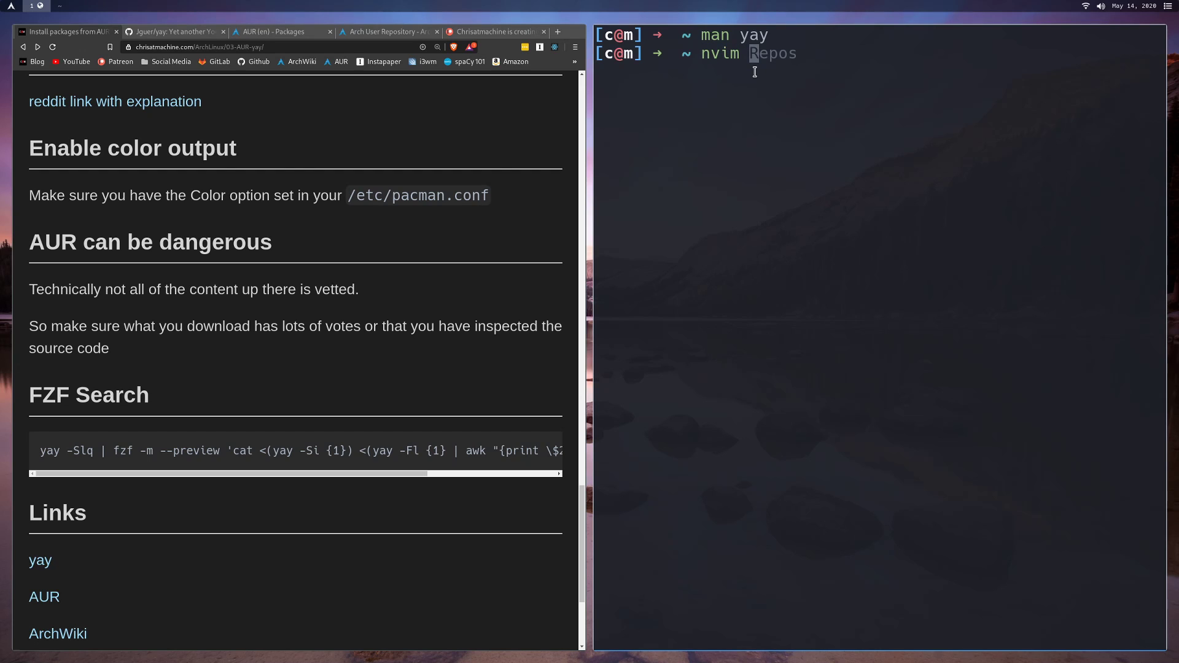
{"action": "type", "text": "/etc/p"}
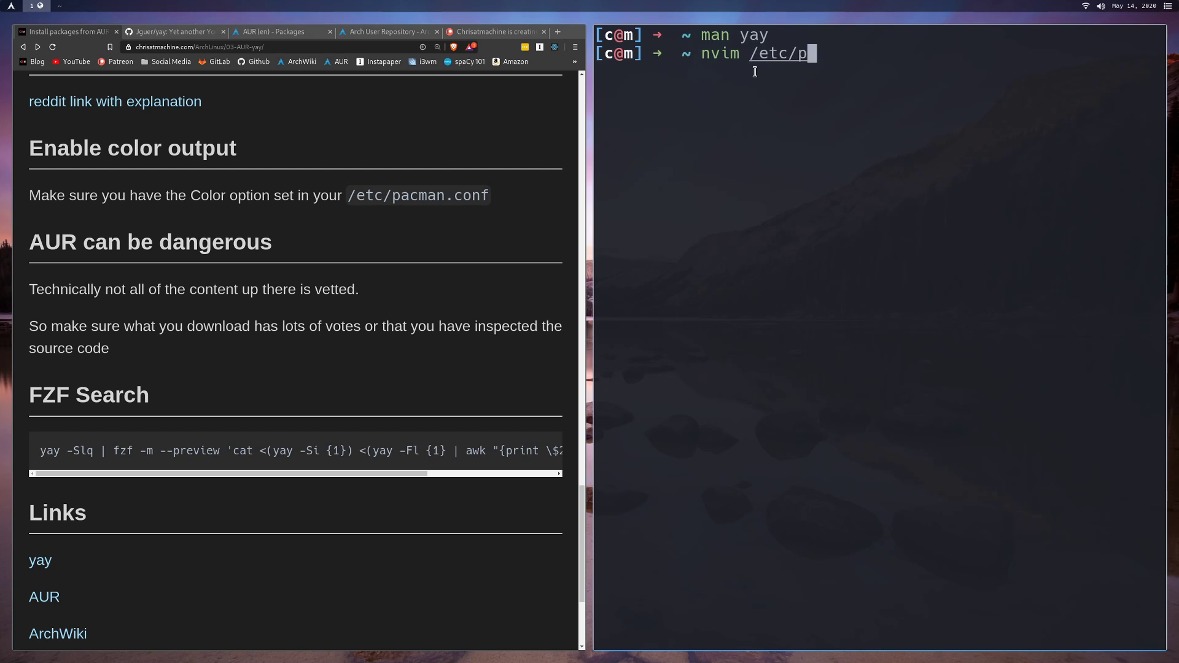
{"action": "type", "text": "acman.conf"}
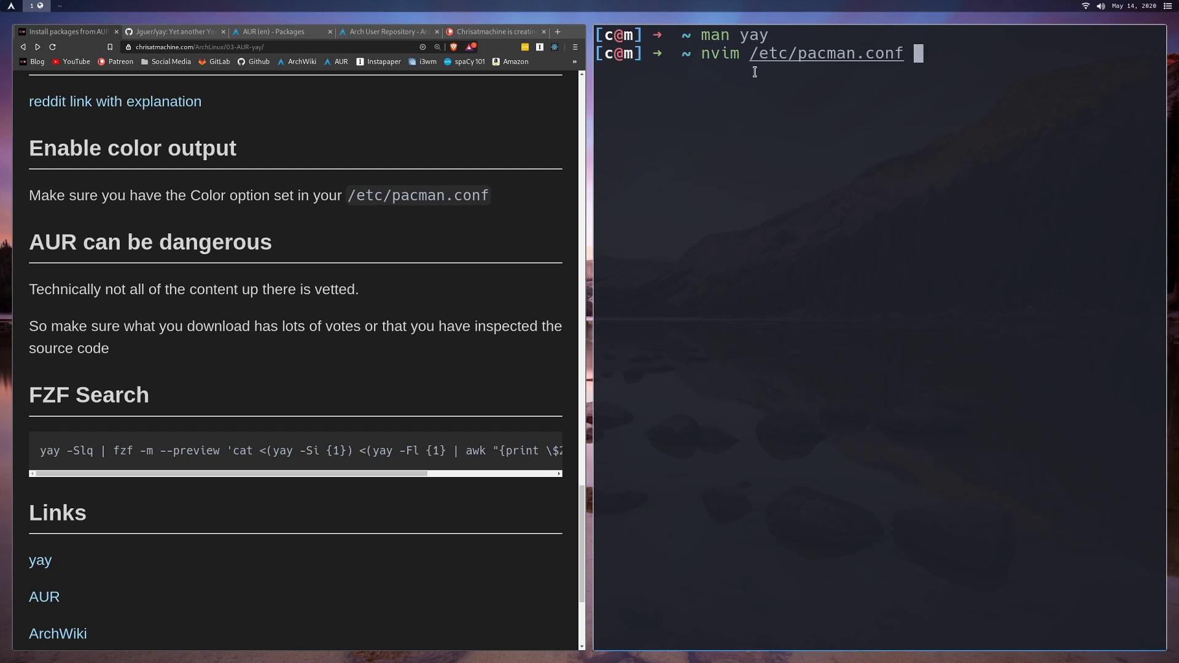
{"action": "key", "text": "Return"}
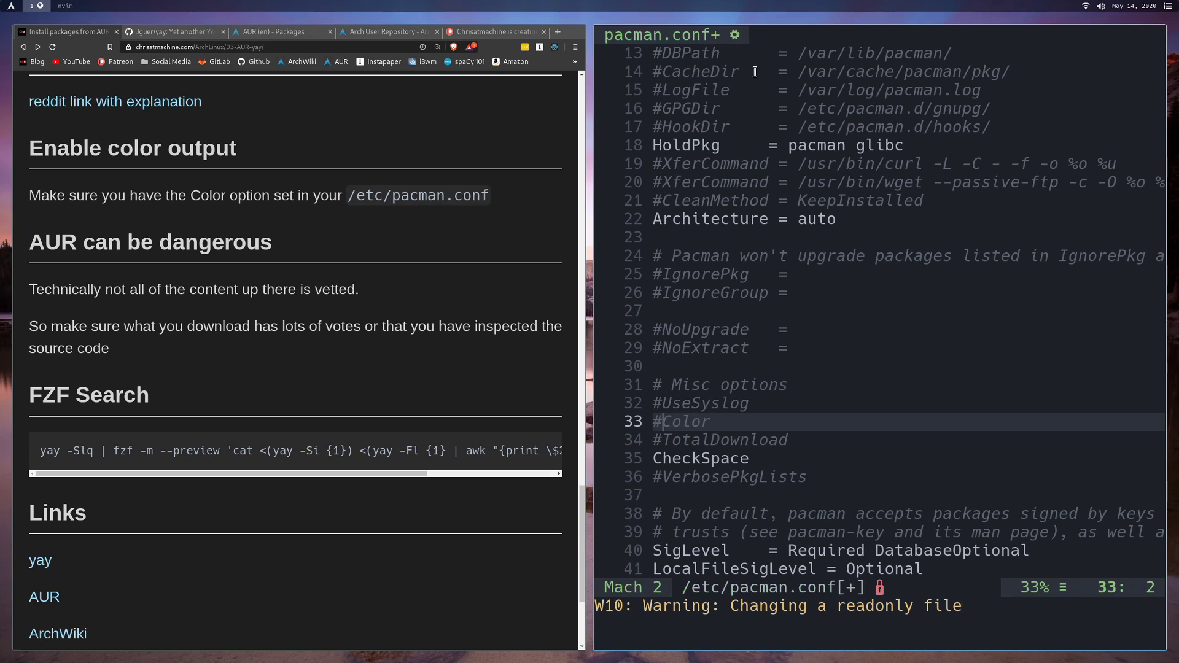
- Uncomment the Color line, then quit Neovim without saving using :q!
{"action": "key", "text": "x"}
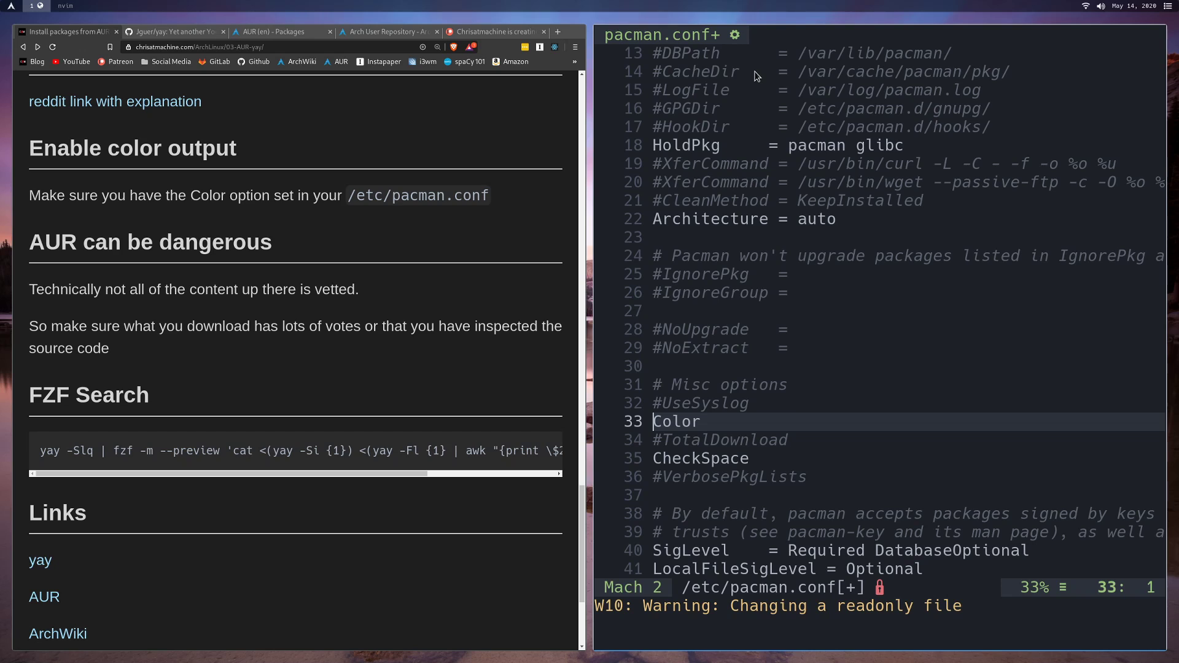
{"action": "type", "text": ":q!"}
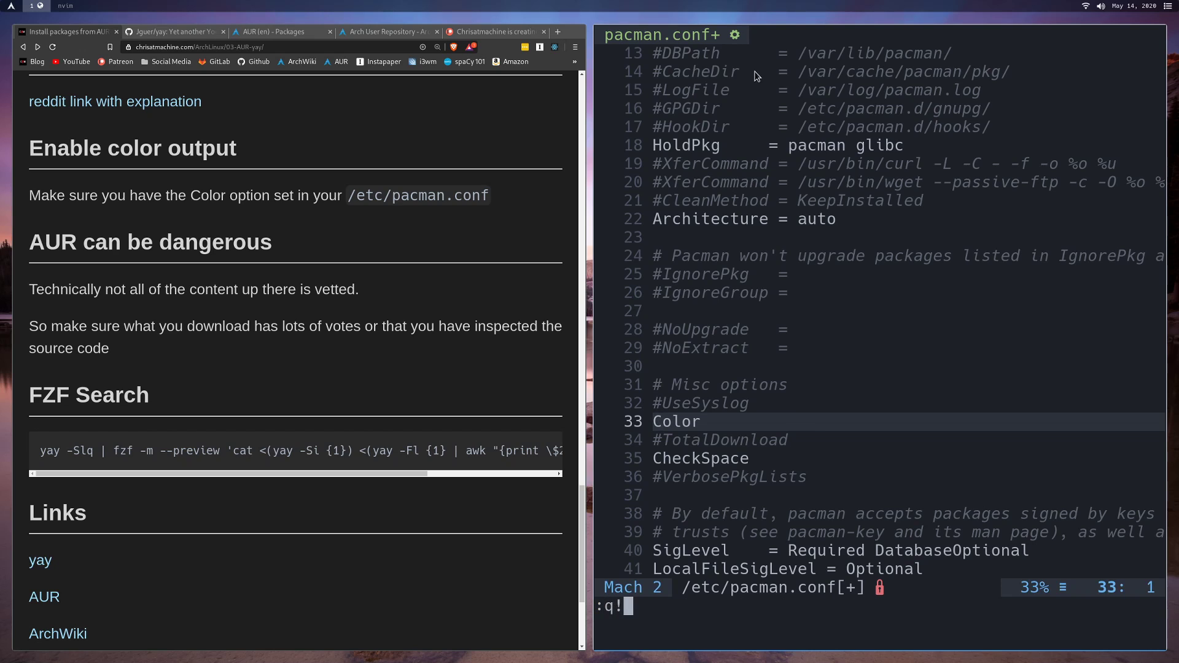
{"action": "key", "text": "Return"}
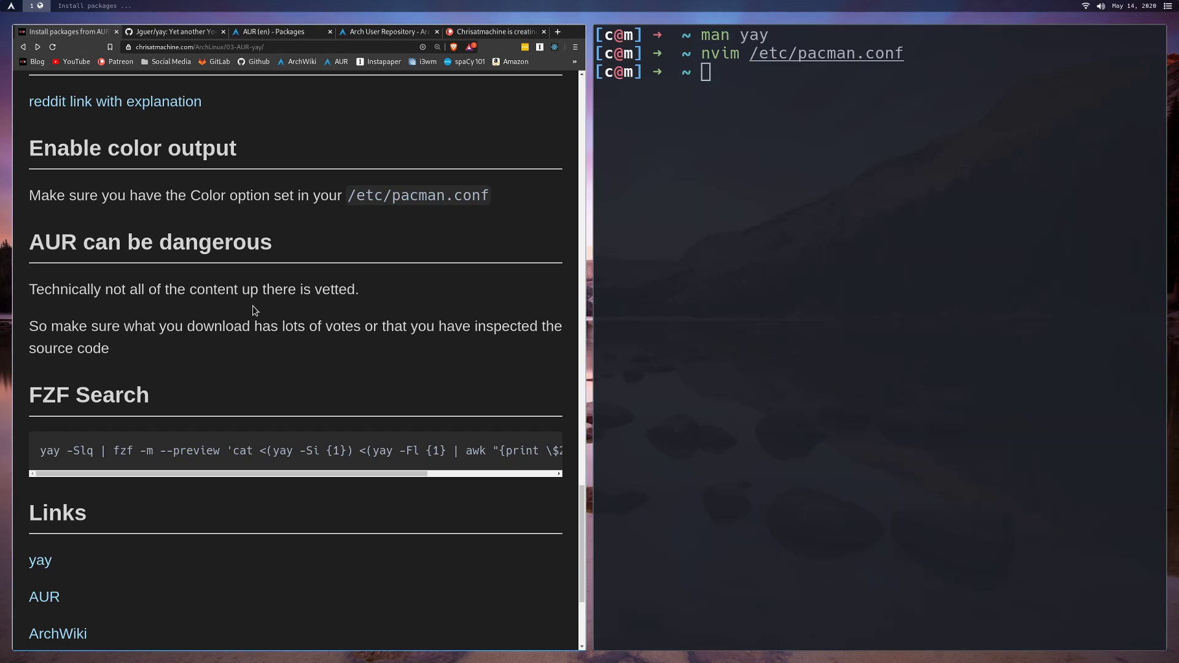
{"action": "mouse_move", "coordinate": [94, 261]}
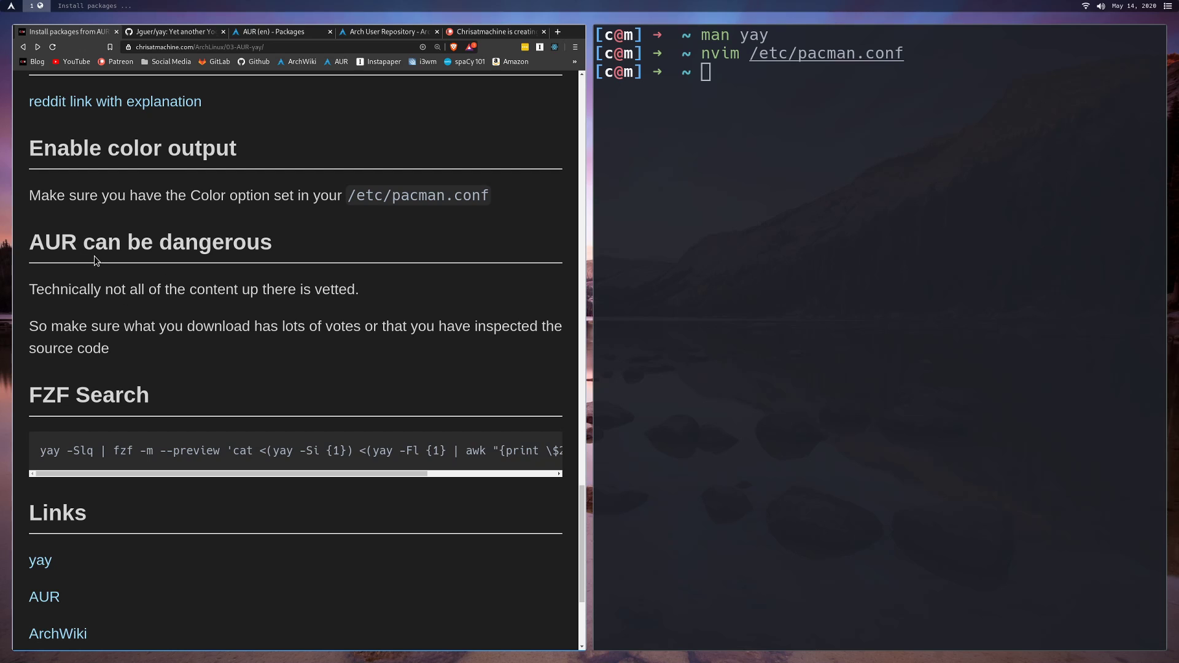
{"action": "mouse_move", "coordinate": [254, 344]}
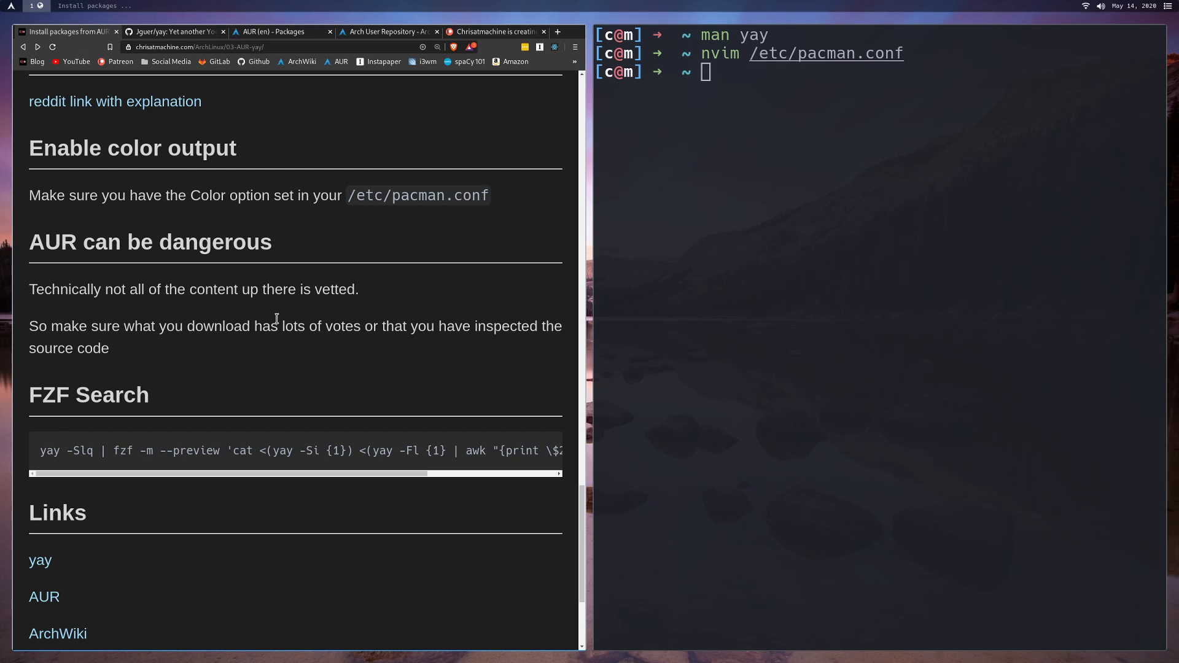
{"action": "mouse_move", "coordinate": [204, 128]}
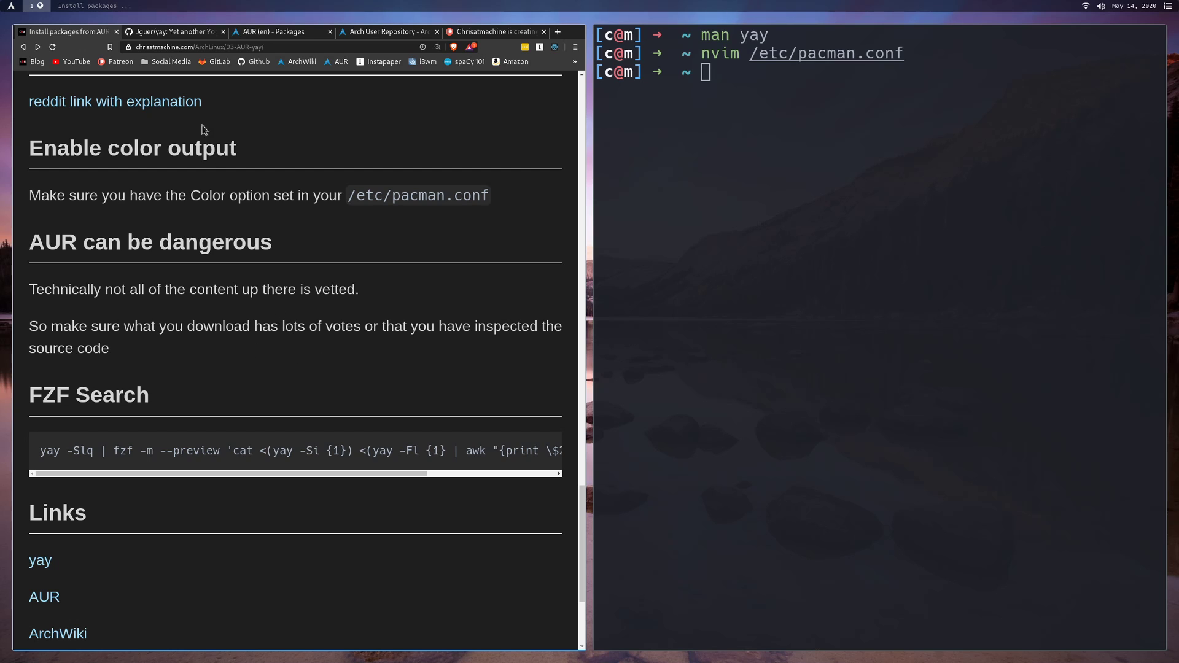
- Switch between the AUR packages tab and the blog tab, ending on yay's 1103 votes
{"action": "left_click", "coordinate": [278, 31]}
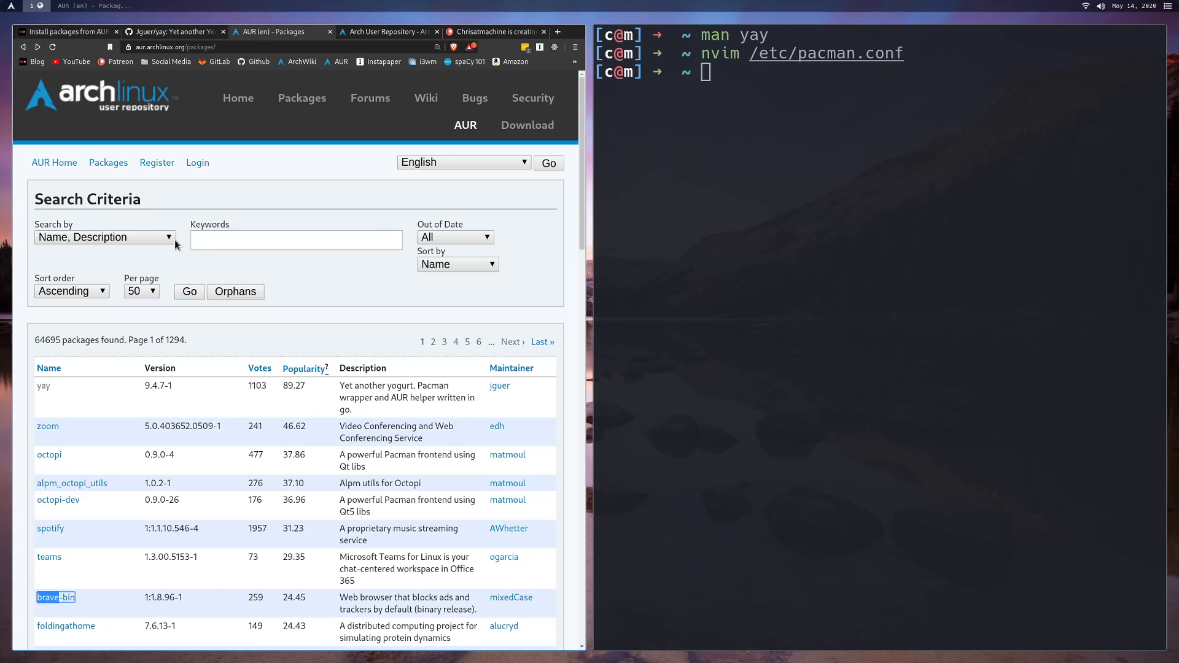
{"action": "left_click", "coordinate": [64, 31]}
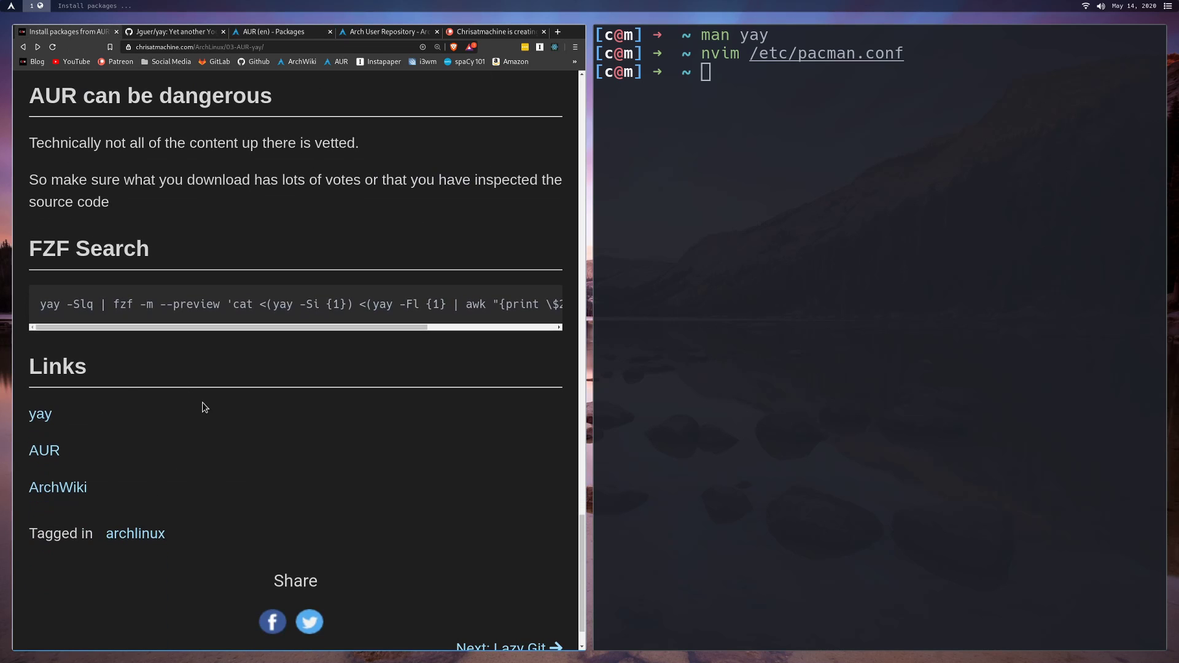
{"action": "left_click", "coordinate": [281, 32]}
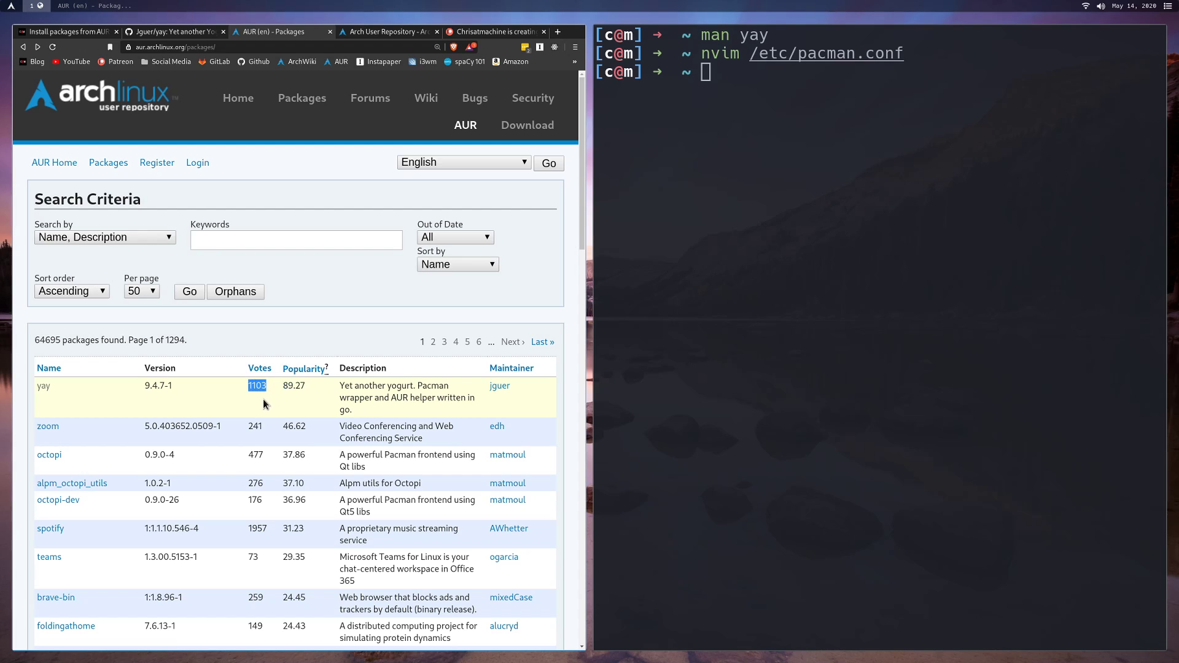
{"action": "mouse_move", "coordinate": [238, 442]}
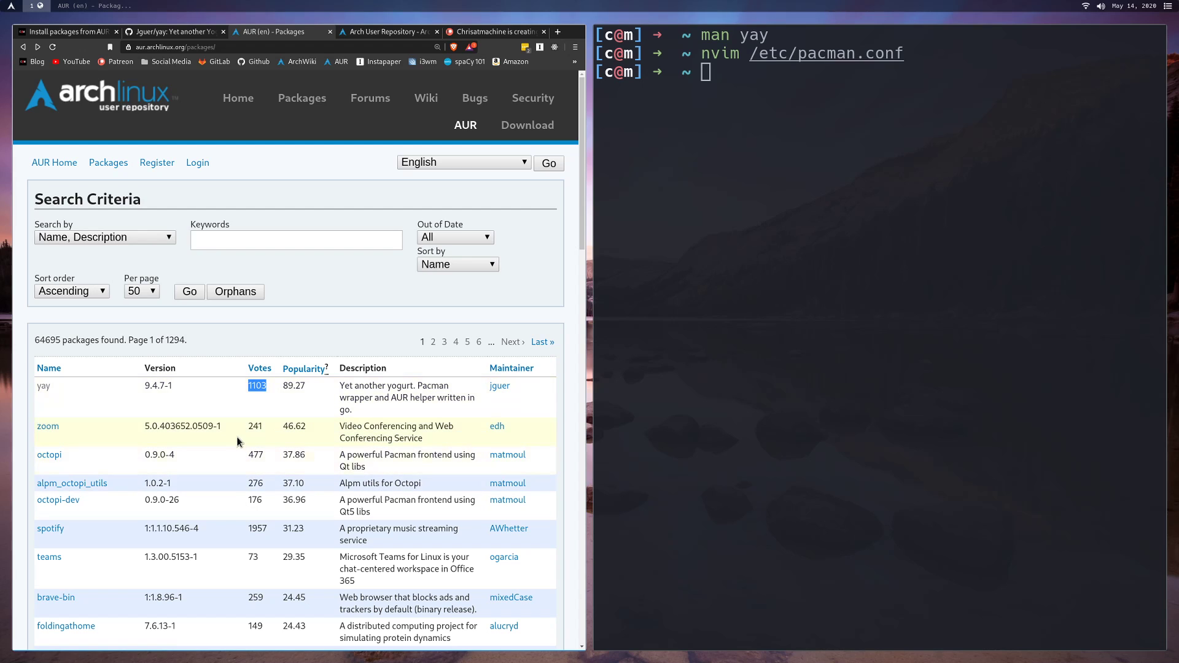
{"action": "mouse_move", "coordinate": [241, 454]}
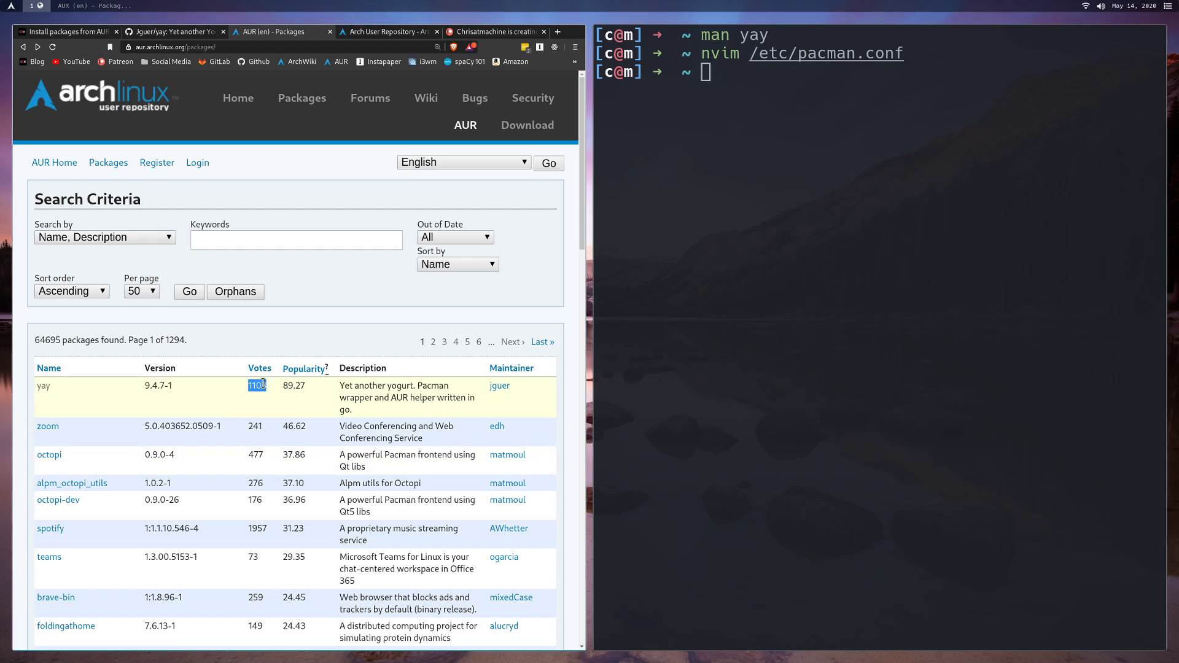
{"action": "mouse_move", "coordinate": [242, 153]}
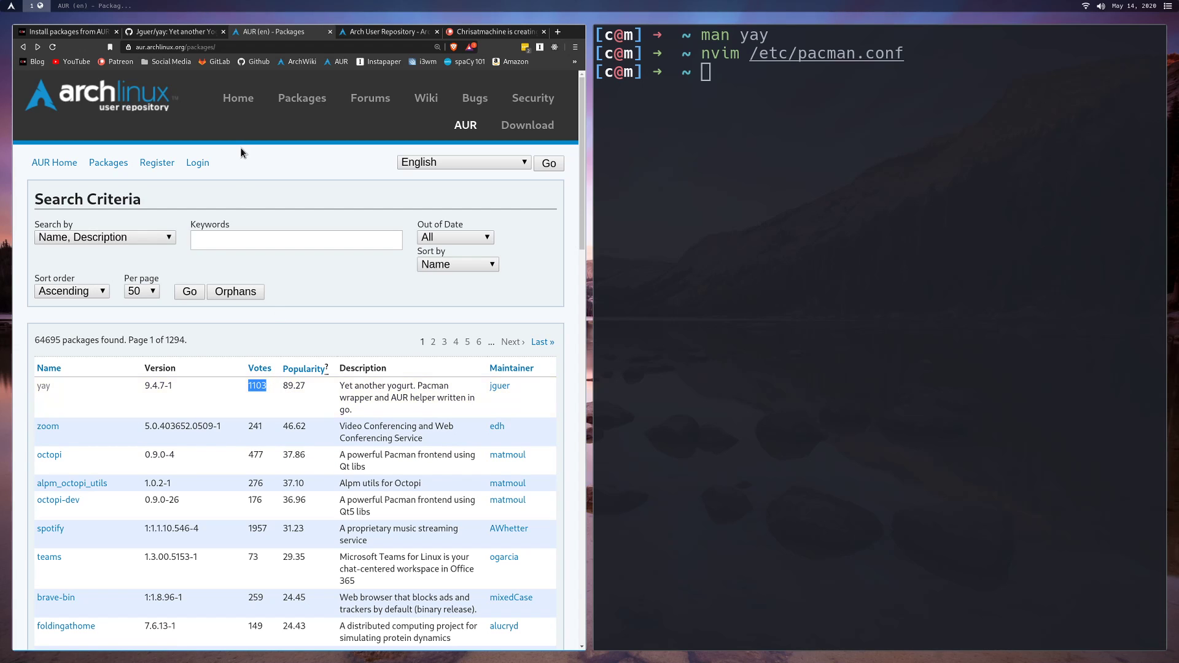
- Return to the yay guide and select the yay -Slq | fzf preview command
{"action": "left_click", "coordinate": [64, 31]}
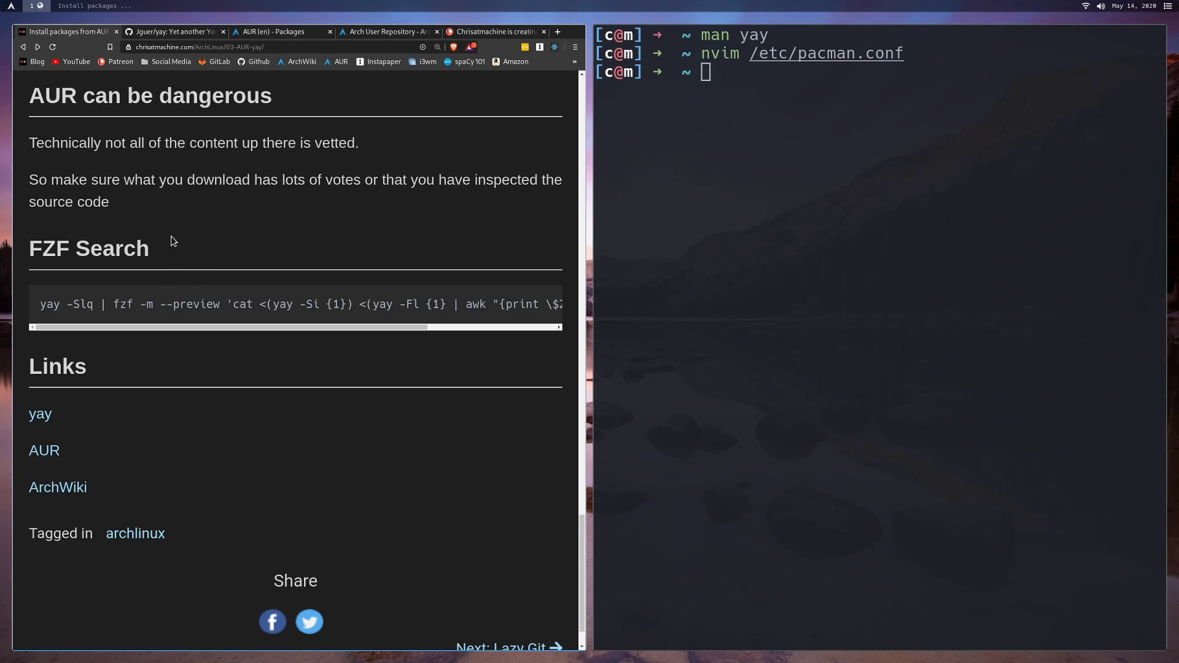
{"action": "mouse_move", "coordinate": [201, 299]}
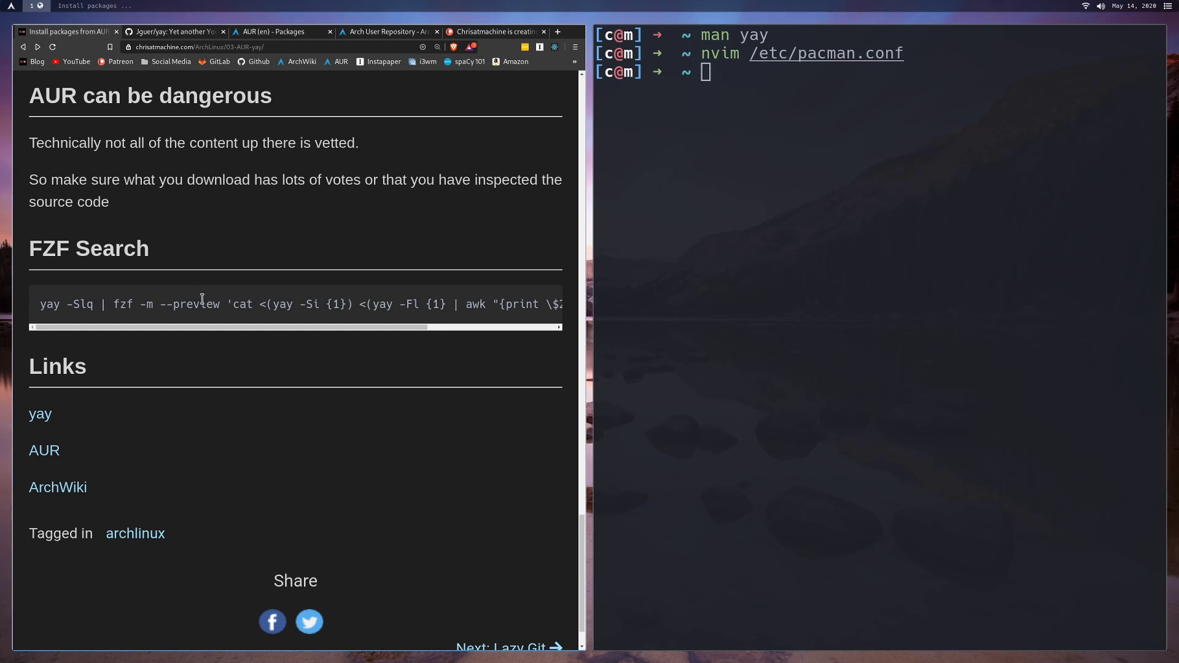
{"action": "mouse_move", "coordinate": [167, 272]}
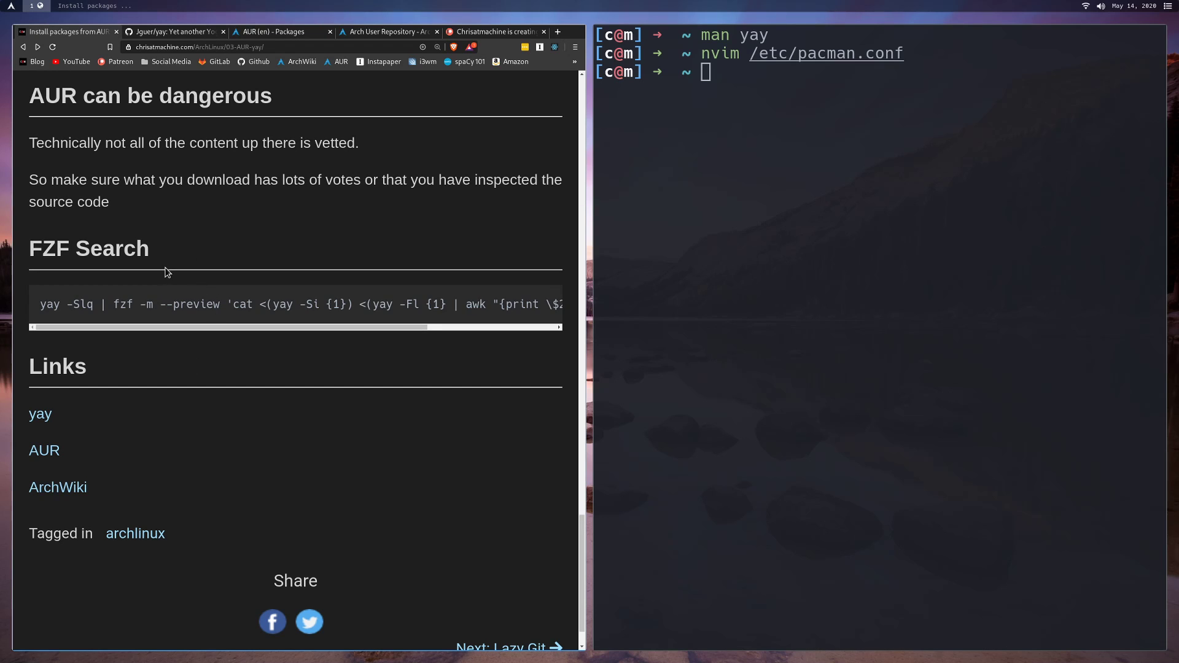
{"action": "mouse_move", "coordinate": [188, 347]}
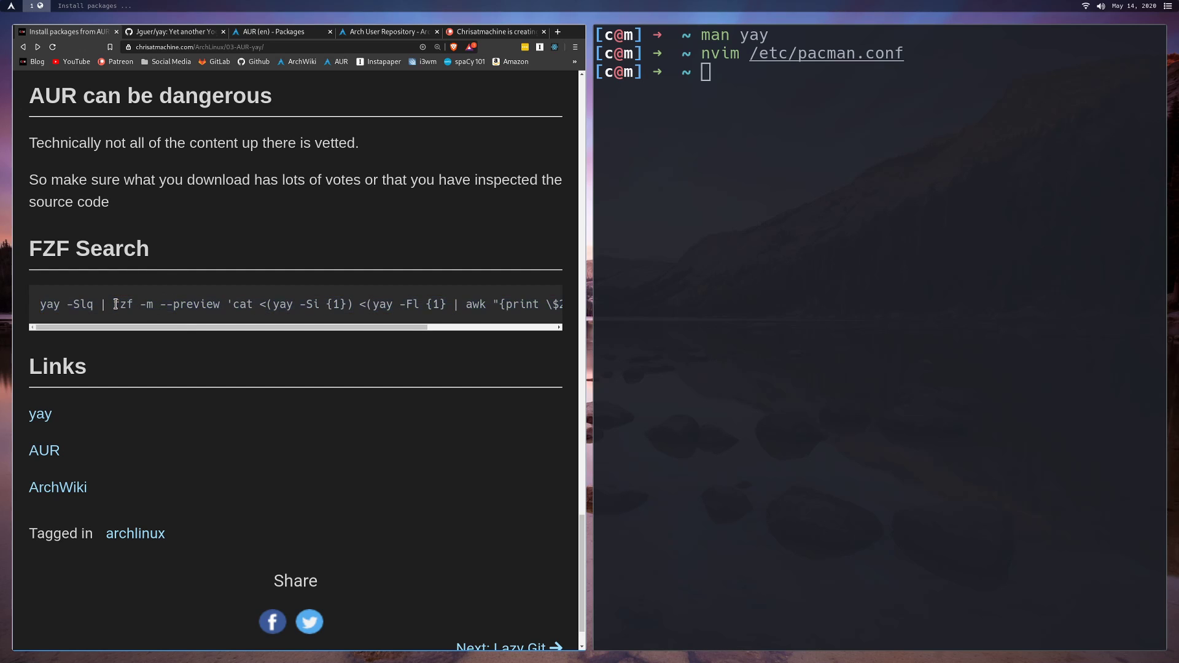
{"action": "triple_click", "coordinate": [211, 304]}
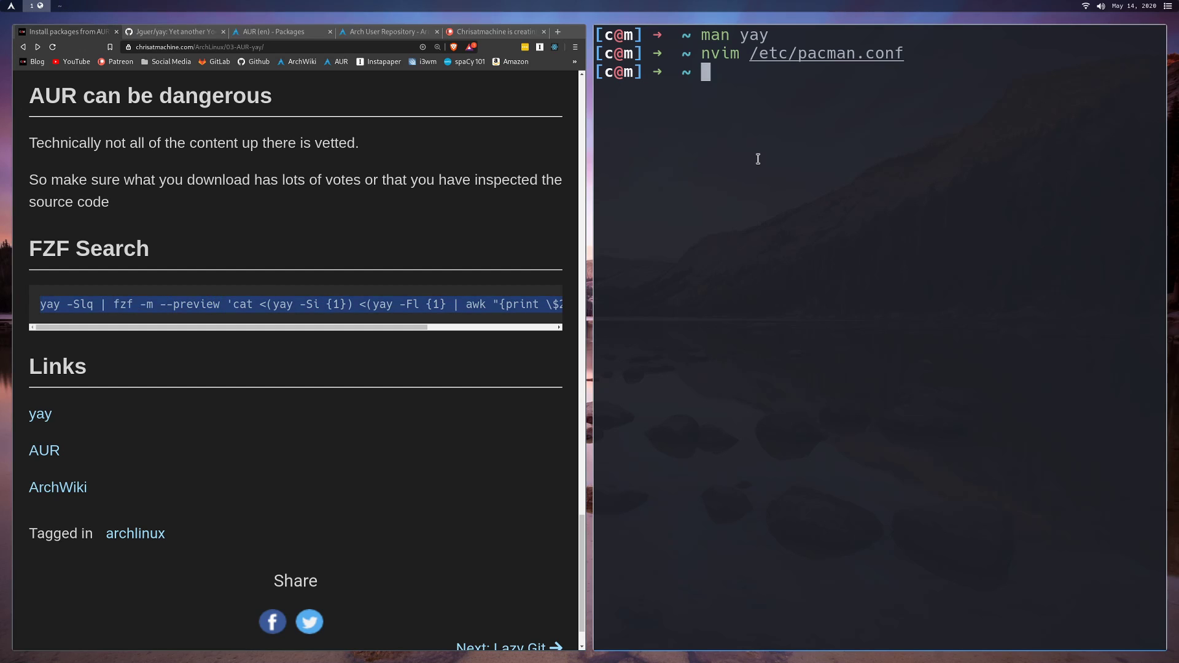
- Run the yay -Slq | fzf preview search and filter it to 'brave'
{"action": "type", "text": "yay -Slq | fzf -m --preview 'cat <(yay -Si {1}) <(yay -Fl {1} | awk \"{print \\$2}\")' | xargs -ro  yay -S"}
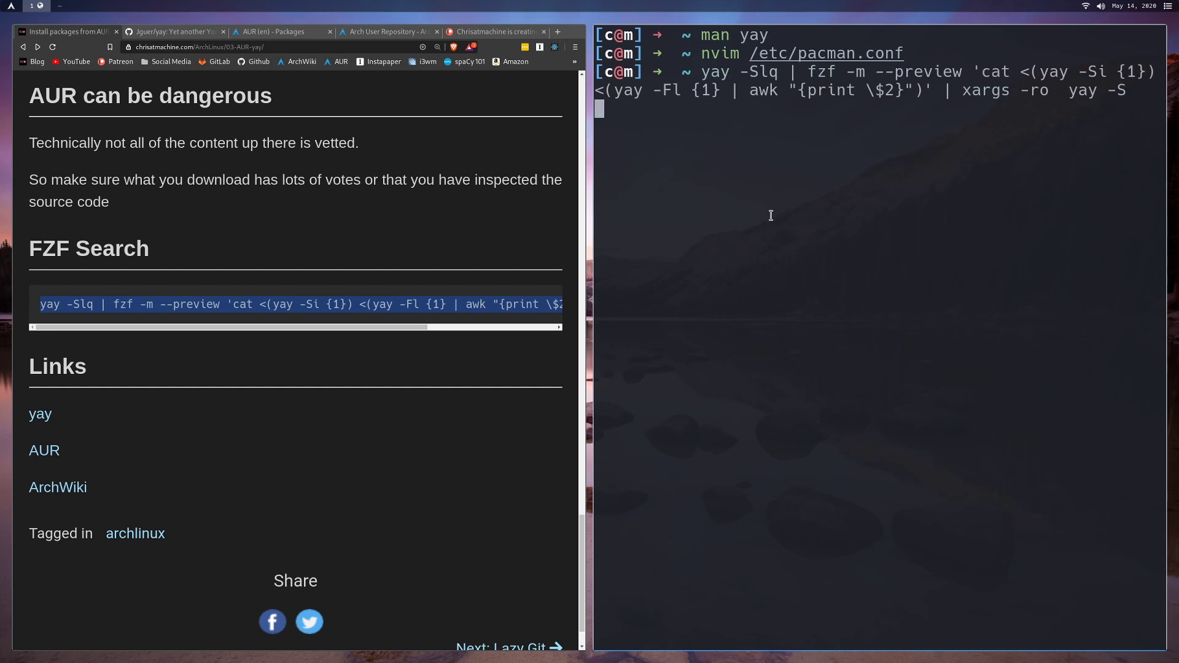
{"action": "key", "text": "Return"}
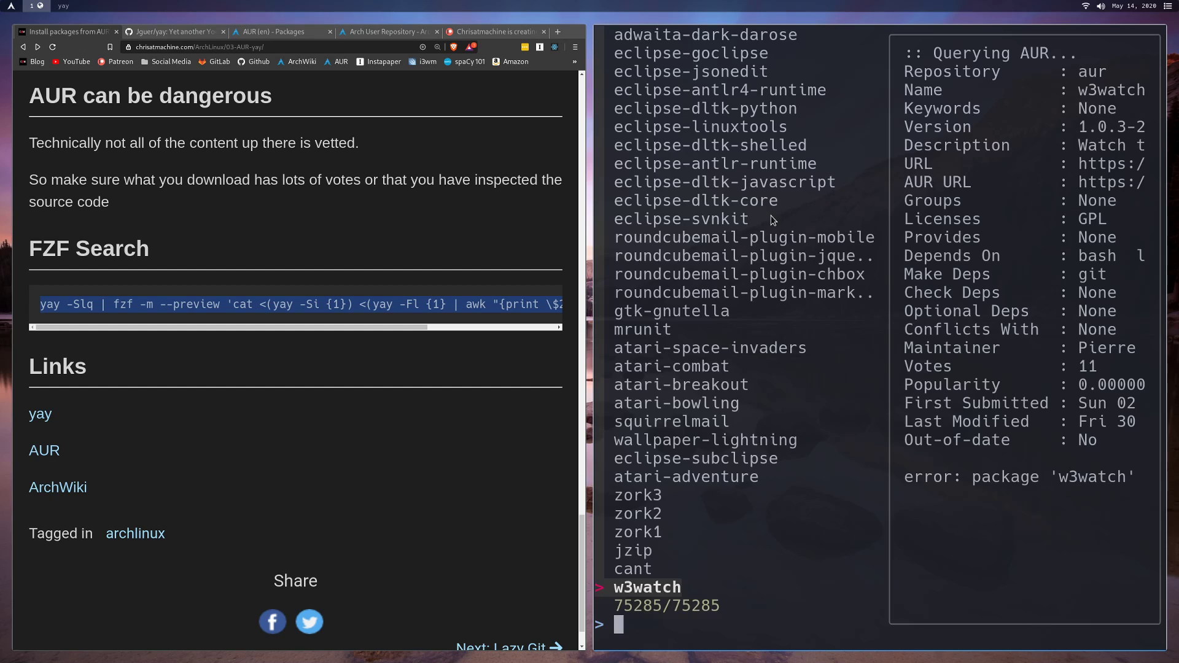
{"action": "mouse_move", "coordinate": [1052, 337]}
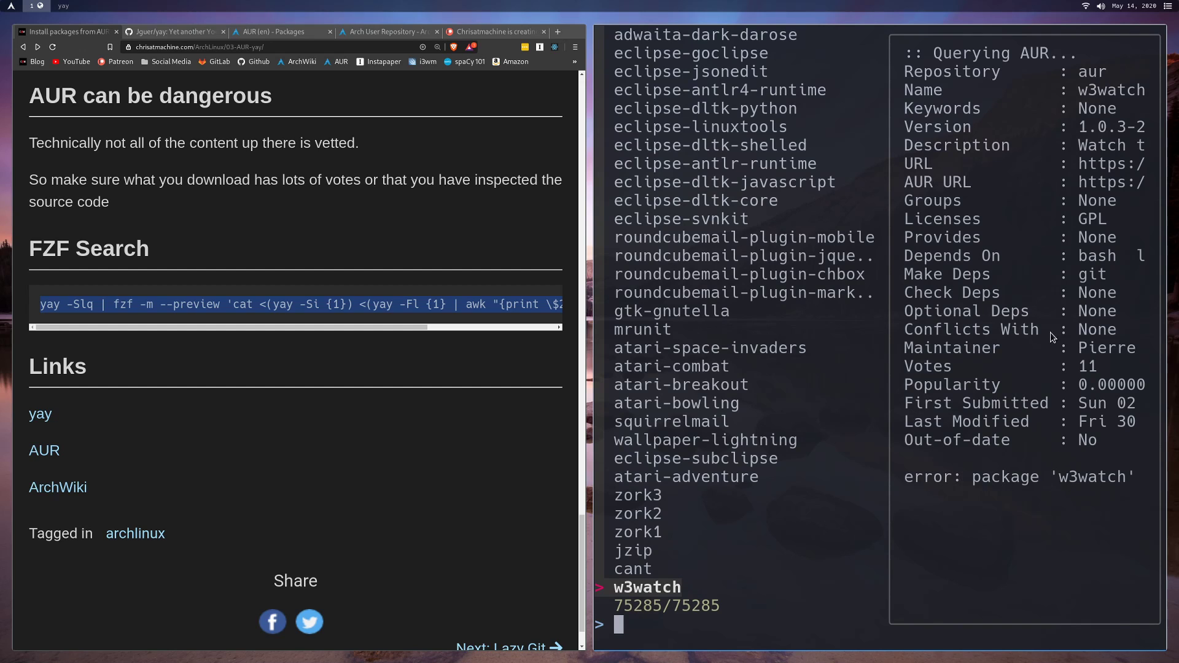
{"action": "mouse_move", "coordinate": [875, 161]}
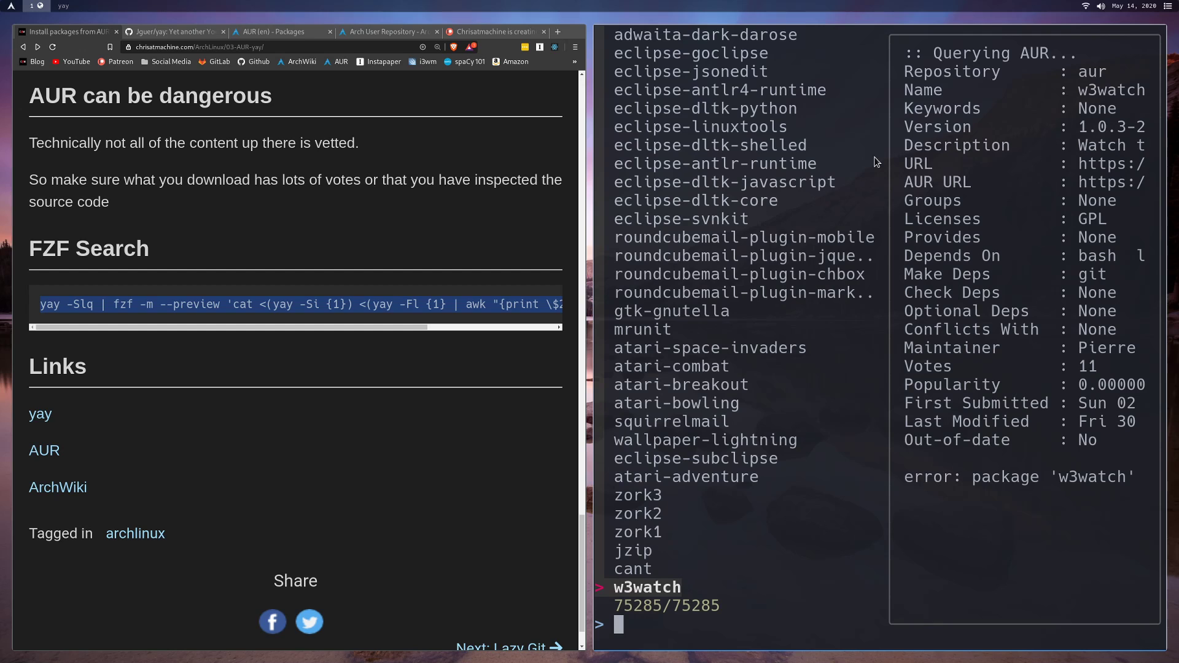
{"action": "type", "text": "ba"}
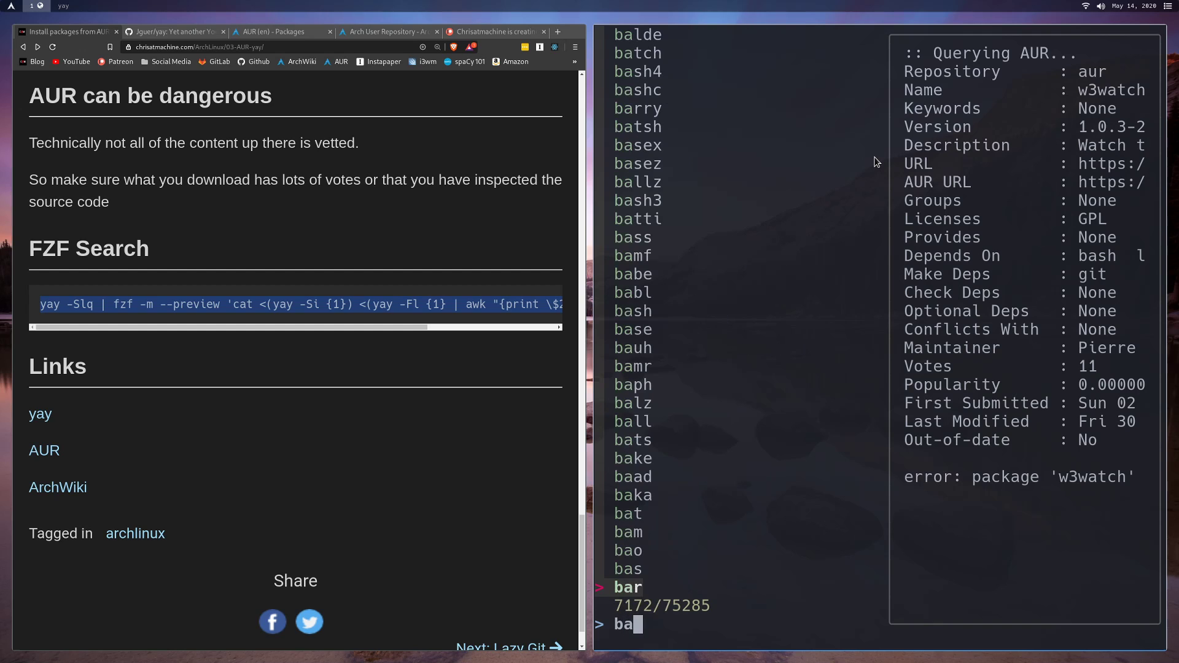
{"action": "type", "text": "rave"}
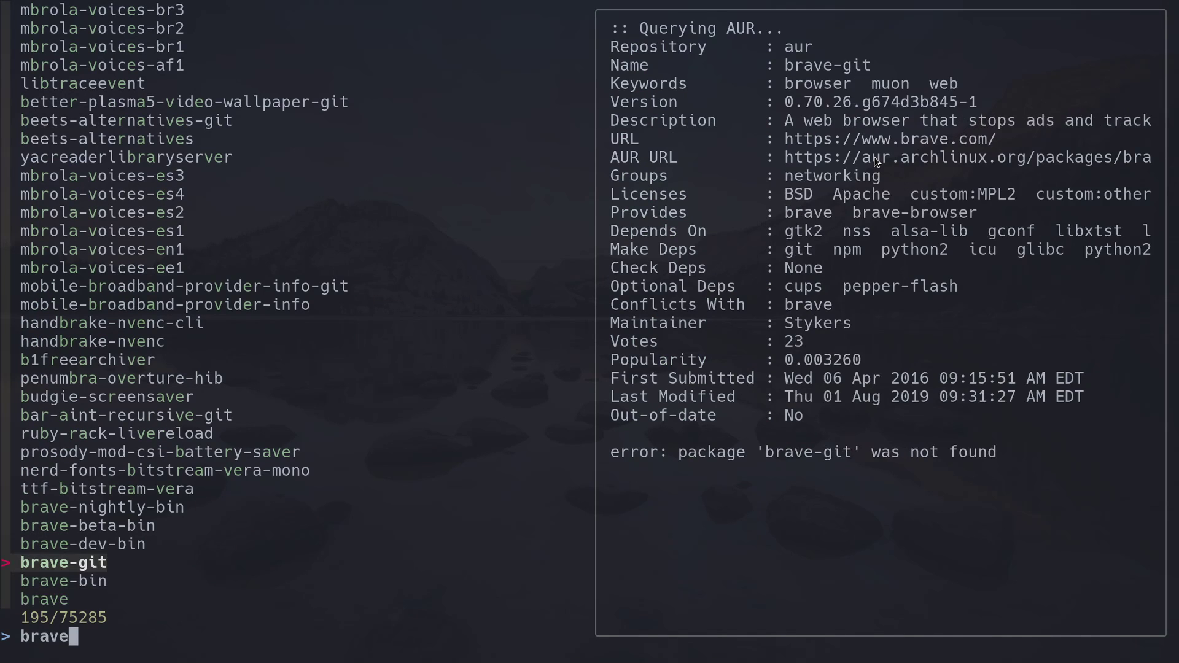
{"action": "mouse_move", "coordinate": [968, 121]}
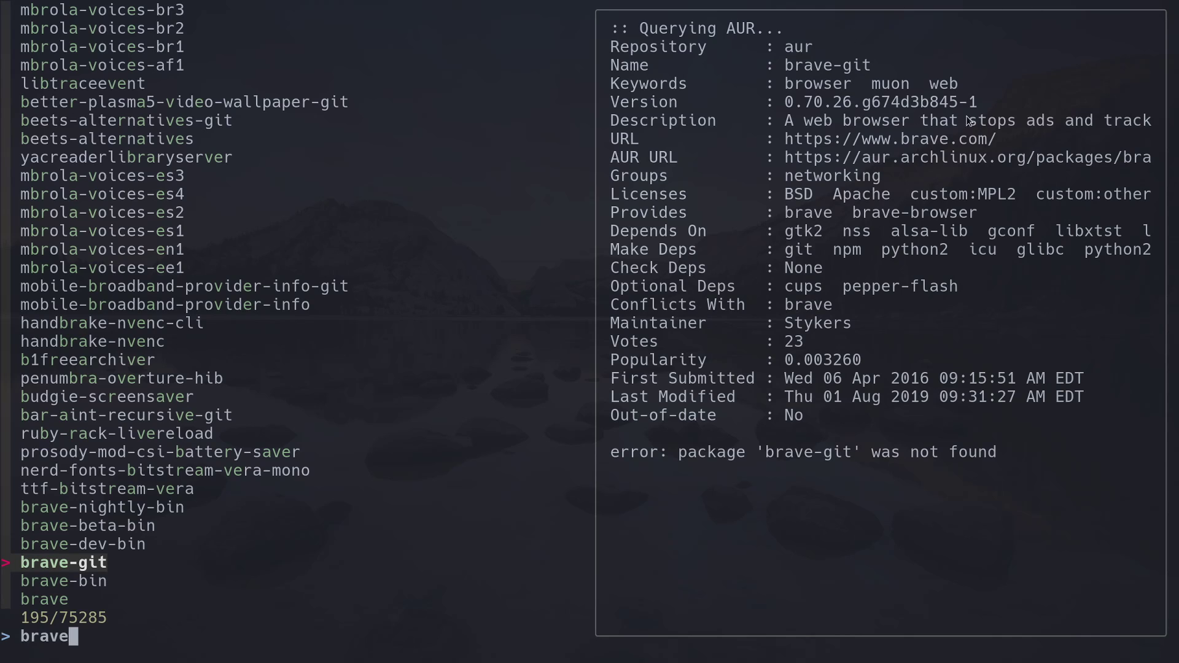
{"action": "mouse_move", "coordinate": [793, 257]}
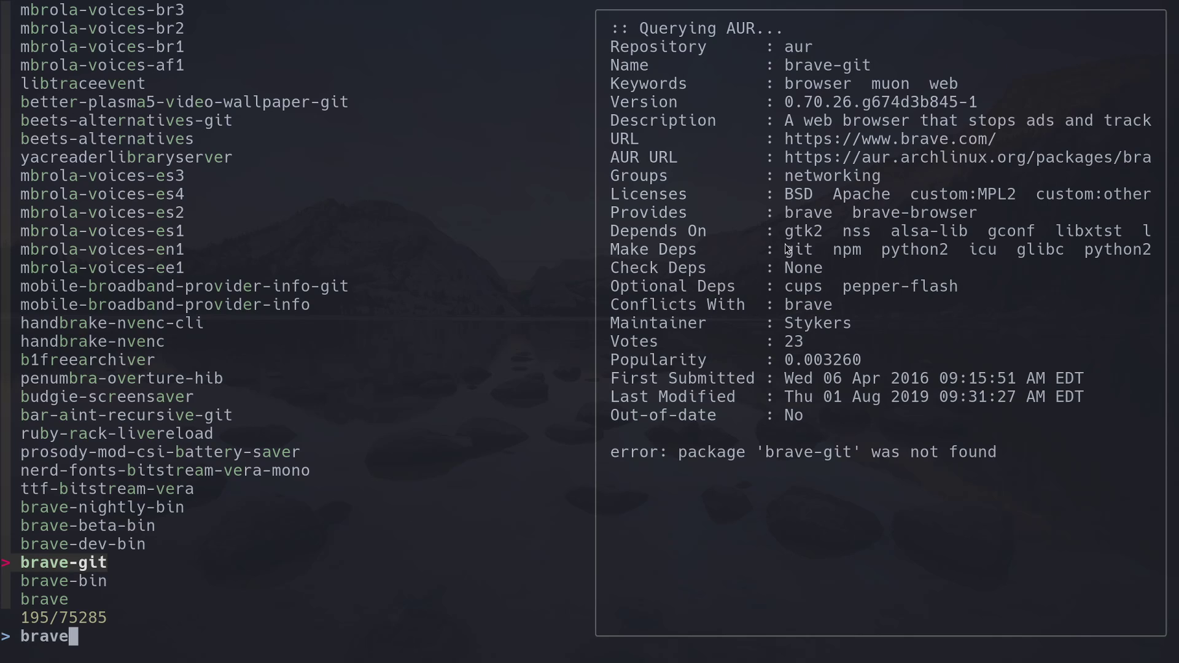
{"action": "mouse_move", "coordinate": [941, 266]}
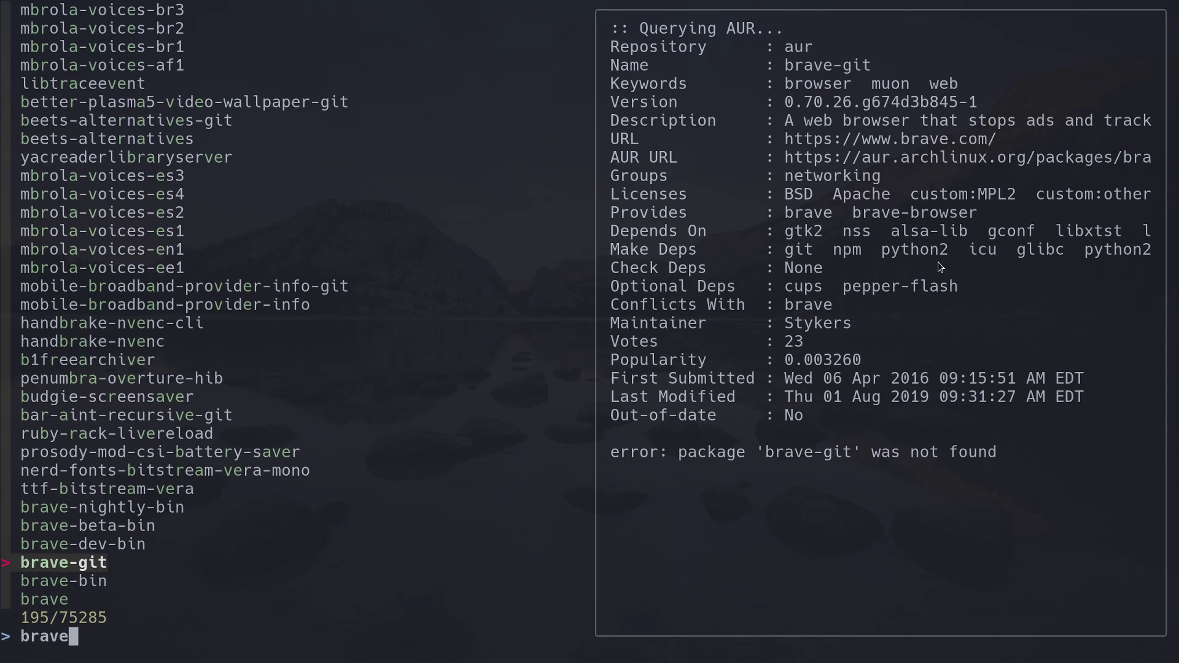
{"action": "mouse_move", "coordinate": [788, 235]}
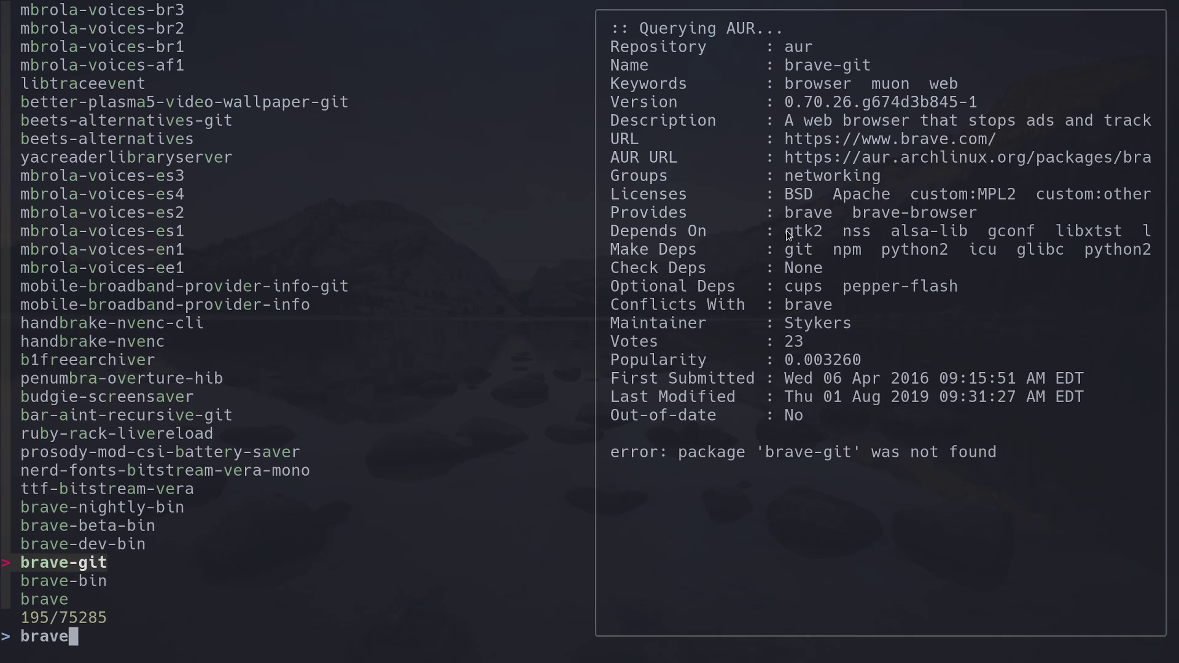
{"action": "mouse_move", "coordinate": [547, 388]}
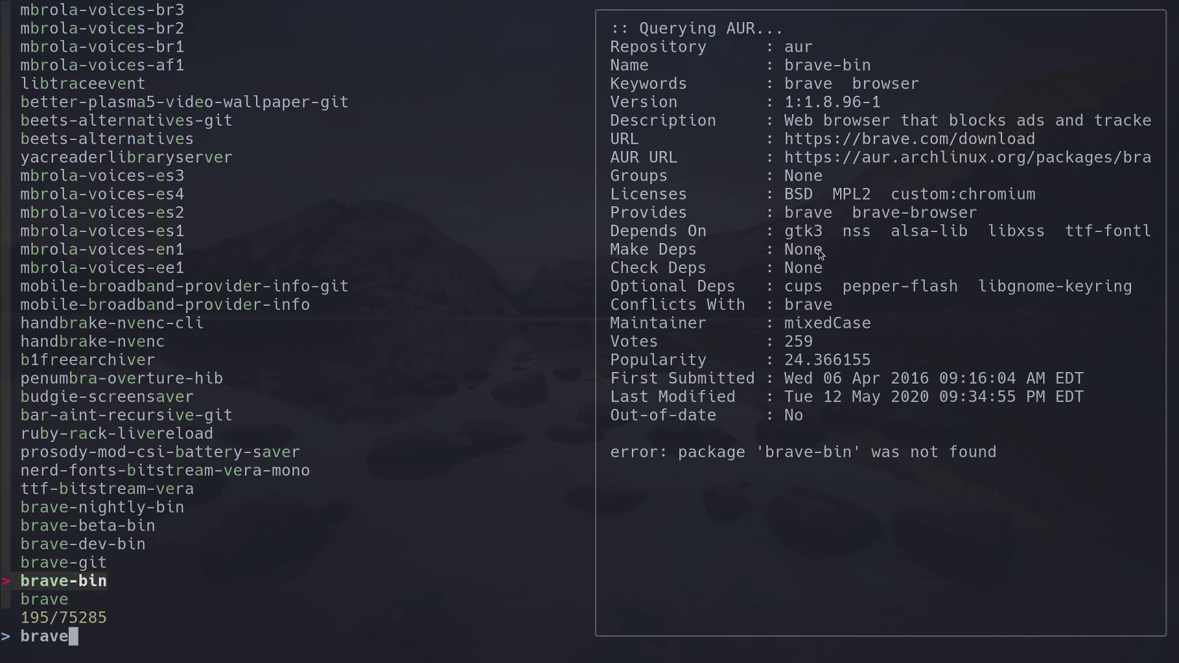
{"action": "mouse_move", "coordinate": [395, 472]}
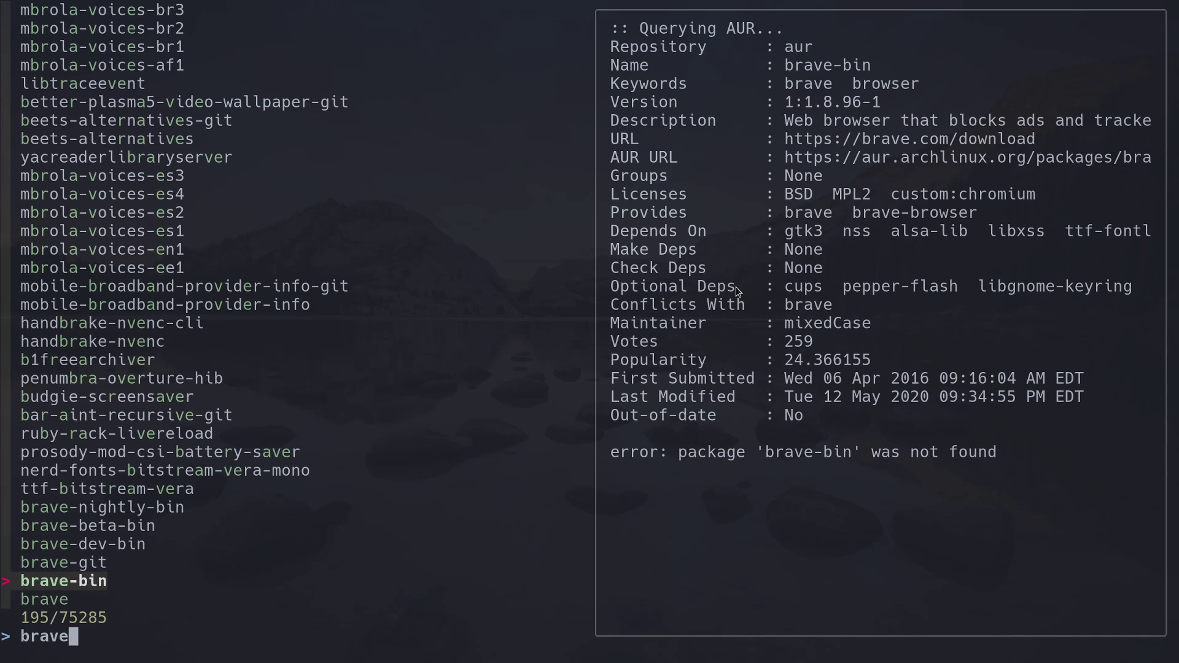
{"action": "mouse_move", "coordinate": [920, 231]}
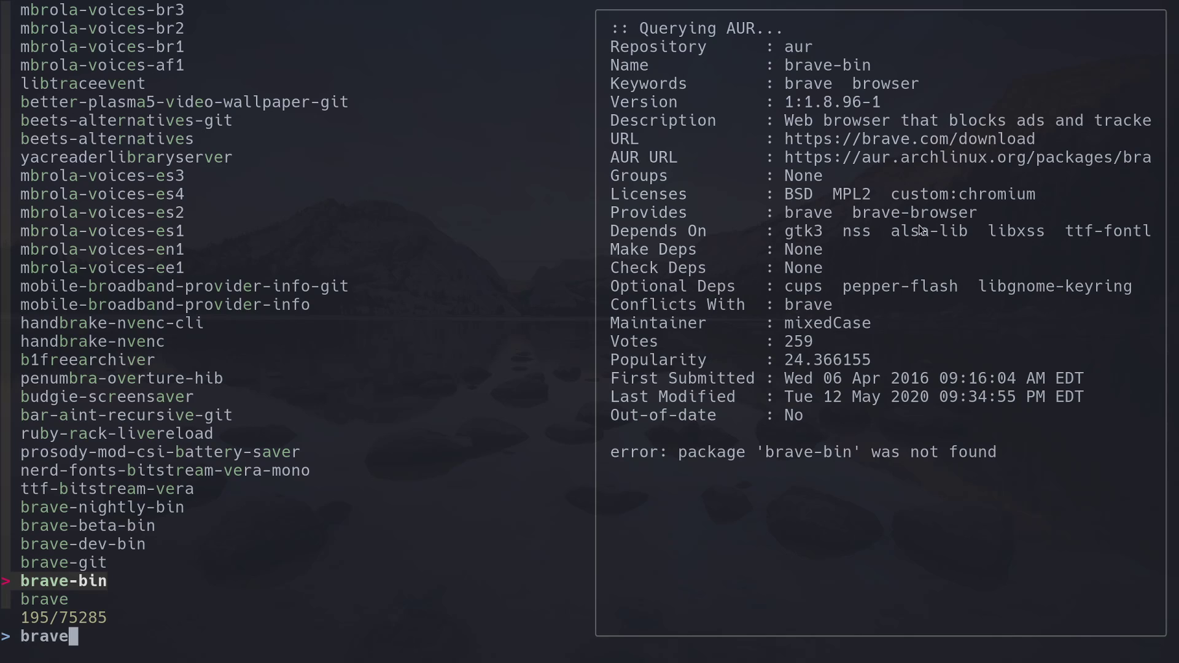
{"action": "mouse_move", "coordinate": [1129, 232]}
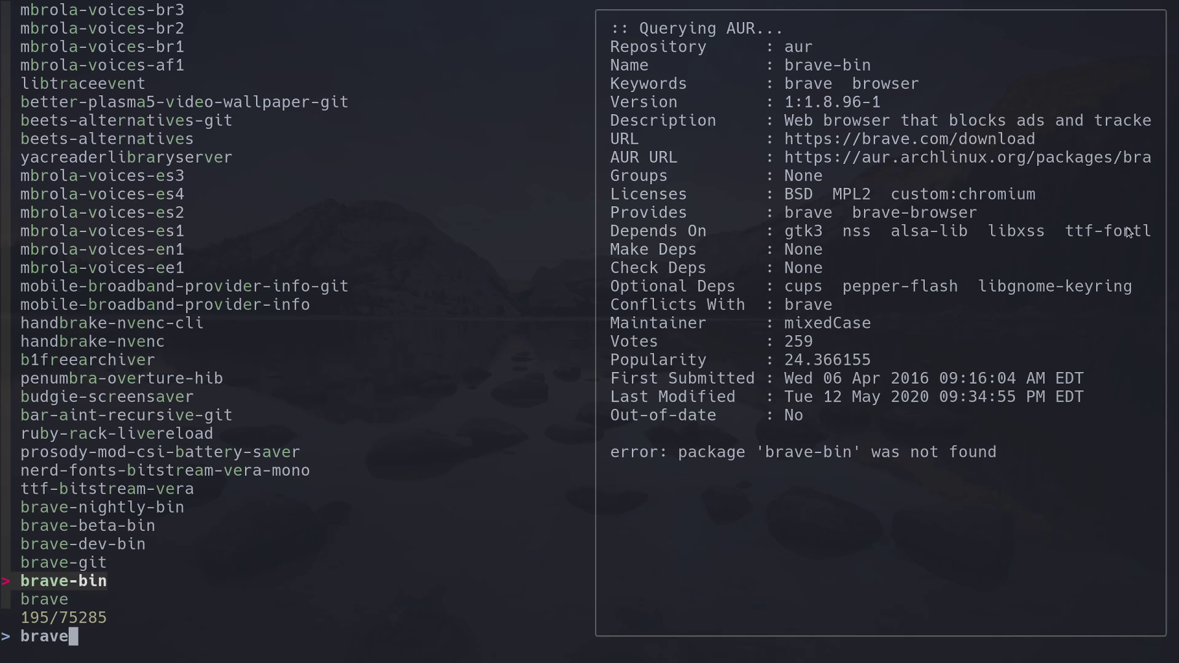
{"action": "mouse_move", "coordinate": [254, 449]}
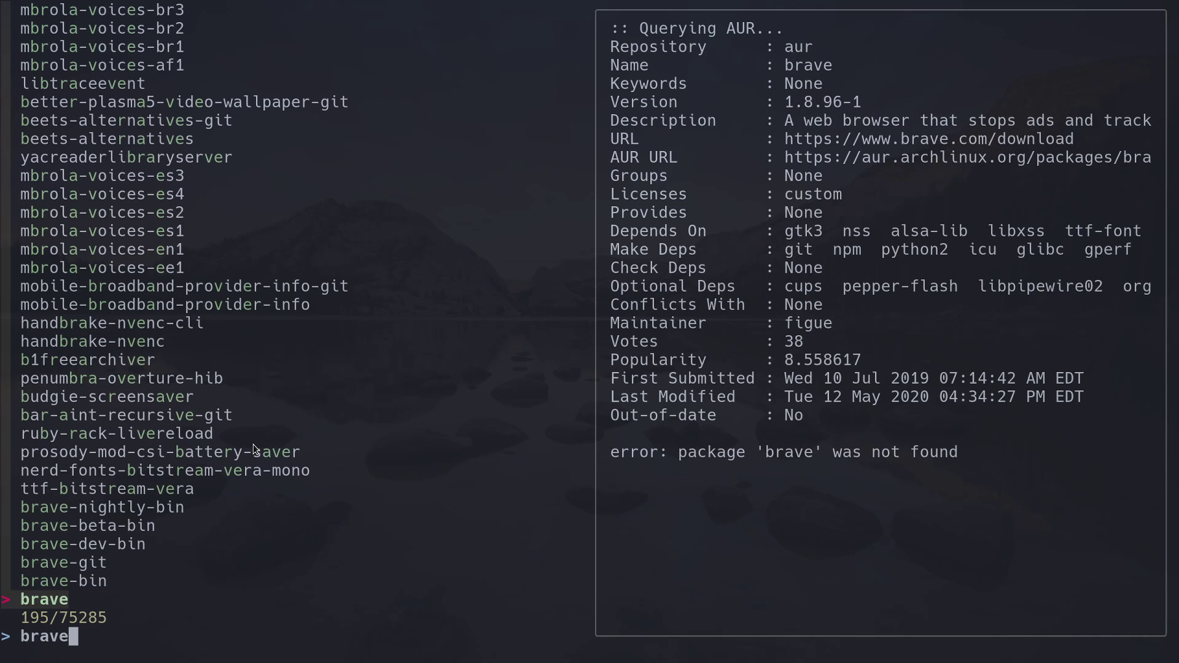
{"action": "mouse_move", "coordinate": [83, 589]}
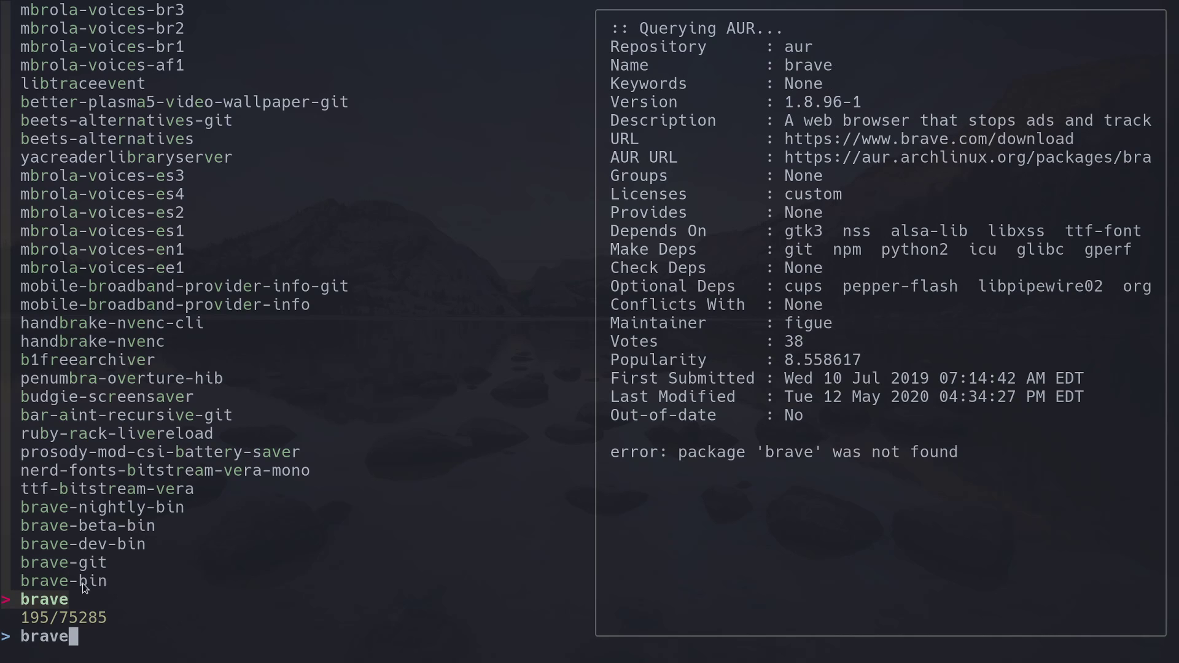
{"action": "mouse_move", "coordinate": [202, 580]}
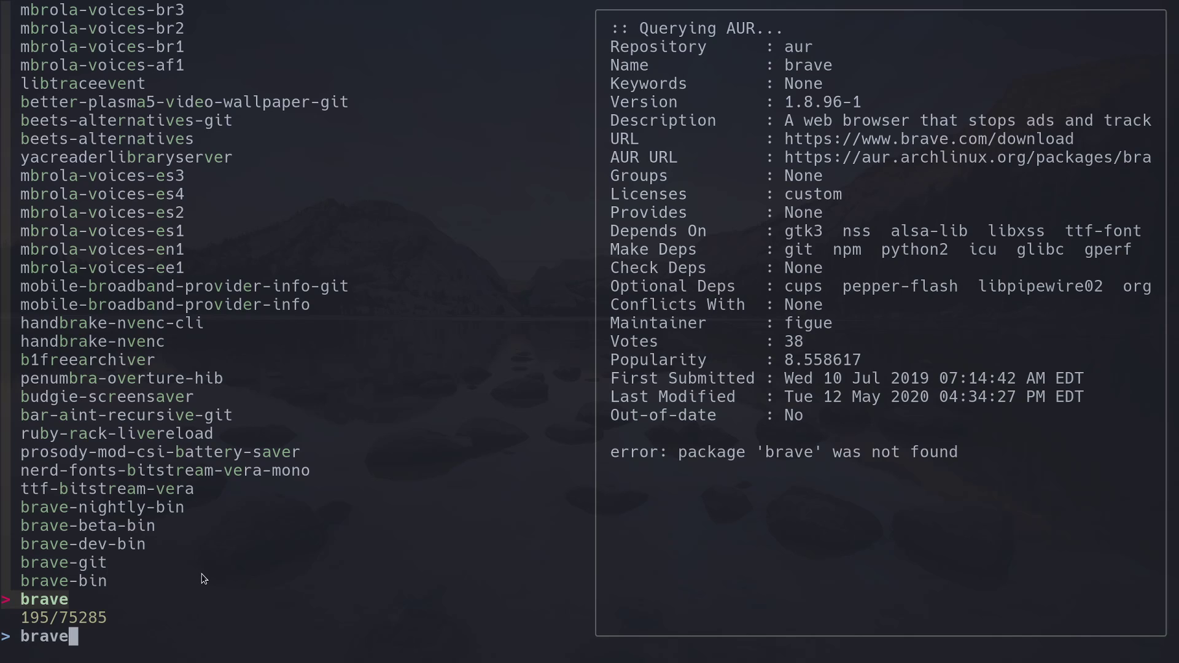
{"action": "mouse_move", "coordinate": [1137, 251]}
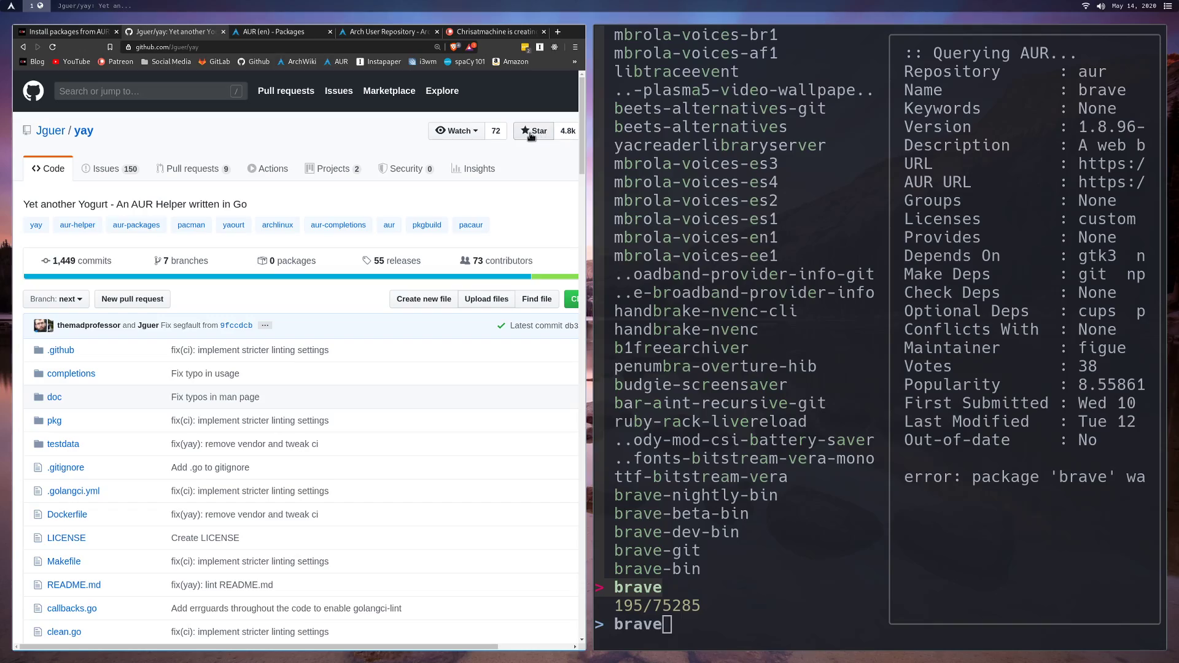
- Scroll the Jguer/yay repository page, then return to the yay guide tab
{"action": "scroll", "scroll_direction": "down", "scroll_amount": 3}
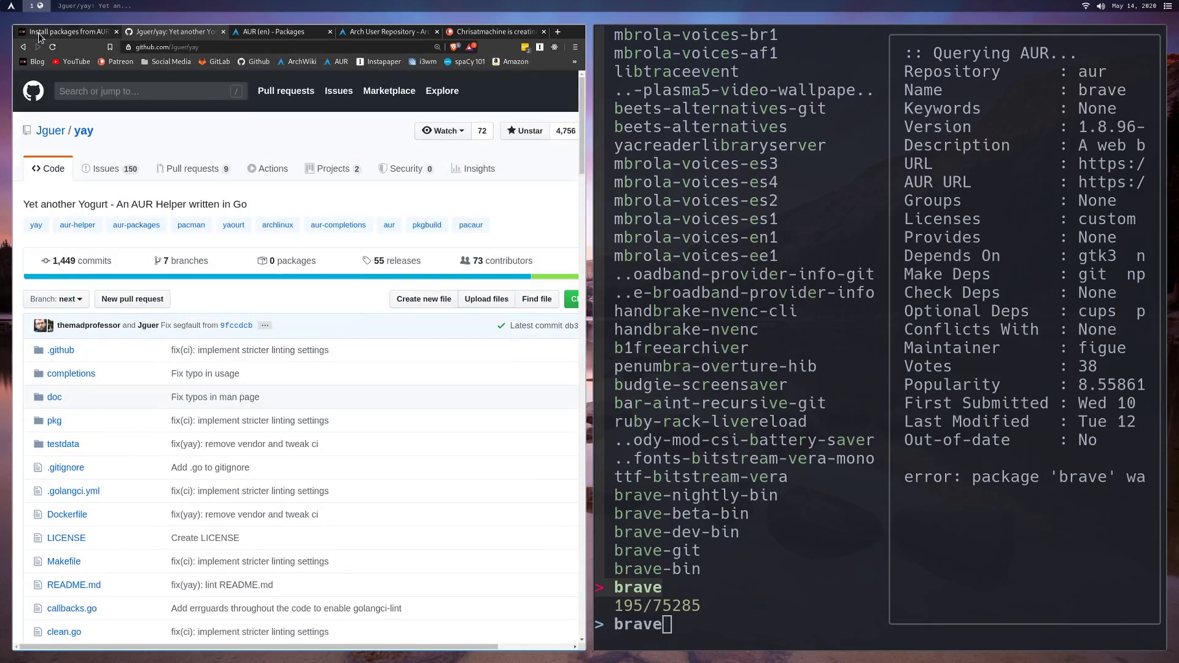
{"action": "left_click", "coordinate": [66, 32]}
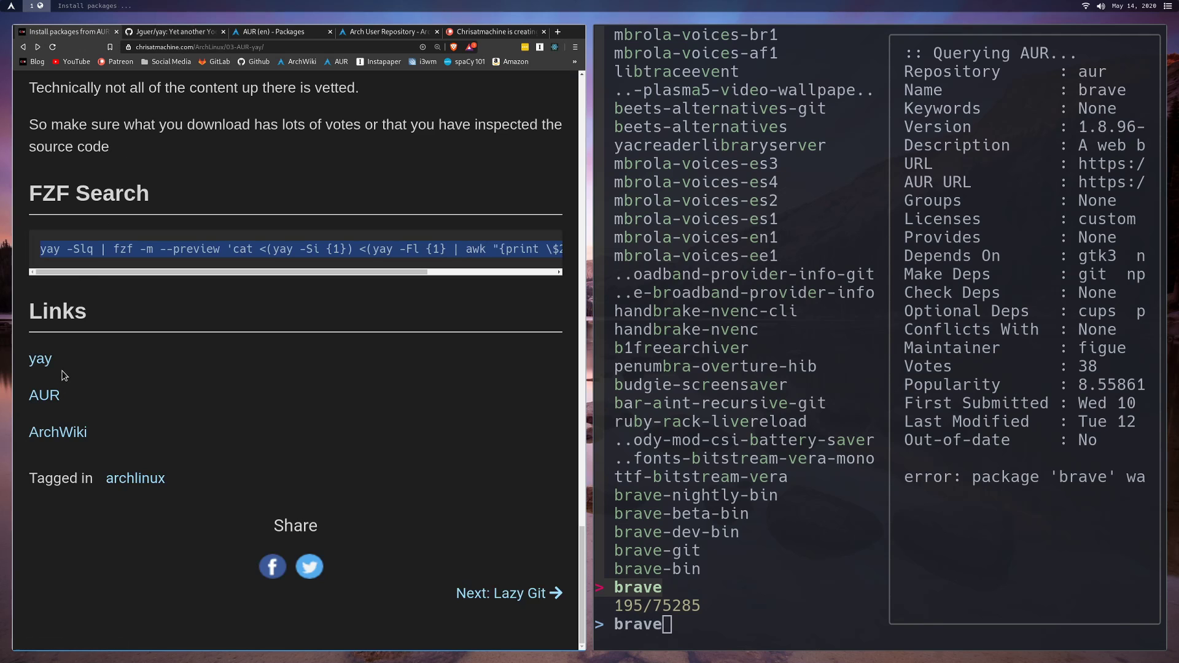
- Search the AUR for 'brave', listing 8 packages including brave-bin
{"action": "left_click", "coordinate": [278, 32]}
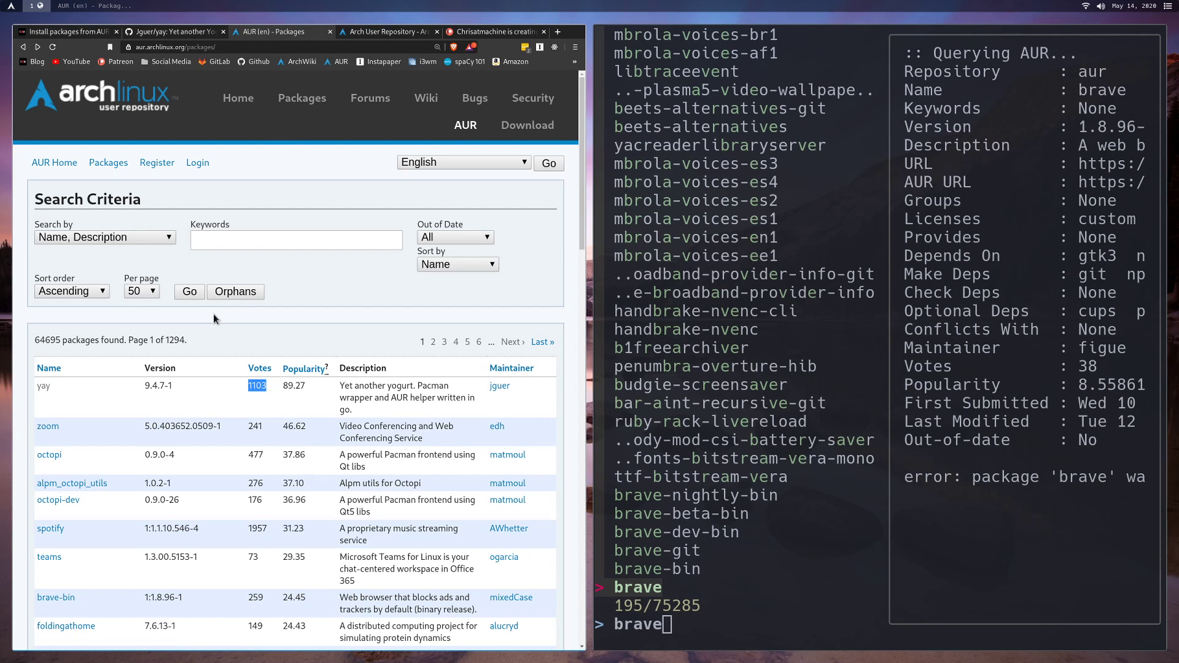
{"action": "scroll", "scroll_direction": "down", "scroll_amount": 3}
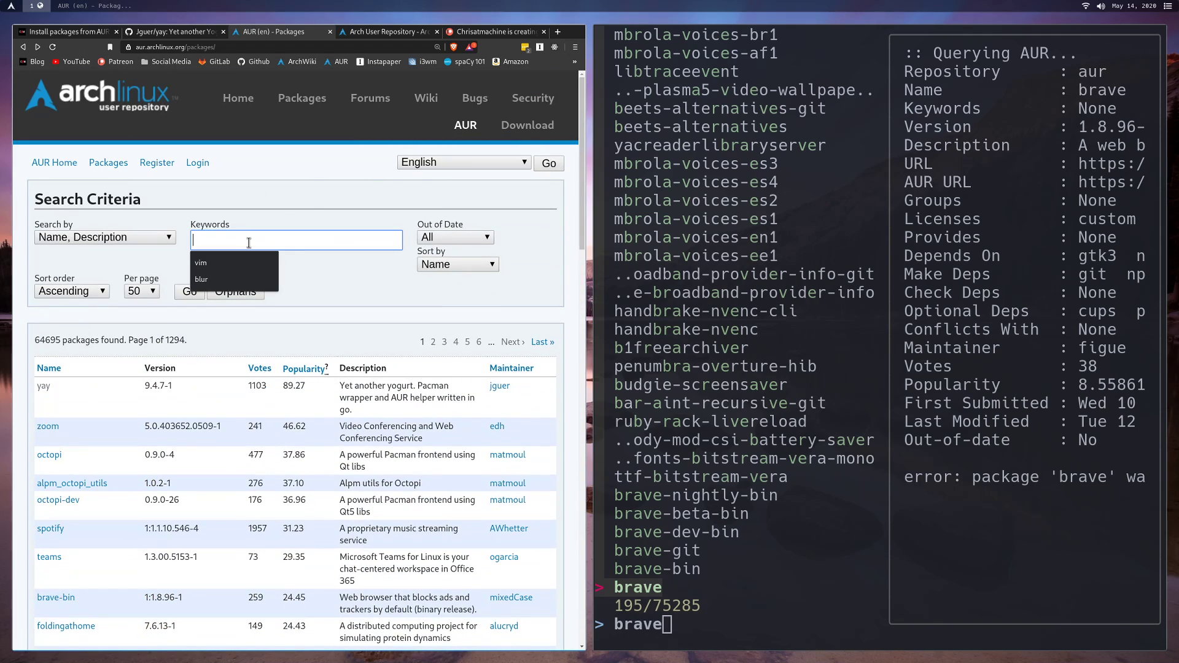
{"action": "type", "text": "brave"}
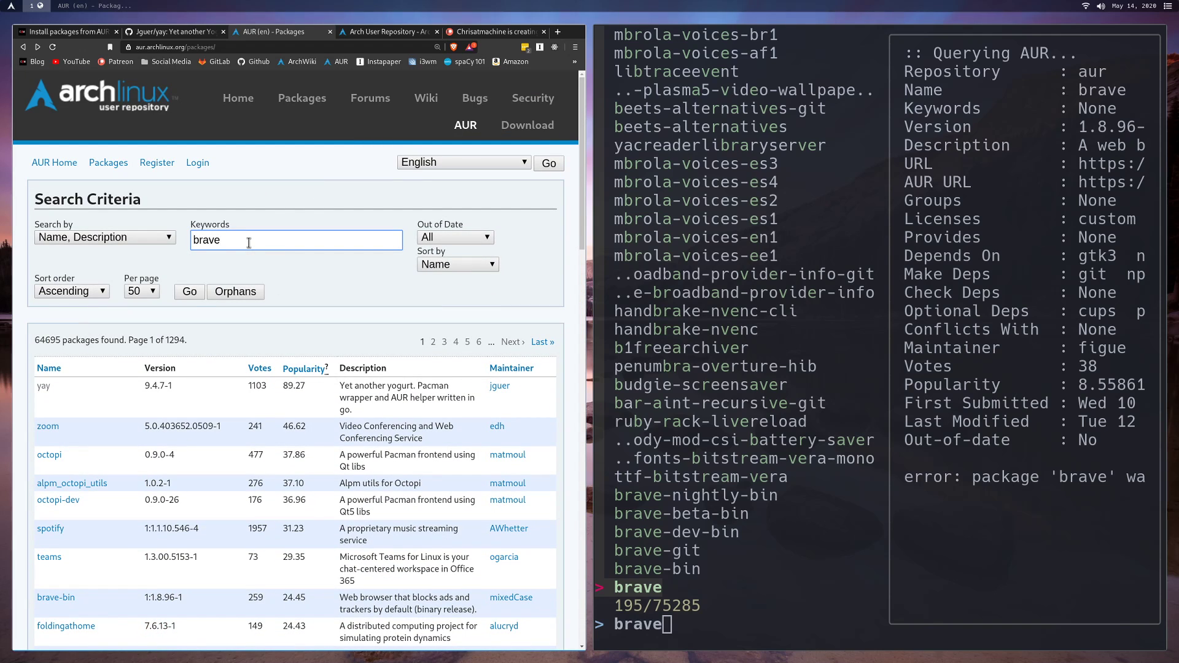
{"action": "left_click", "coordinate": [189, 292]}
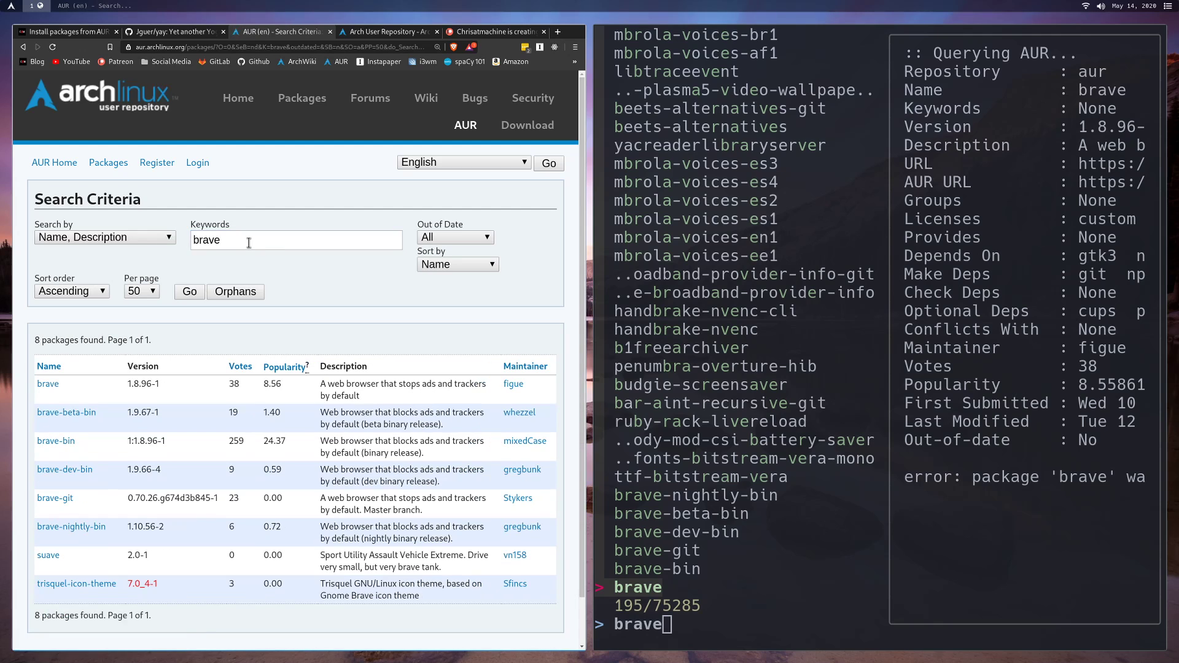
{"action": "mouse_move", "coordinate": [90, 546]}
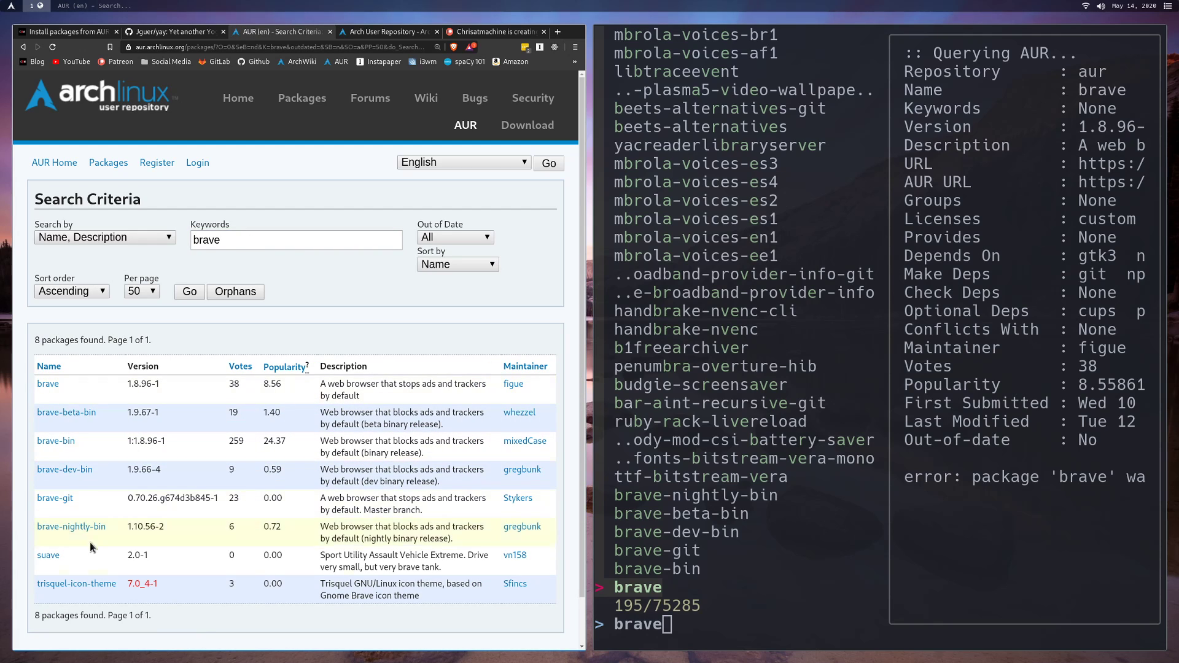
{"action": "mouse_move", "coordinate": [47, 383]}
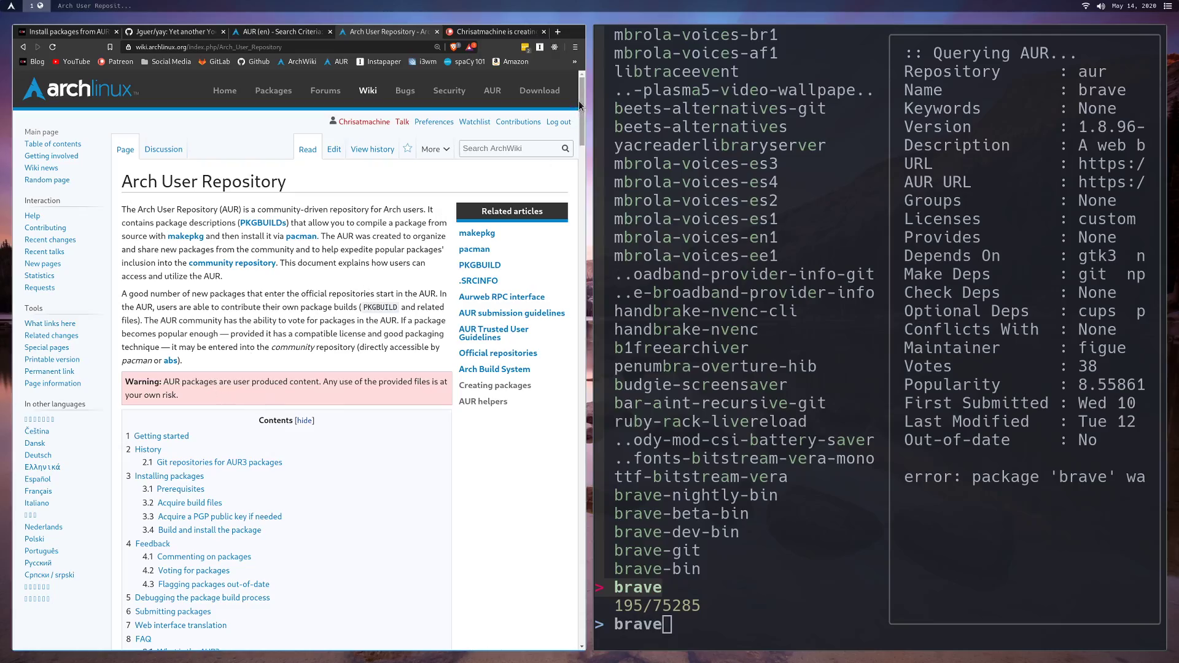
- Skim the ArchWiki Arch User Repository article, then return to the yay guide
{"action": "scroll", "scroll_direction": "down", "scroll_amount": 3}
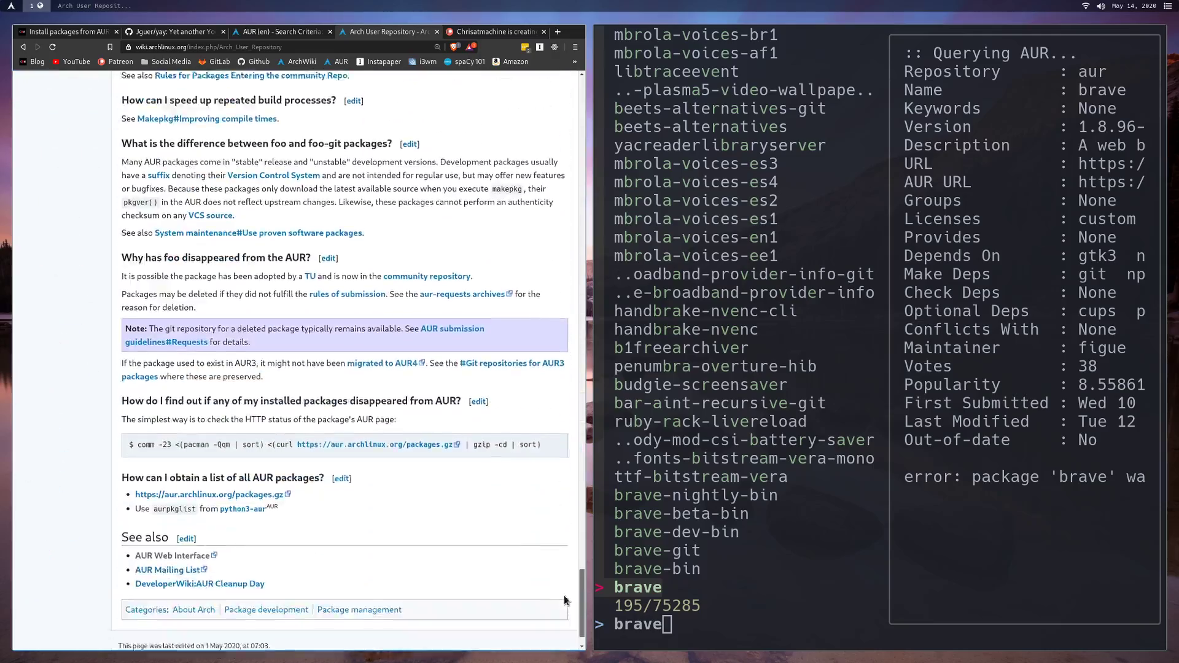
{"action": "scroll", "scroll_direction": "up", "scroll_amount": 3}
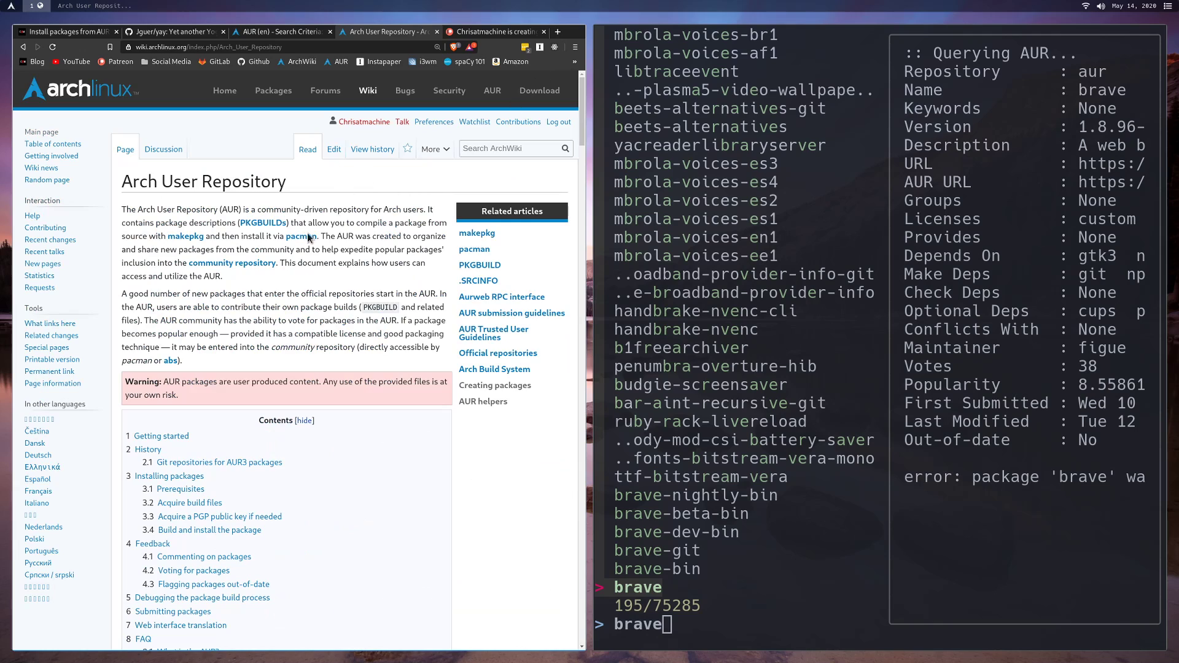
{"action": "mouse_move", "coordinate": [341, 275]}
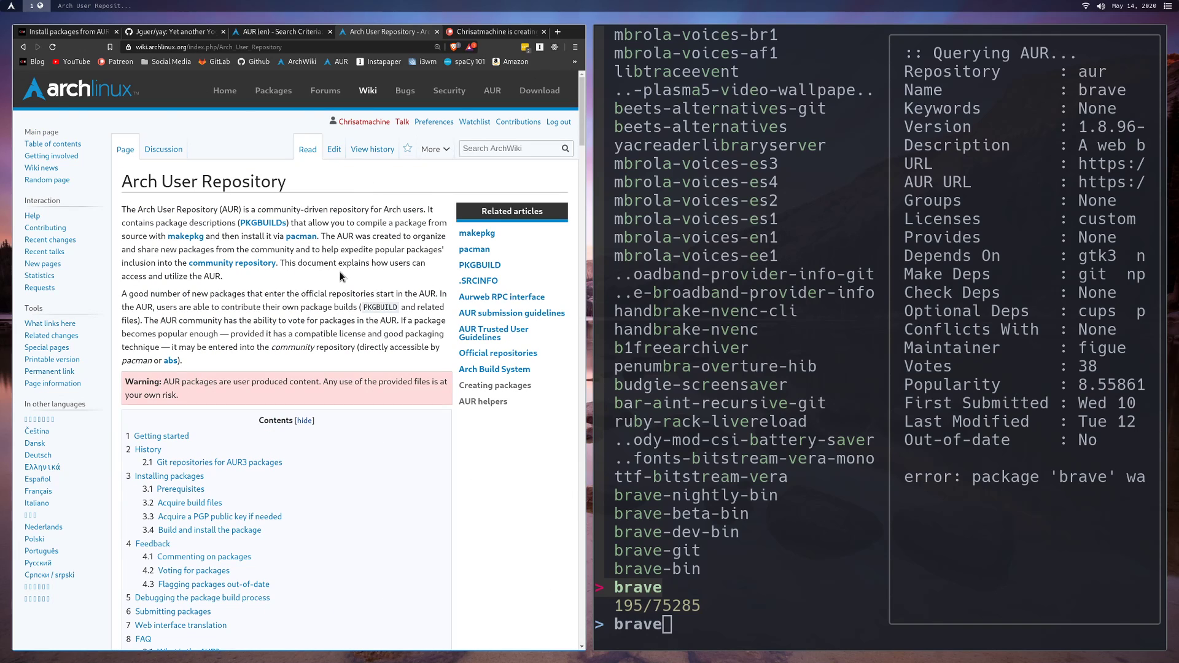
{"action": "left_click", "coordinate": [67, 31]}
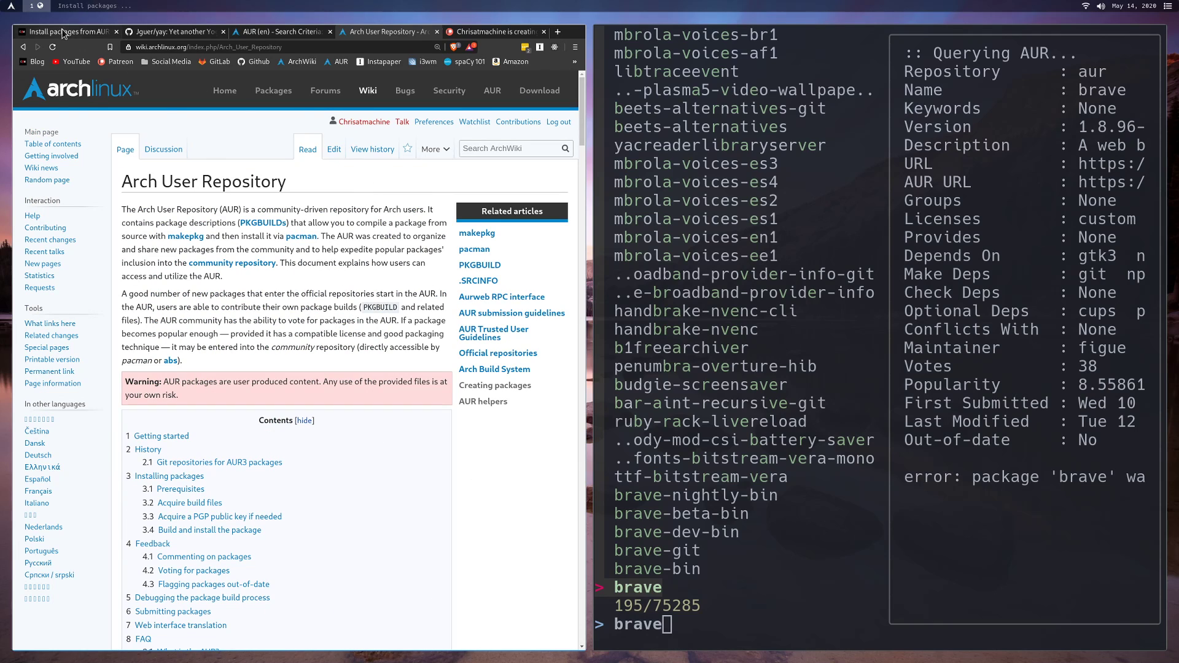